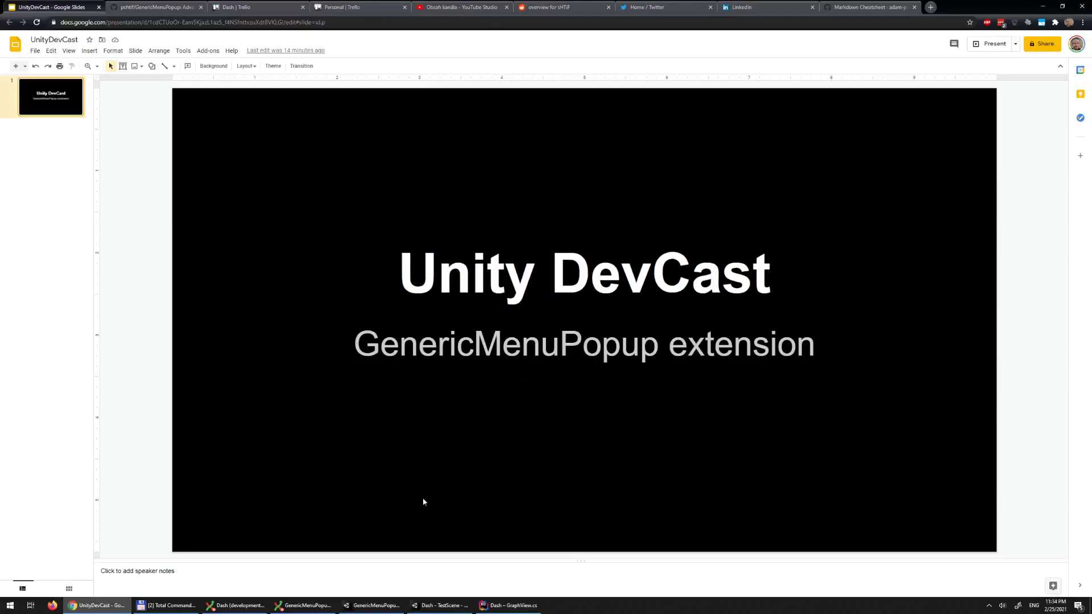
# Switch from the Google Slides title slide to the Unity editor window
pyautogui.click(437, 604)
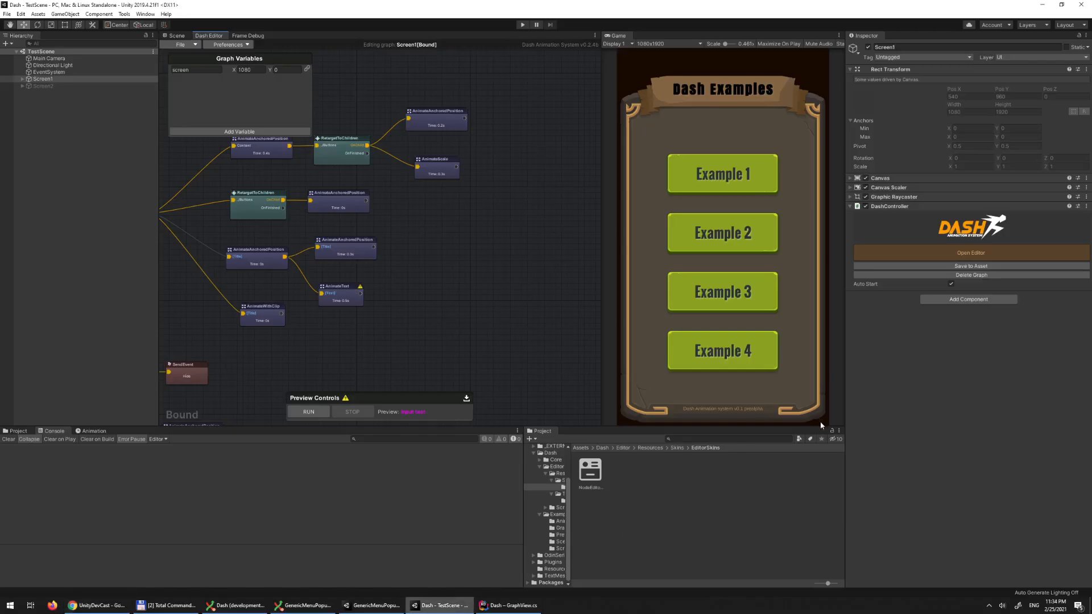
pyautogui.moveTo(746, 361)
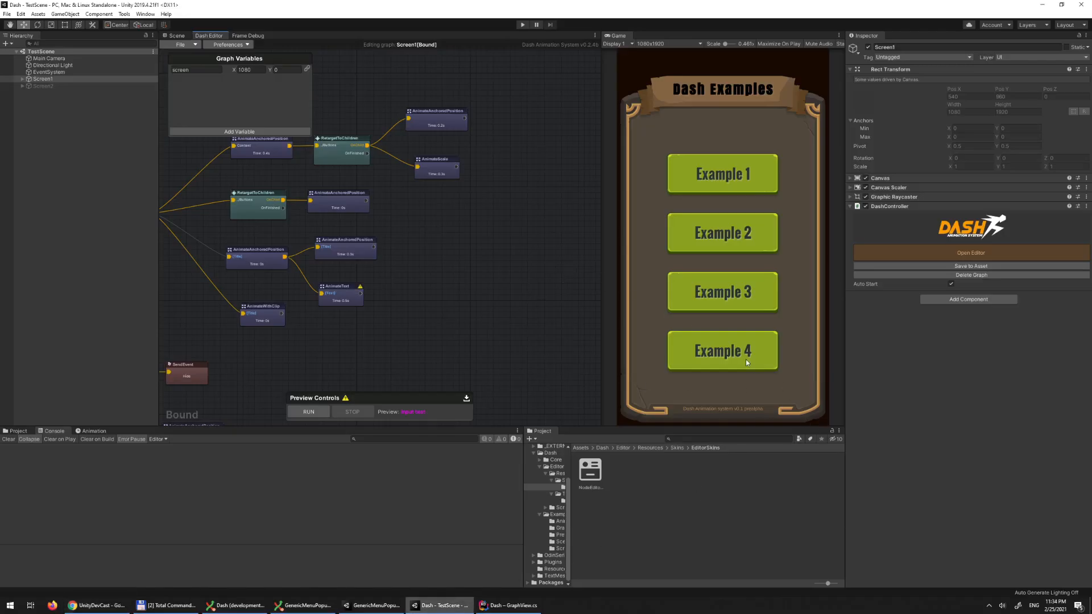
pyautogui.moveTo(580, 4)
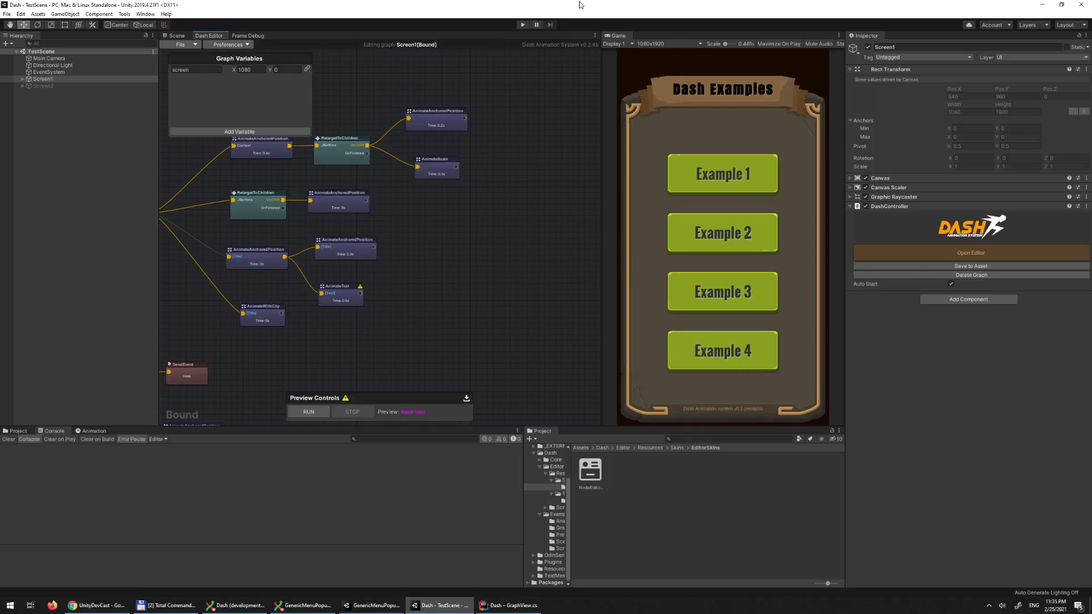
pyautogui.moveTo(589, 250)
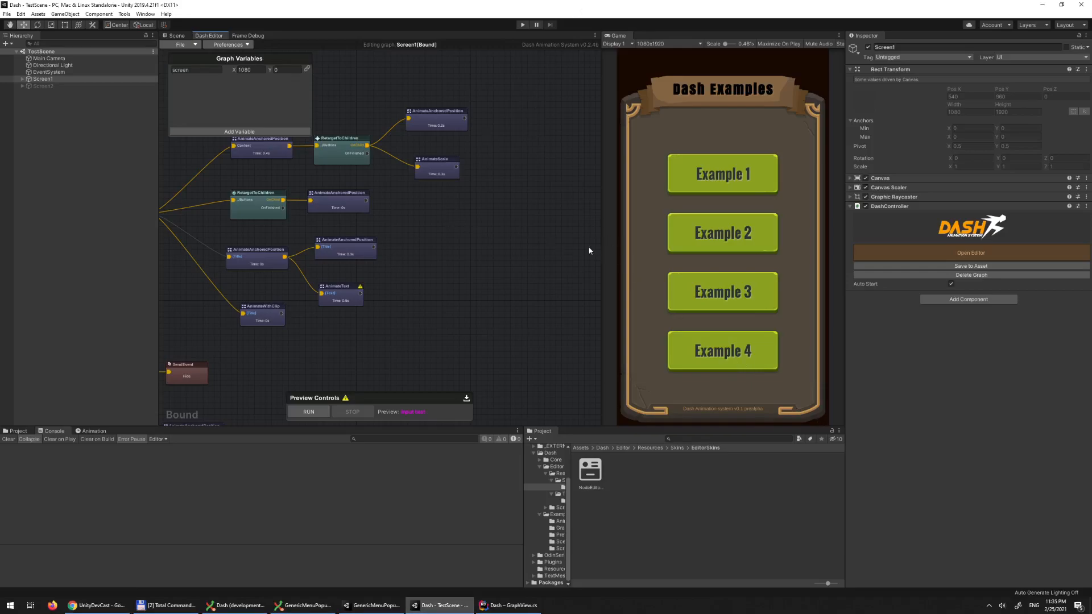
pyautogui.moveTo(493, 190)
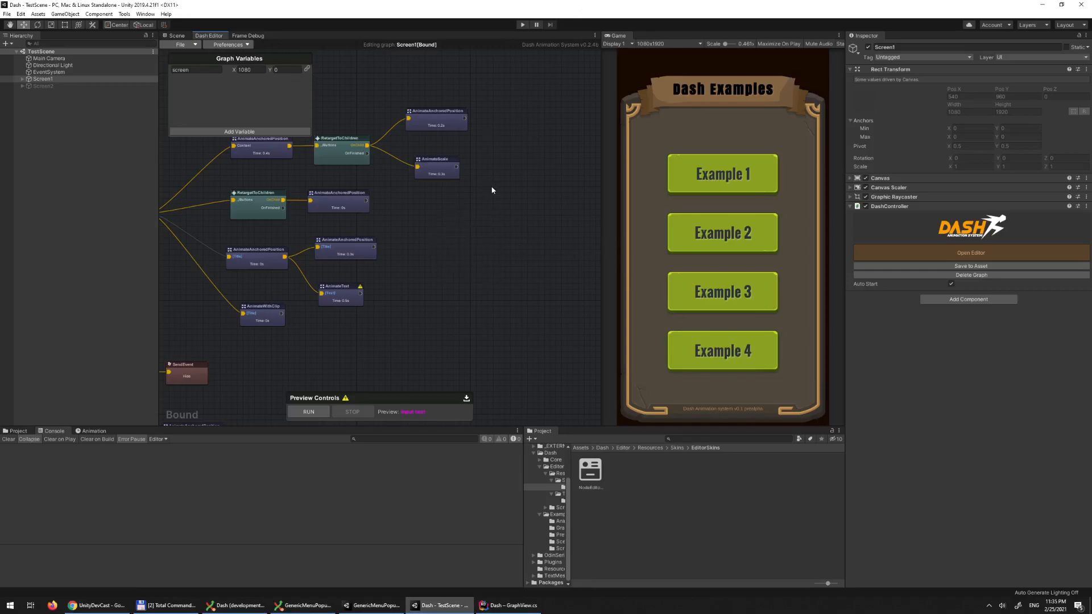
pyautogui.rightClick(493, 192)
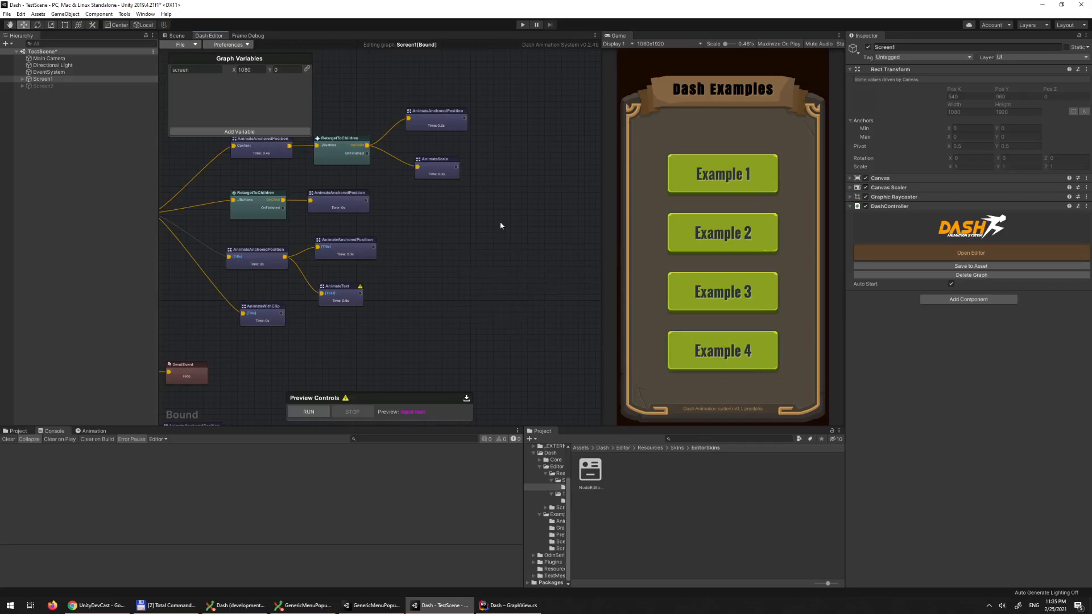
pyautogui.rightClick(501, 225)
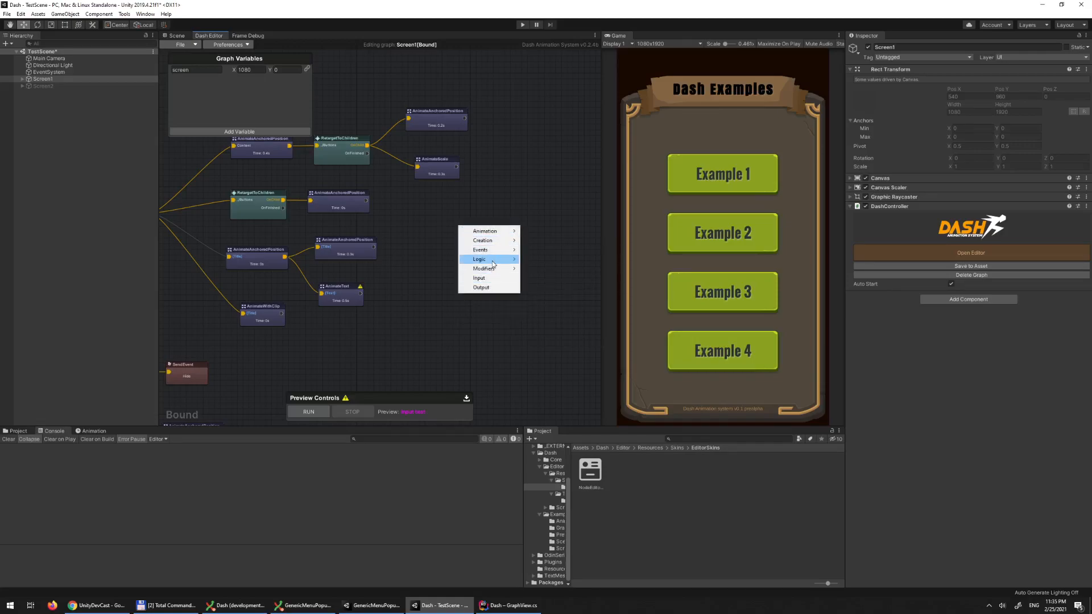
pyautogui.click(488, 274)
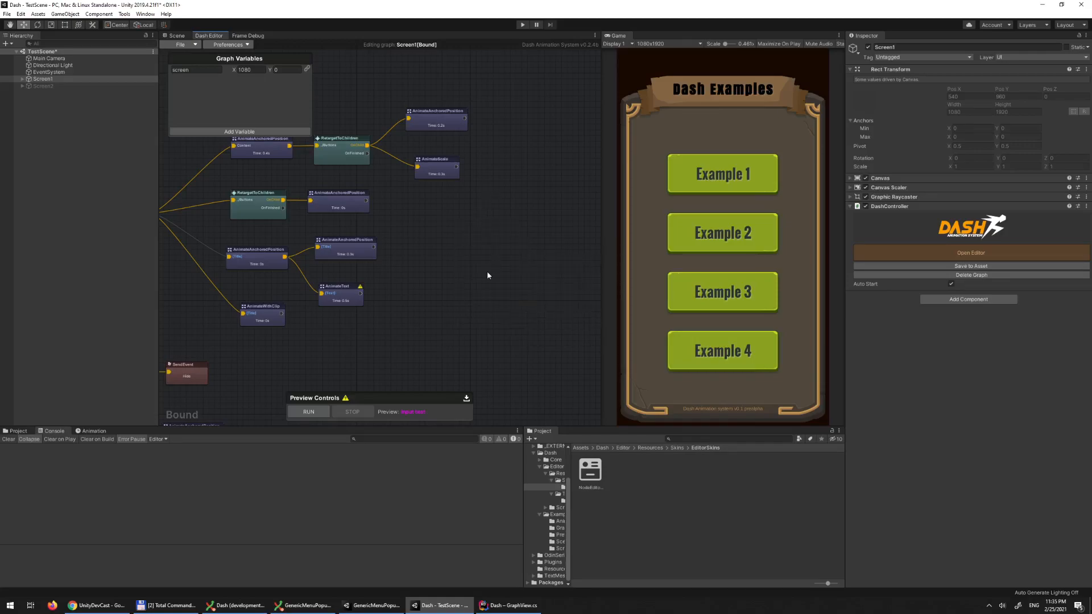
pyautogui.rightClick(488, 275)
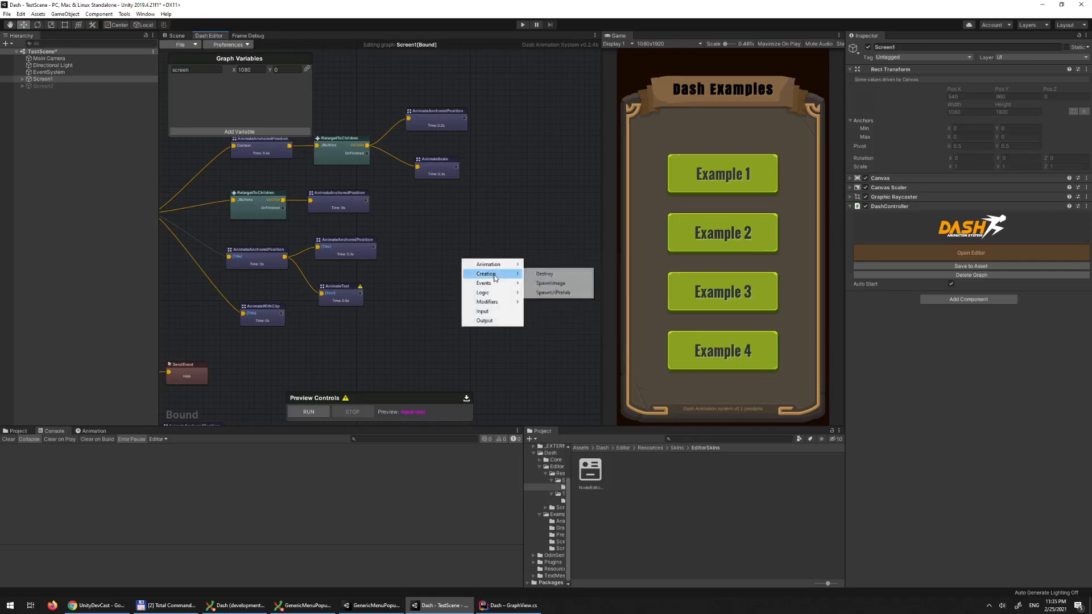
pyautogui.moveTo(545, 273)
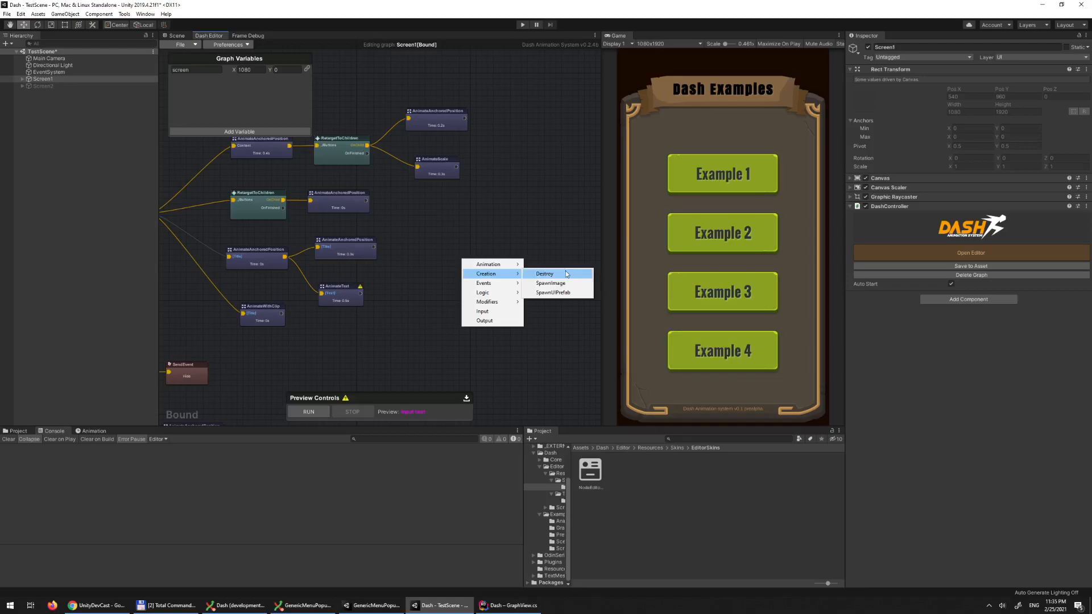
pyautogui.moveTo(510, 237)
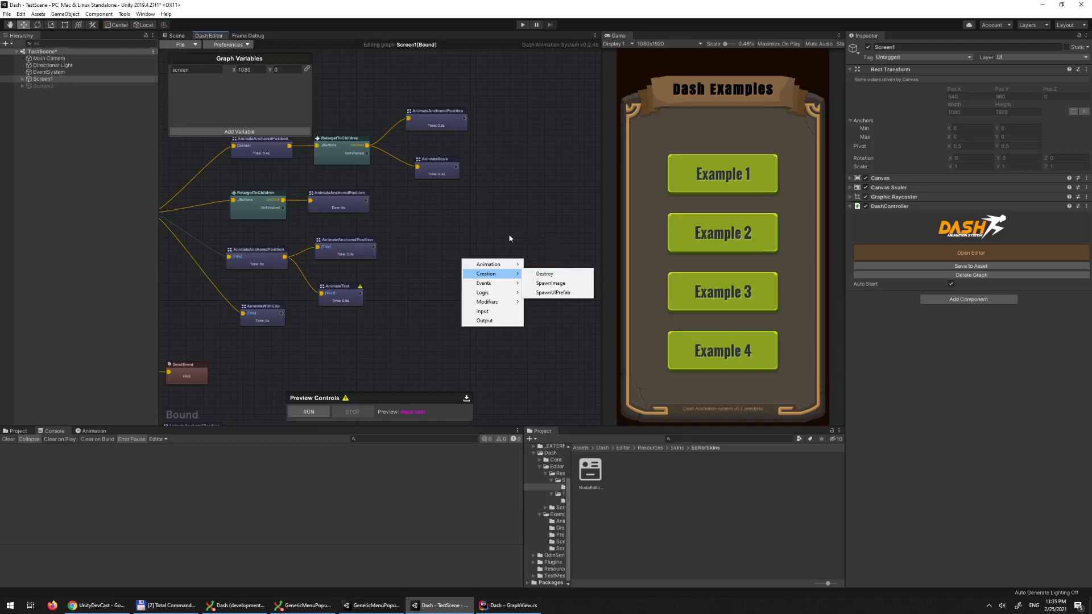
pyautogui.moveTo(551, 283)
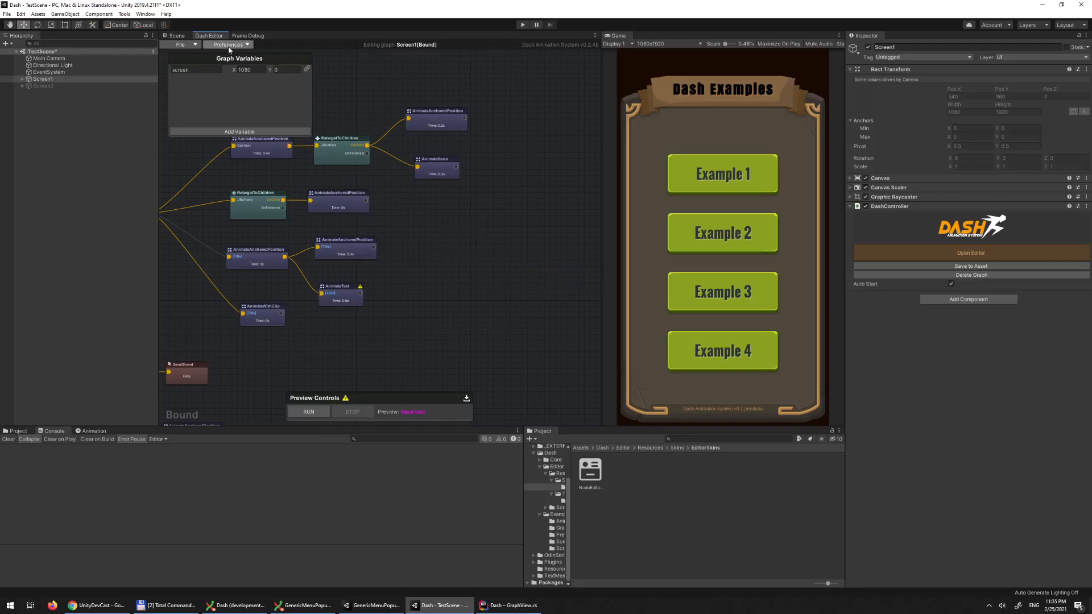
# Enable the advanced searchable node menu in Dash and browse its Animation and Modifiers categories
pyautogui.click(229, 45)
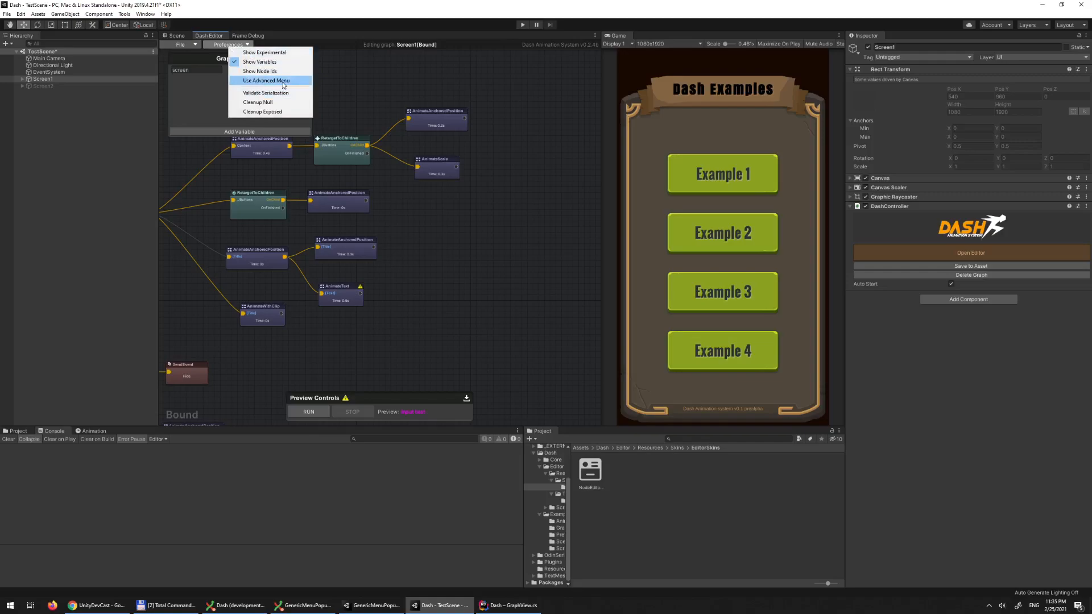
pyautogui.click(263, 80)
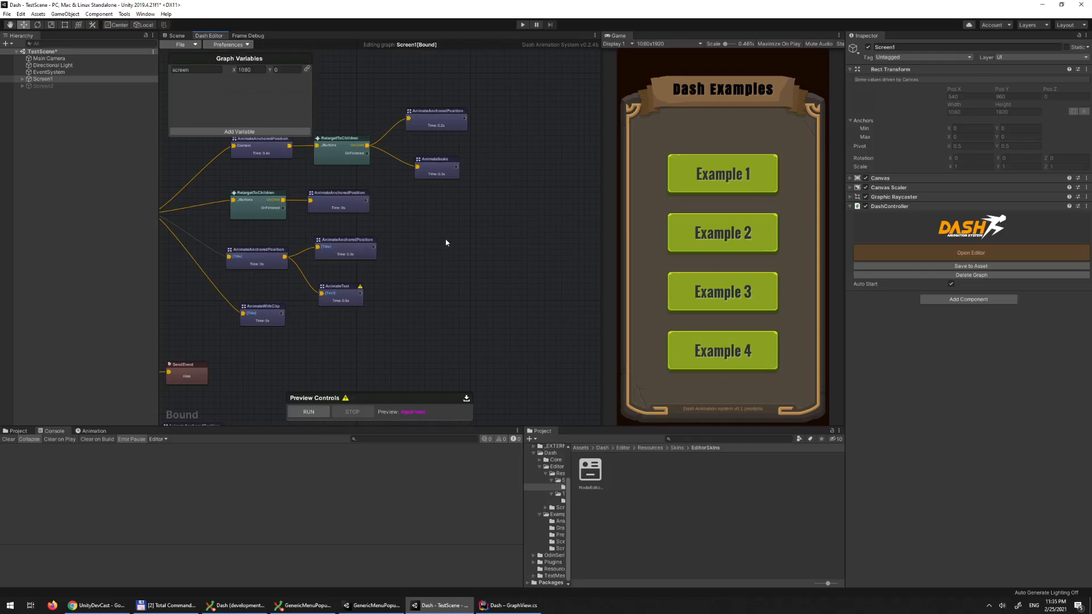
pyautogui.moveTo(439, 205)
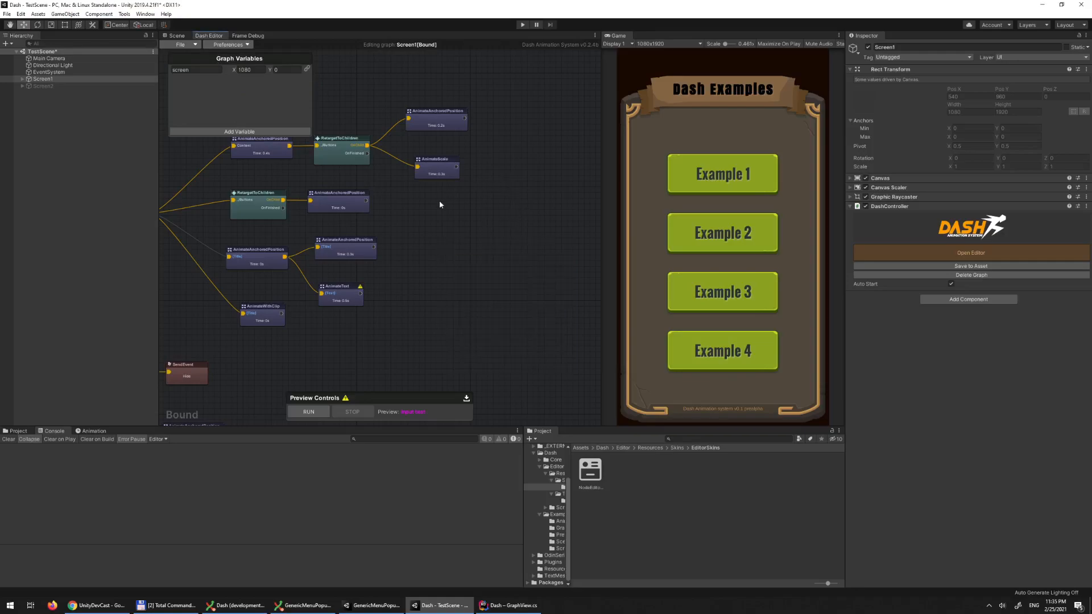
pyautogui.rightClick(439, 204)
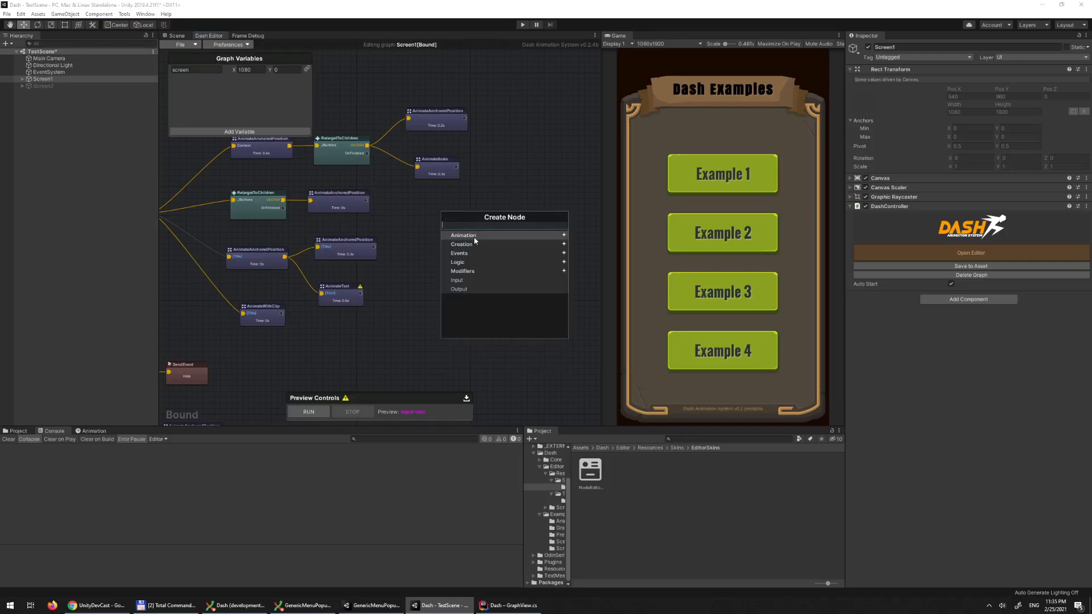
pyautogui.click(463, 234)
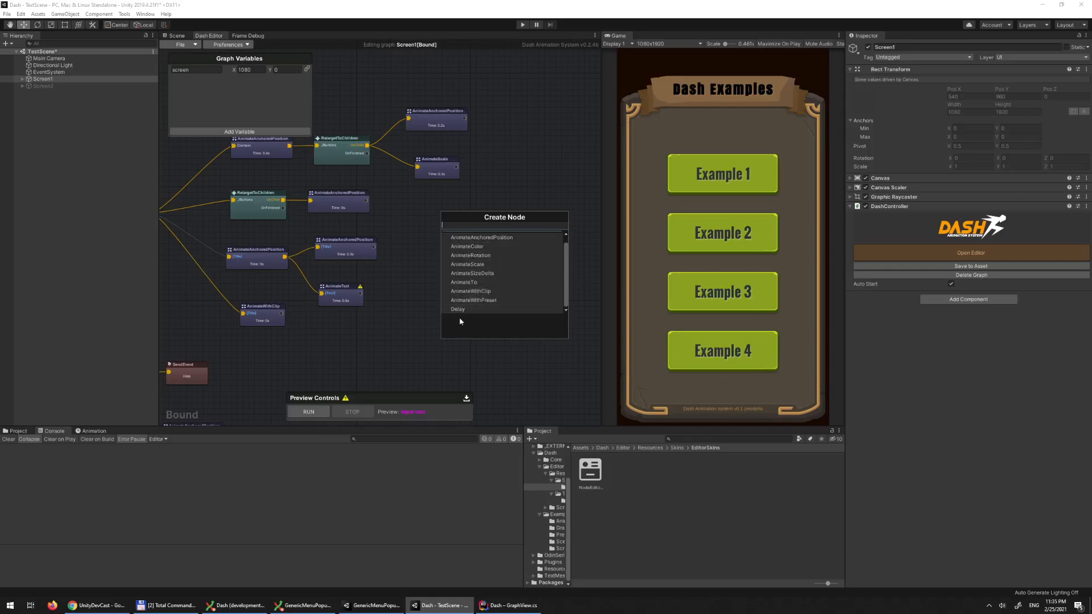
pyautogui.moveTo(463, 282)
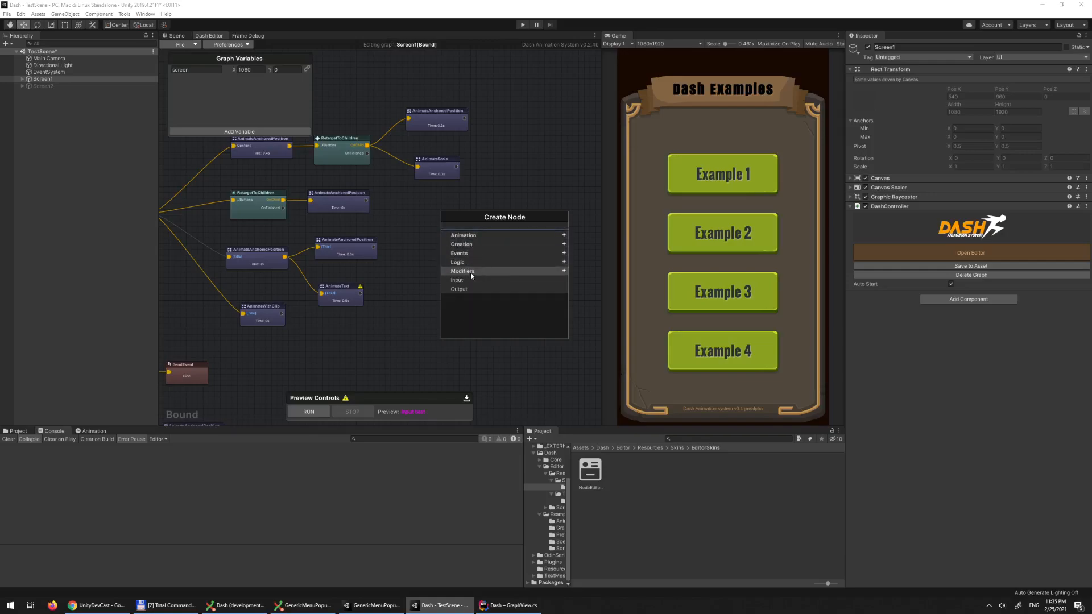
pyautogui.click(463, 271)
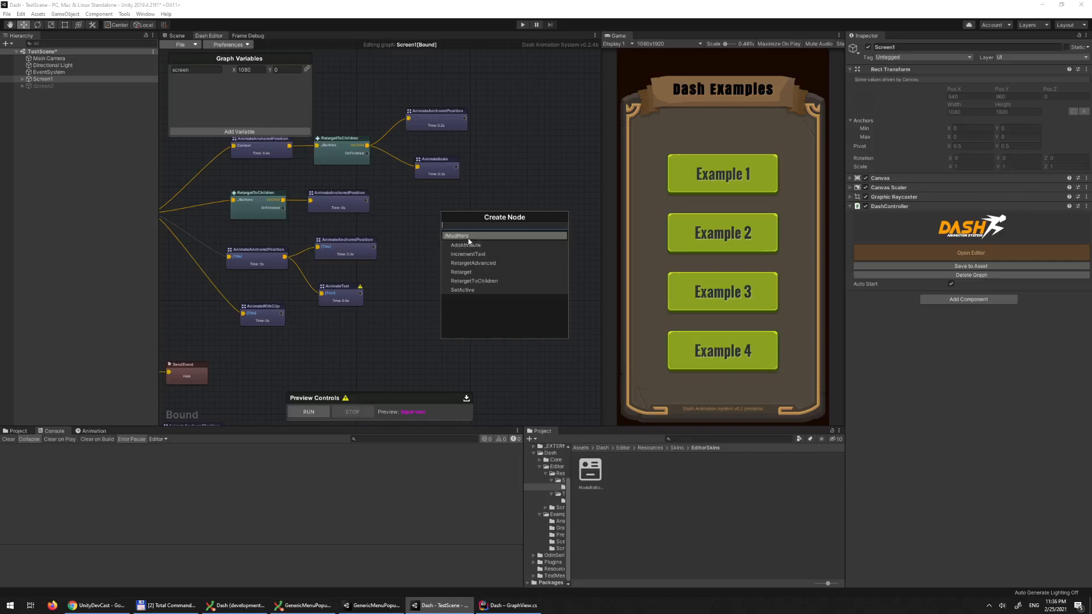
pyautogui.click(457, 235)
pyautogui.write('ani')
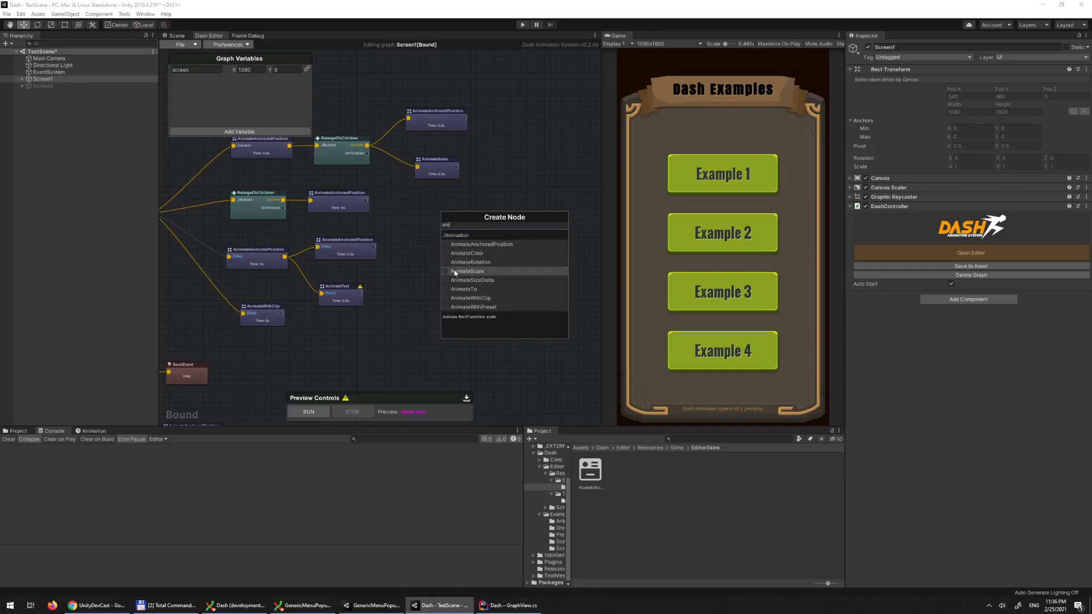
pyautogui.scroll(-3)
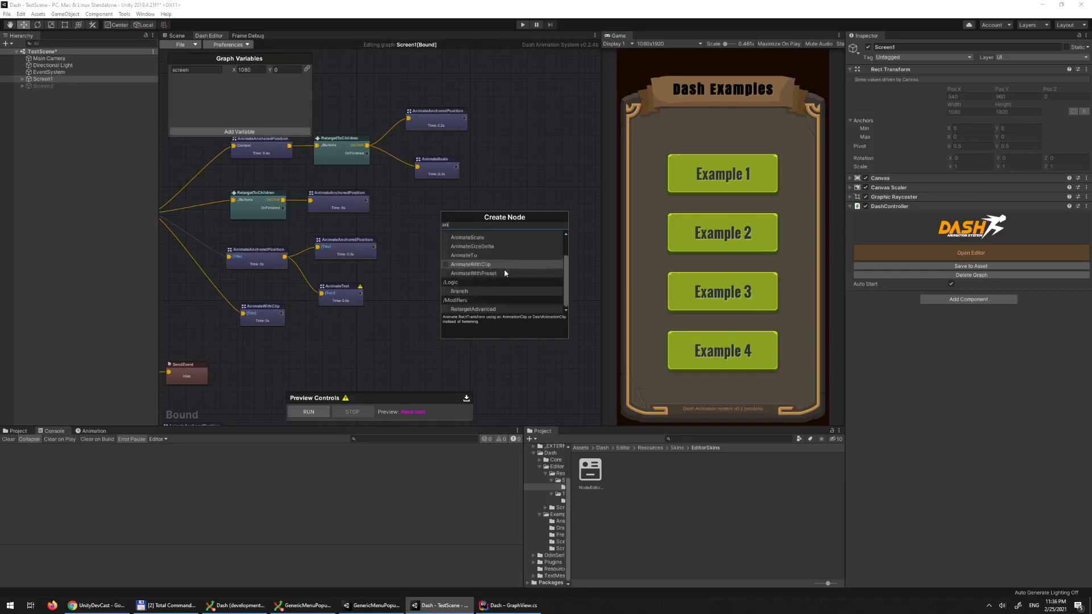
pyautogui.moveTo(465, 256)
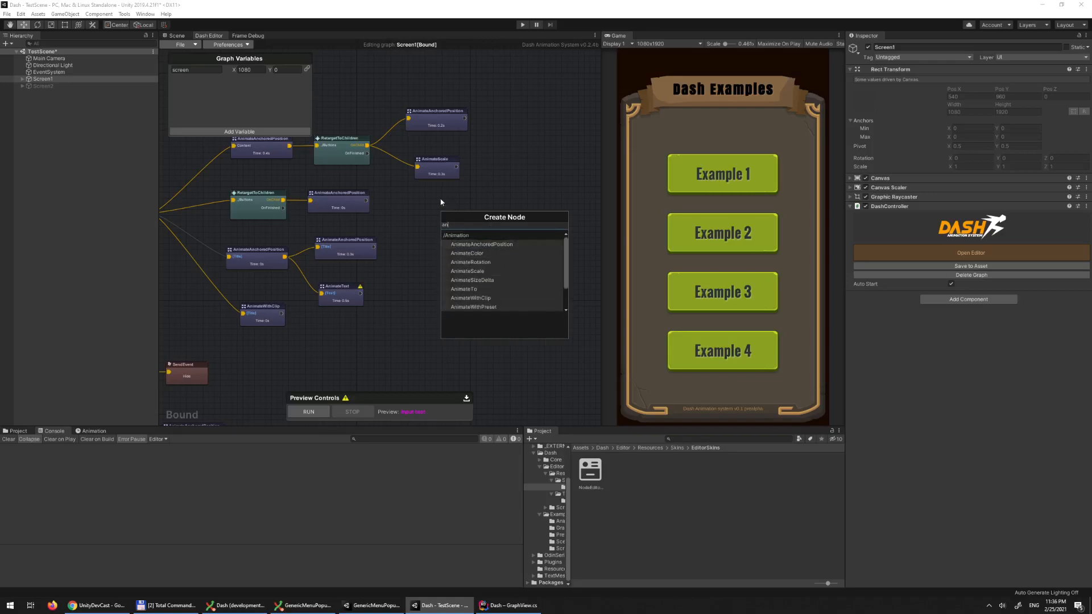
pyautogui.scroll(-3)
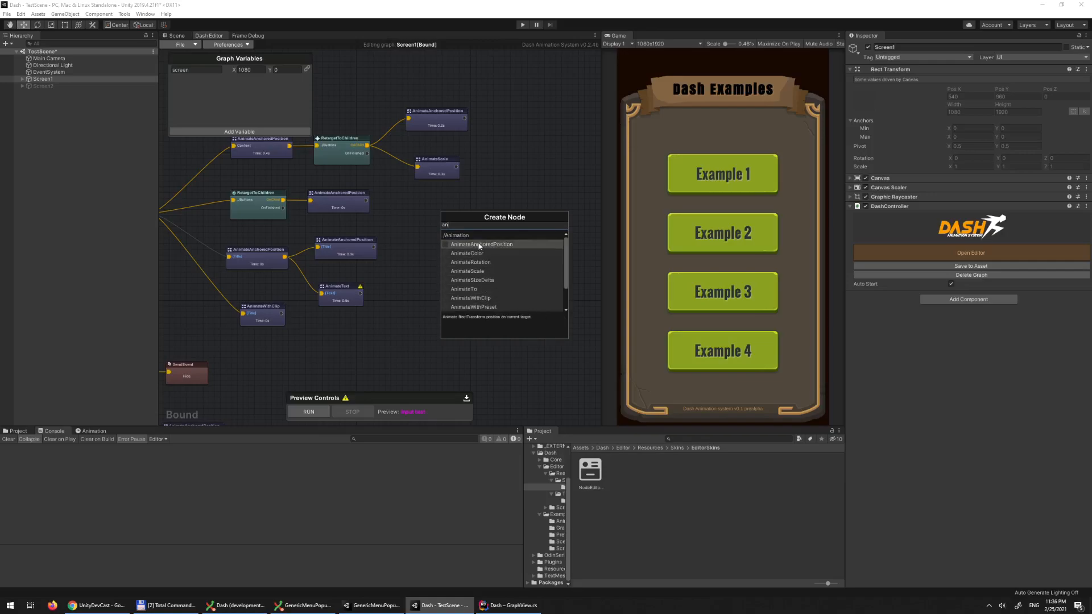
pyautogui.moveTo(470, 262)
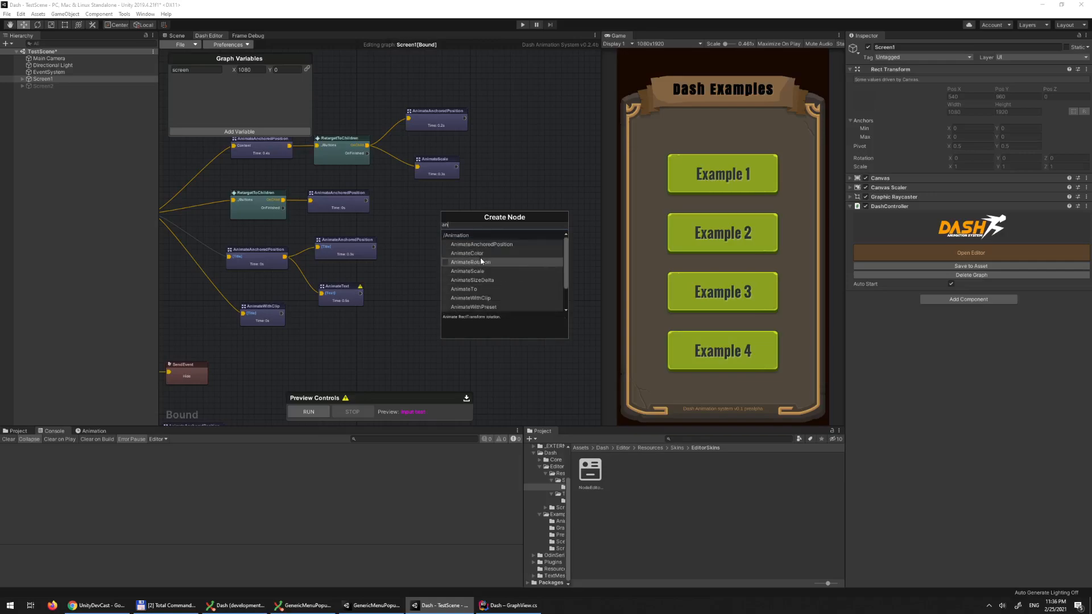
pyautogui.moveTo(505, 189)
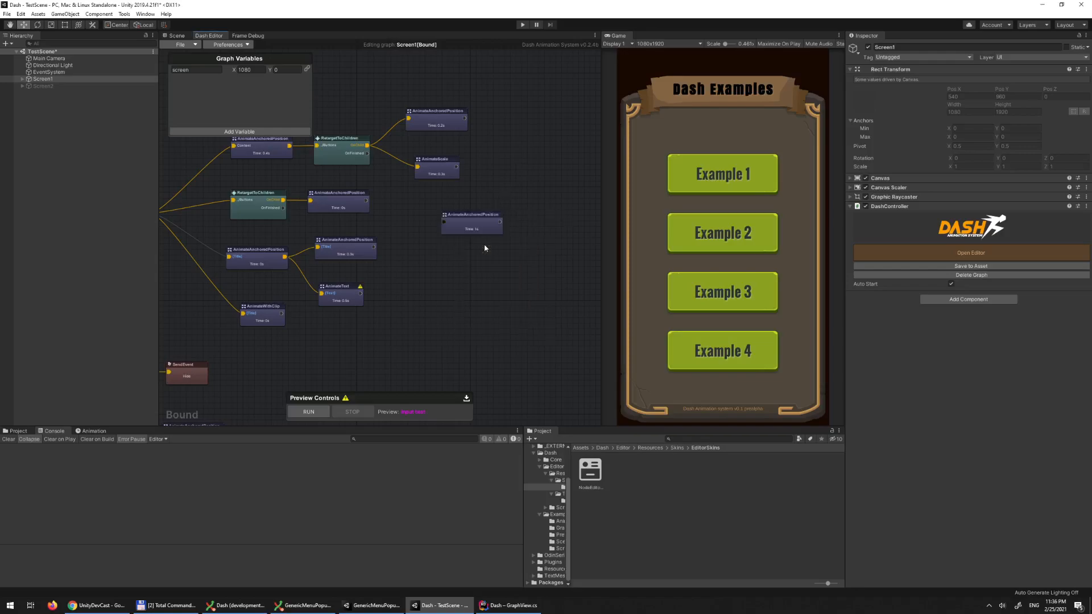
# Act on the newly added node, then switch to the GenericMenuPopup project's editor
pyautogui.rightClick(477, 285)
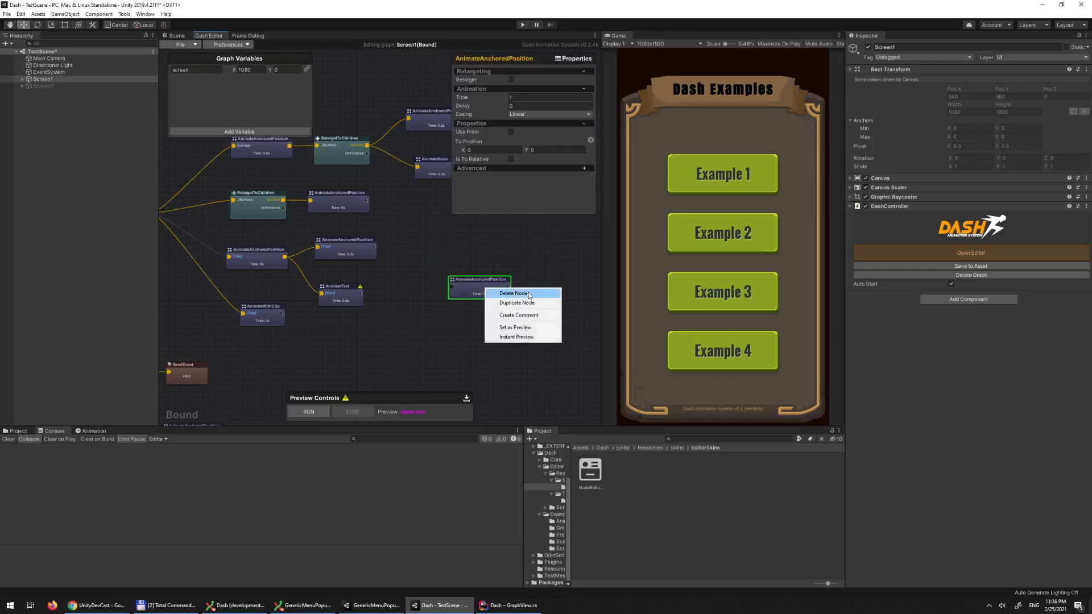
pyautogui.click(515, 292)
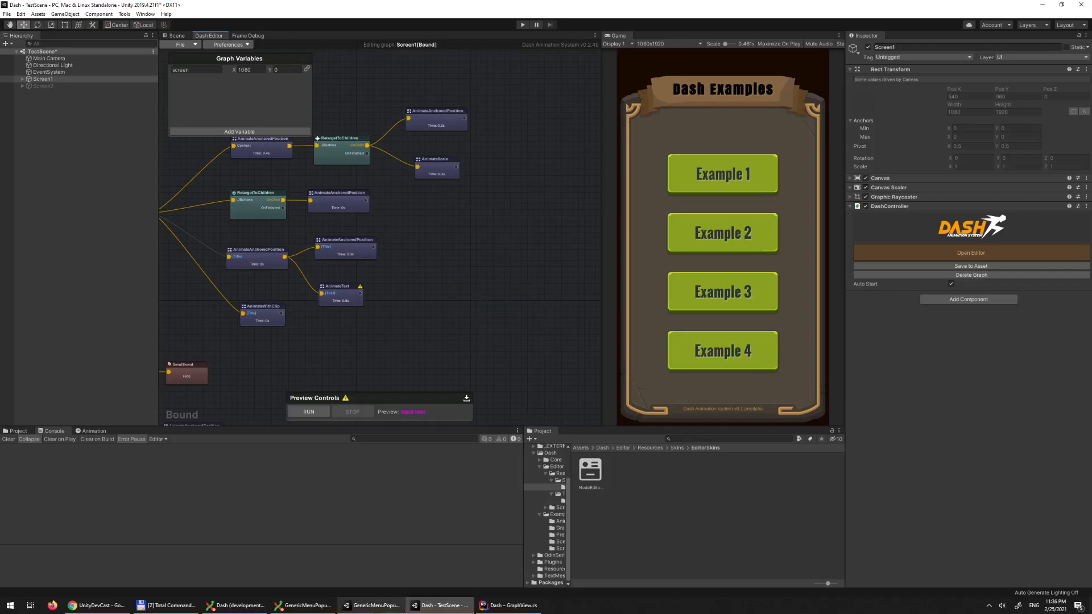
pyautogui.click(374, 605)
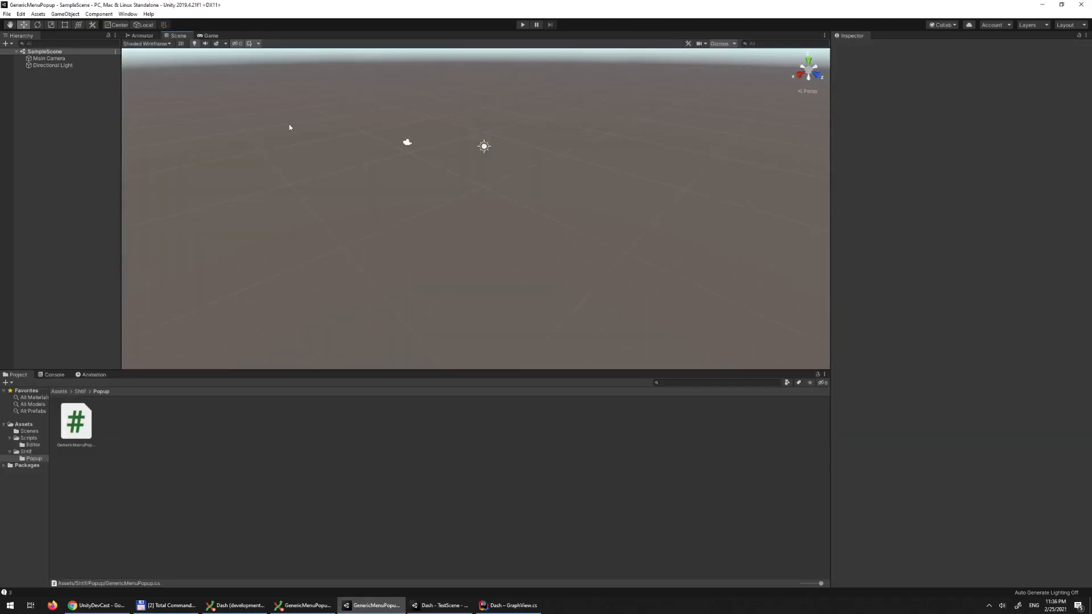
# Try the example scene menu, choosing Import from its Submenu, and reopen it
pyautogui.rightClick(269, 134)
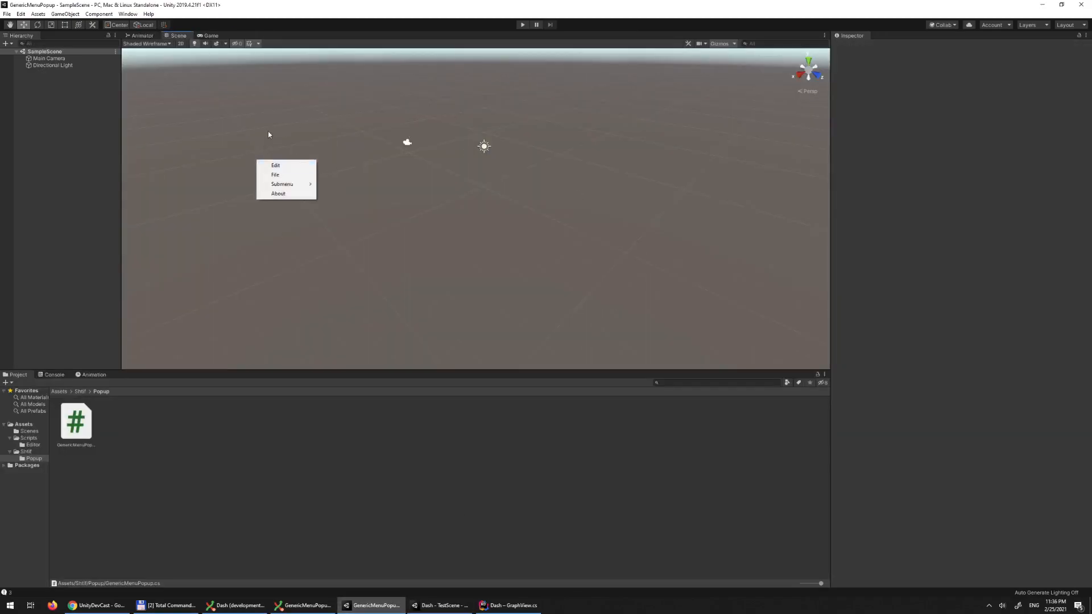
pyautogui.moveTo(283, 185)
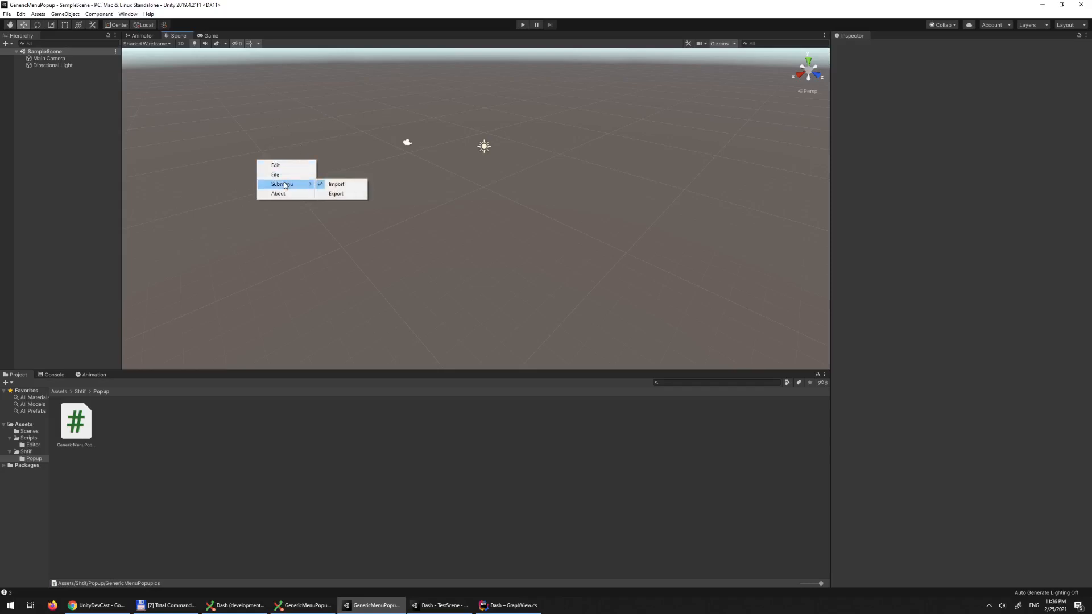
pyautogui.click(353, 209)
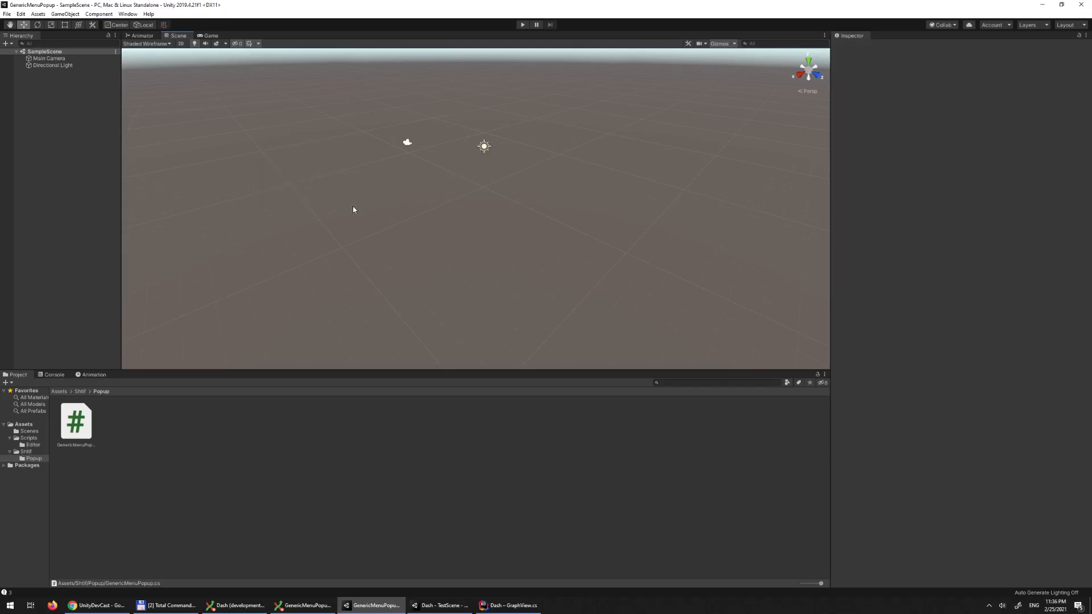
pyautogui.moveTo(302, 201)
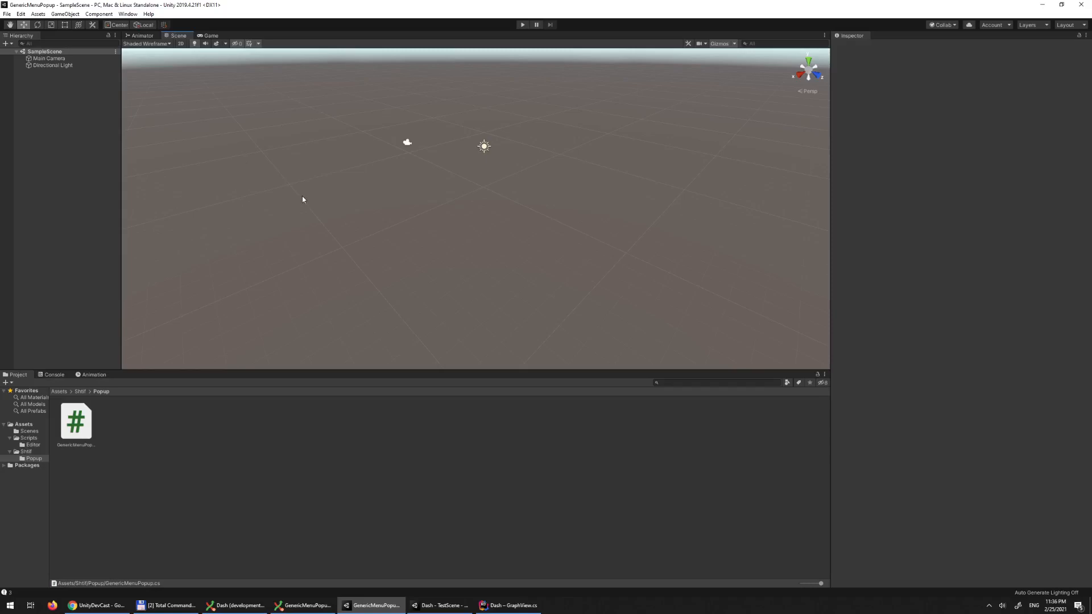
pyautogui.rightClick(302, 199)
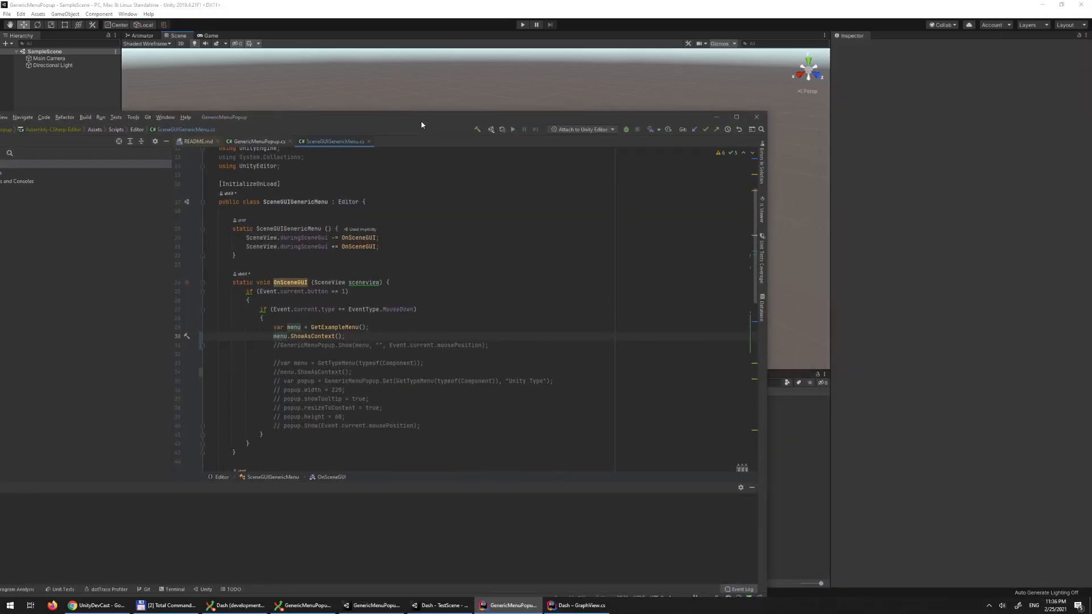
# In OnSceneGUI replace menu.ShowAsContext() with GenericMenuPopup.Show(menu, "", Event.current.mousePosition)
pyautogui.click(736, 116)
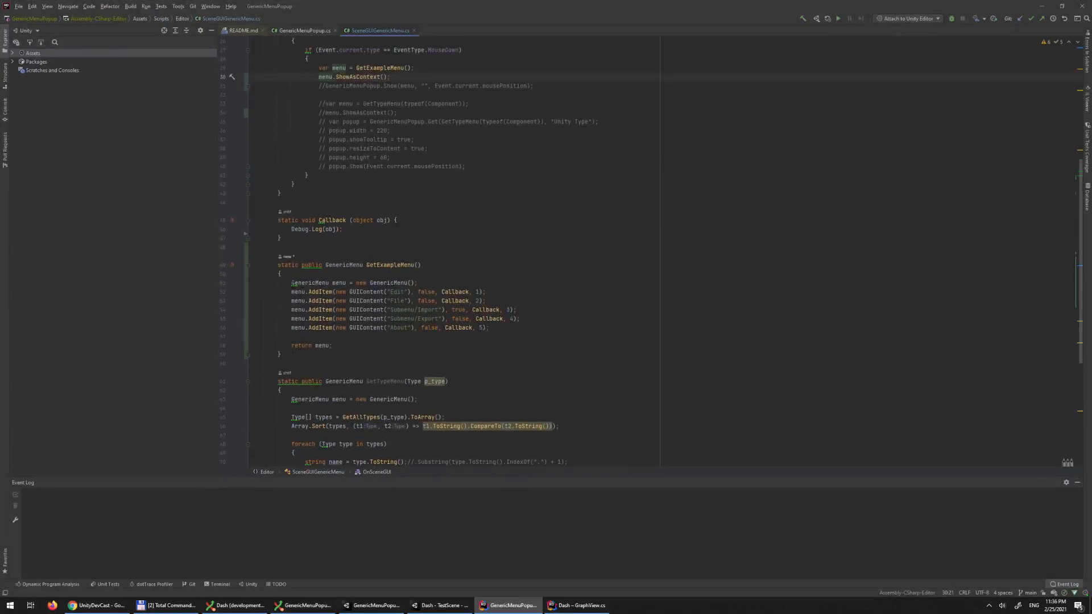
pyautogui.click(488, 300)
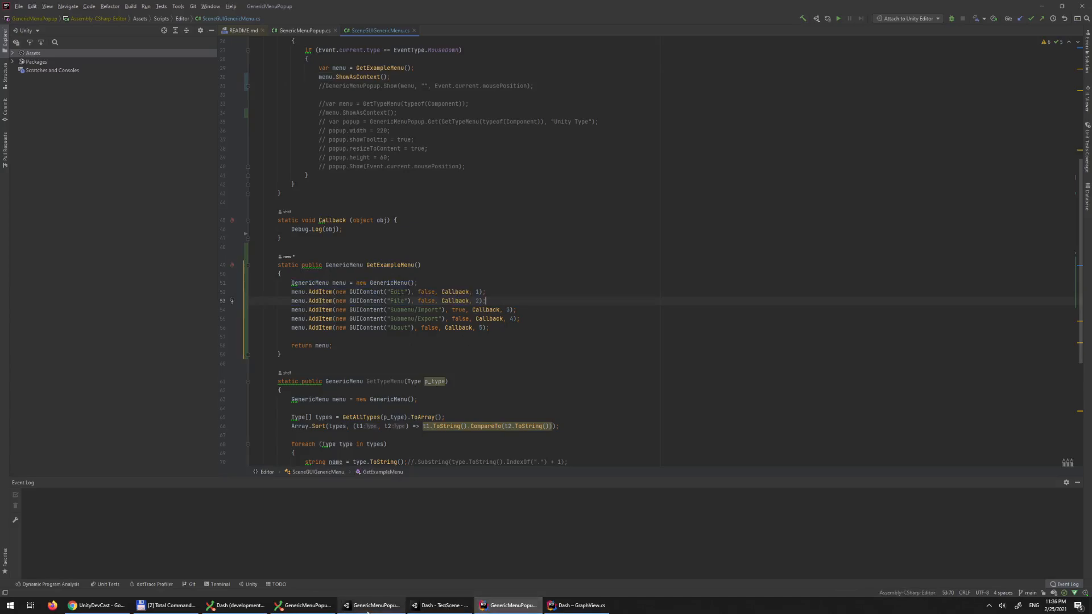
pyautogui.click(373, 606)
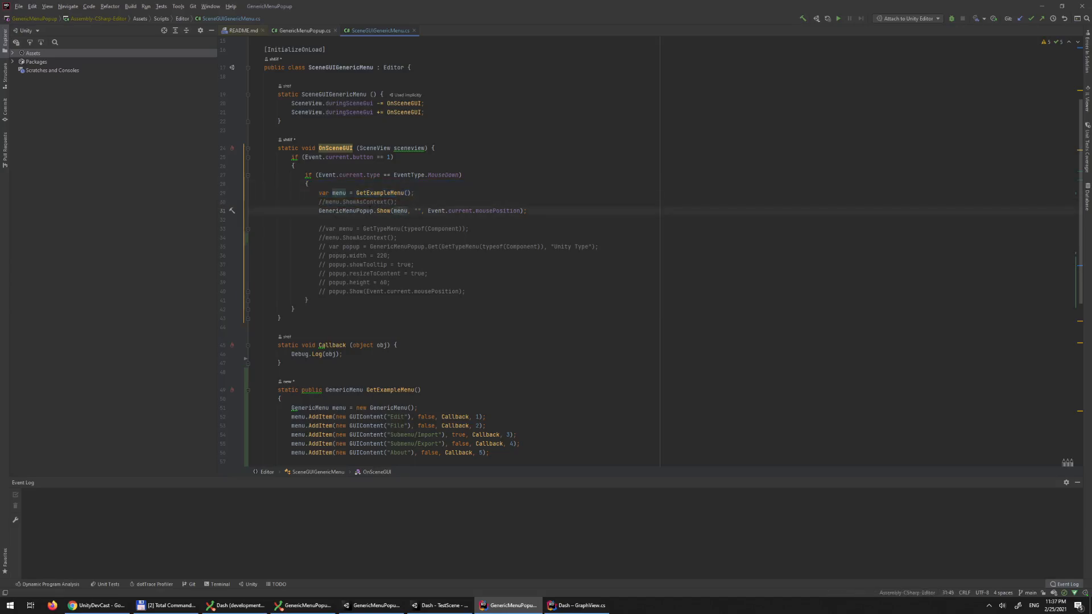
pyautogui.click(418, 210)
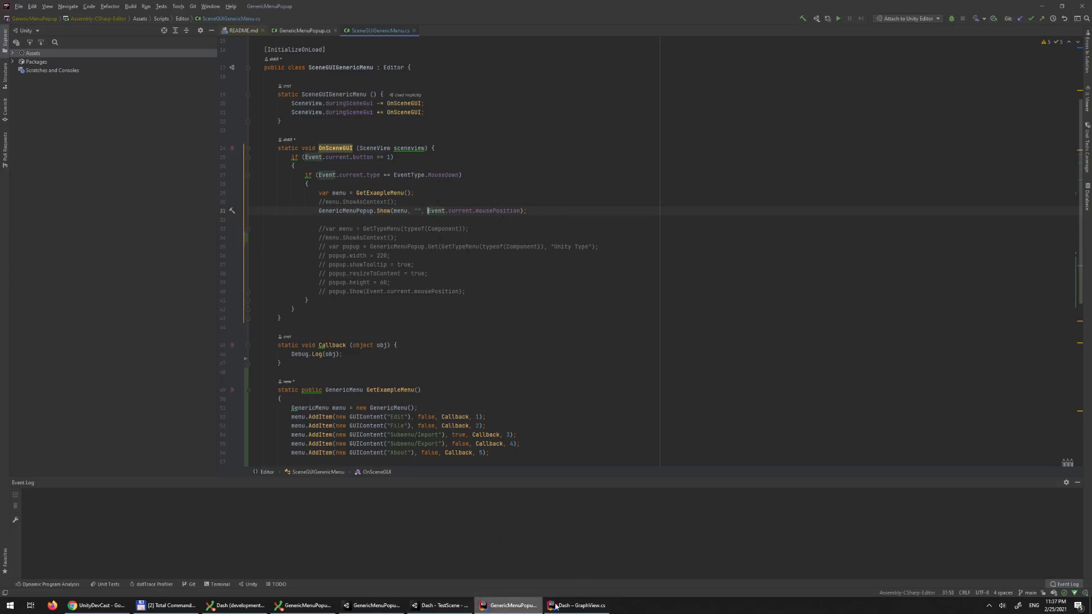
pyautogui.moveTo(374, 605)
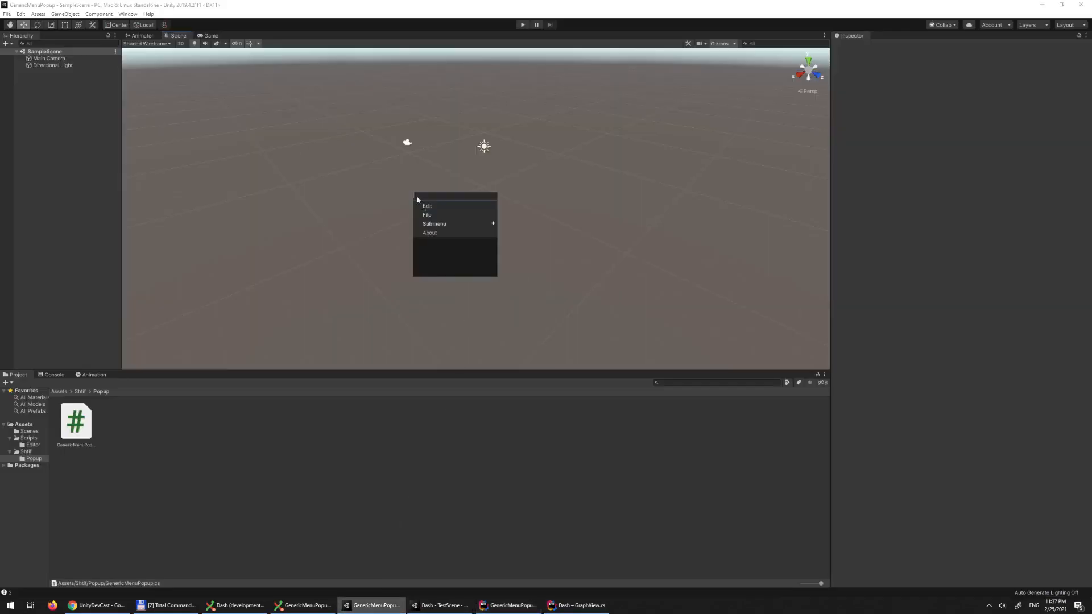
pyautogui.moveTo(426, 206)
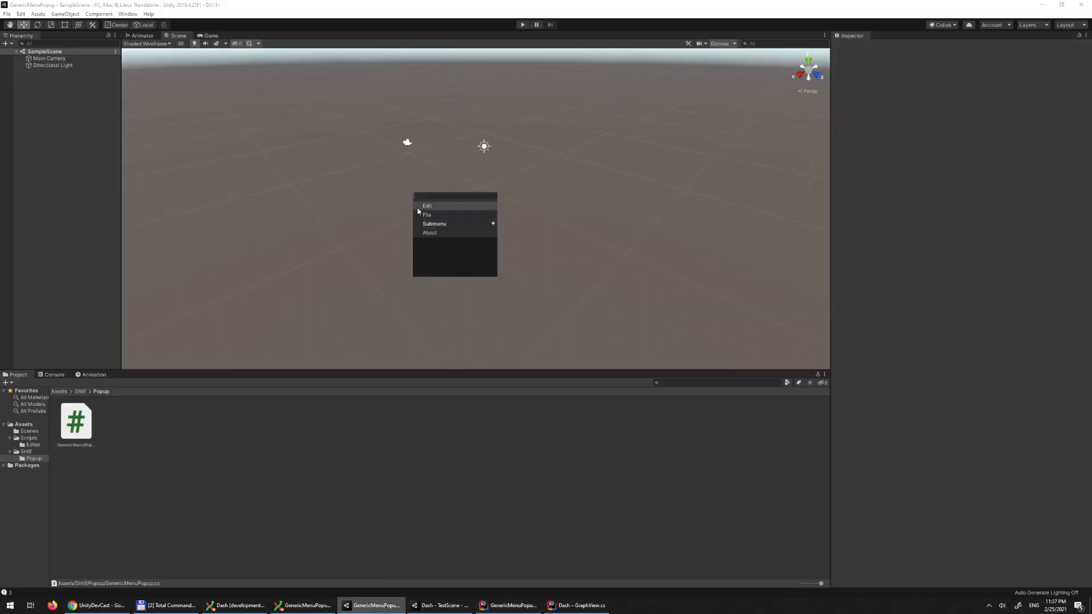
pyautogui.click(433, 224)
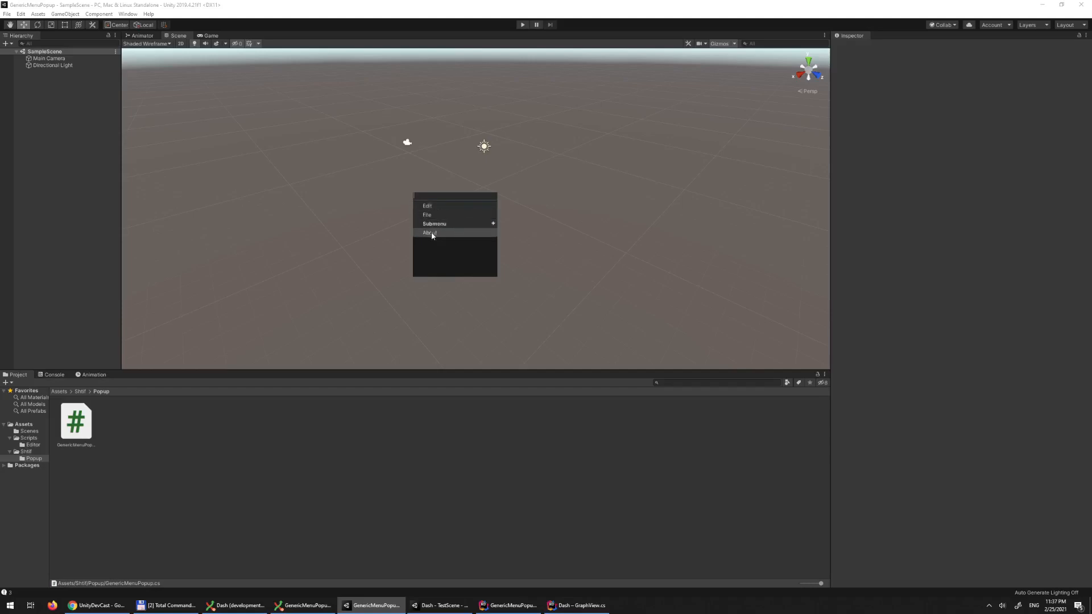
pyautogui.moveTo(477, 238)
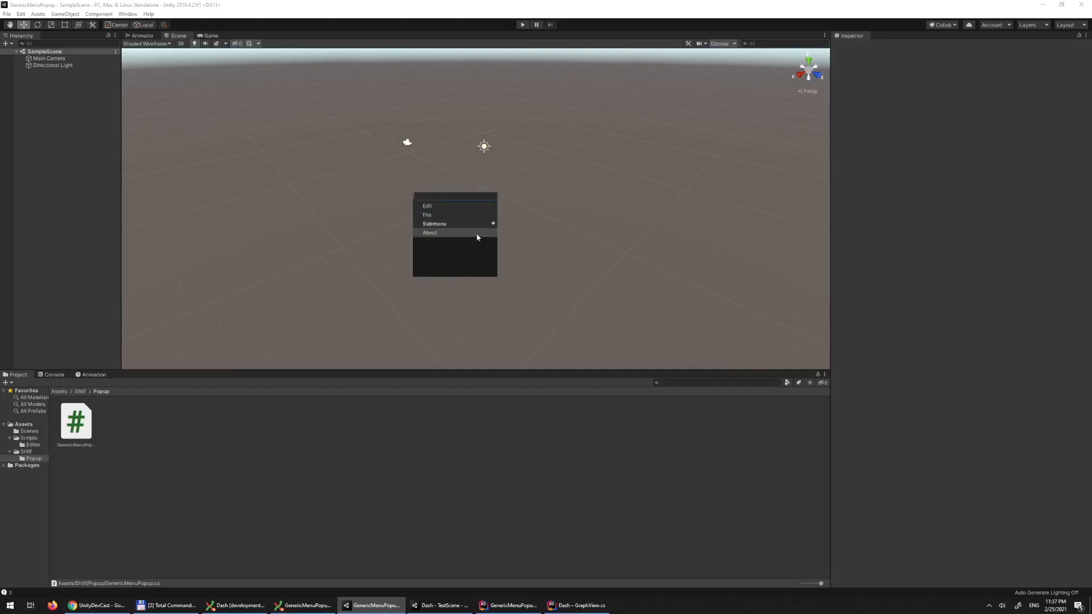
pyautogui.moveTo(448, 202)
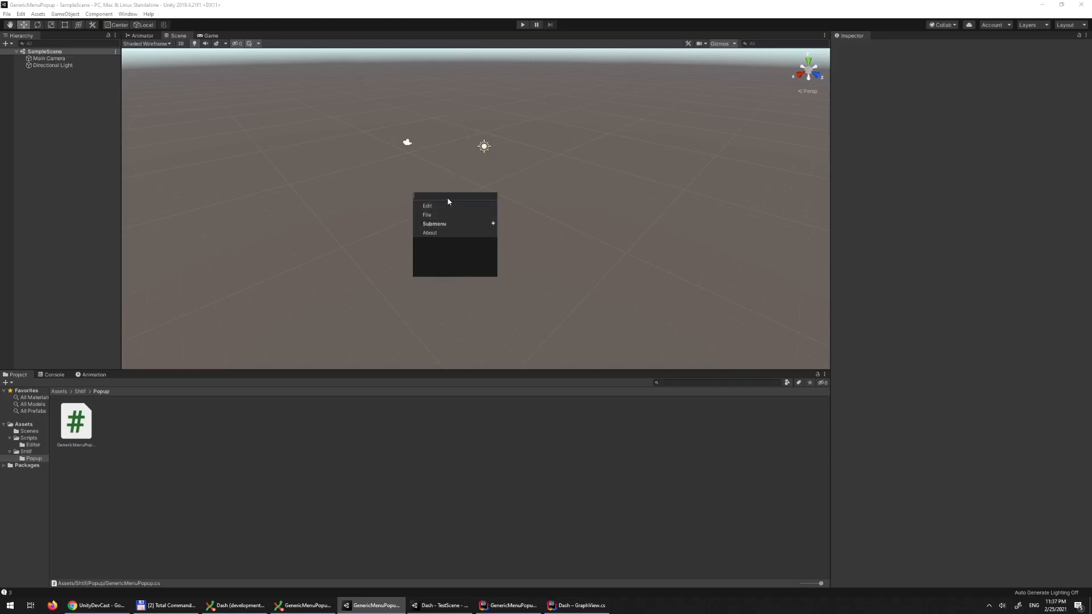
pyautogui.write('eri')
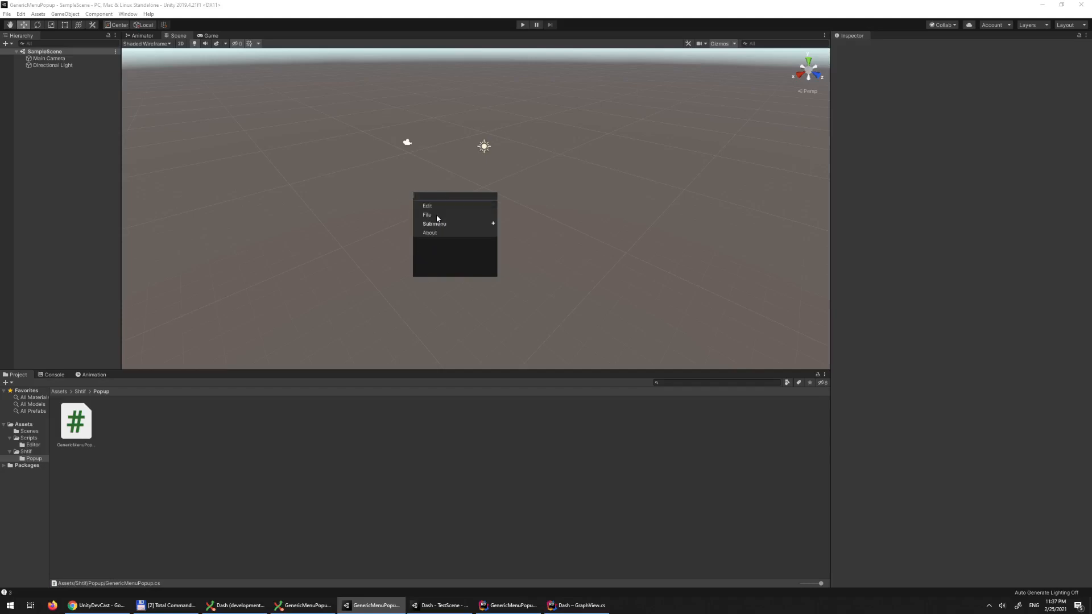
pyautogui.moveTo(455, 186)
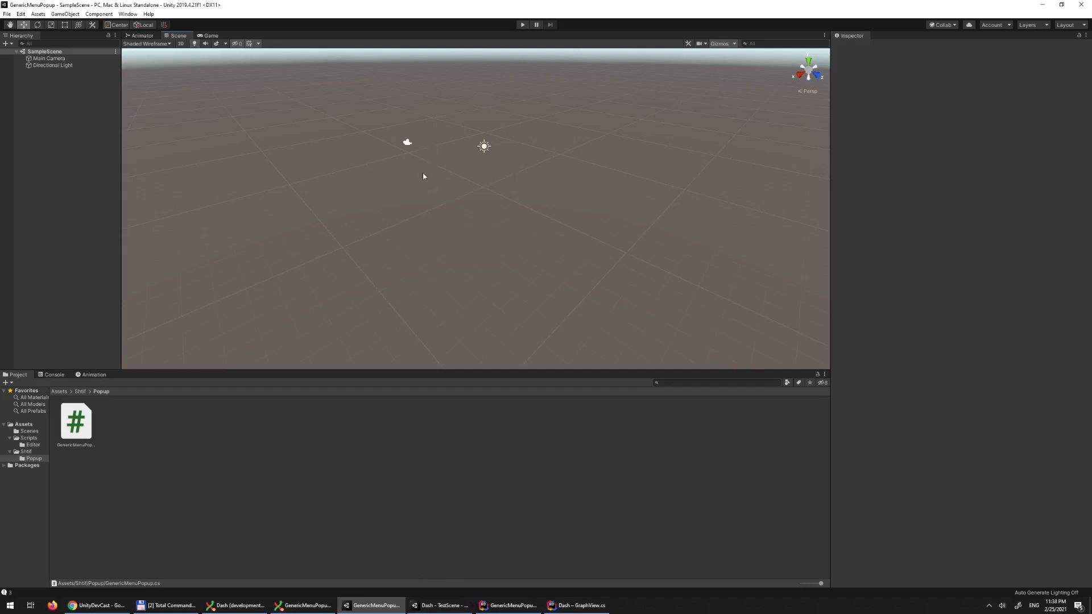
pyautogui.moveTo(441, 605)
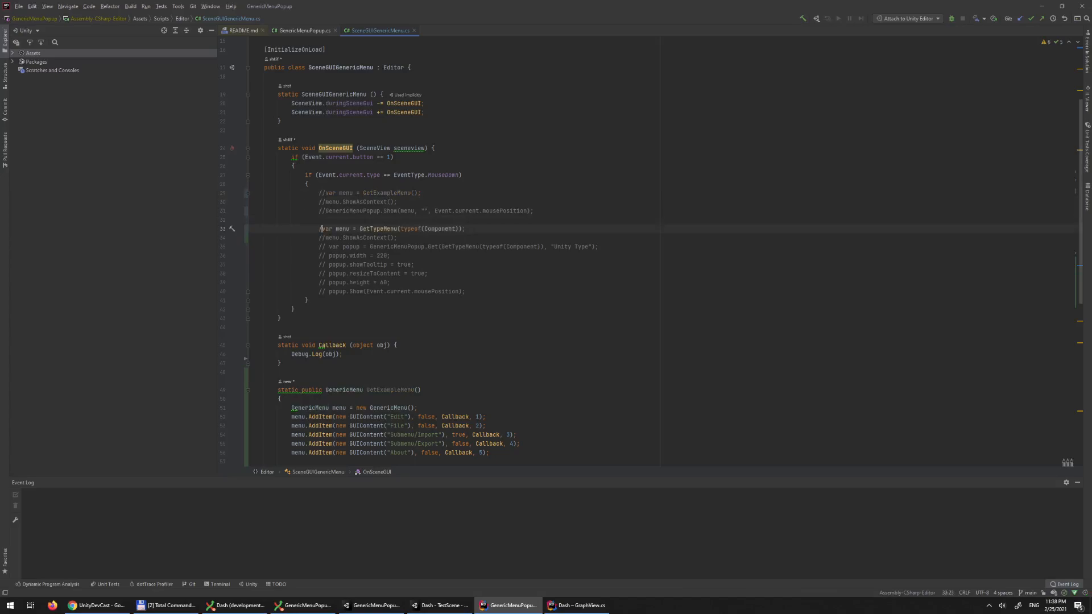
# Review OnSceneGUI building the Component type menu via GetTypeMenu with ShowAsContext, then return to Unity
pyautogui.scroll(-3)
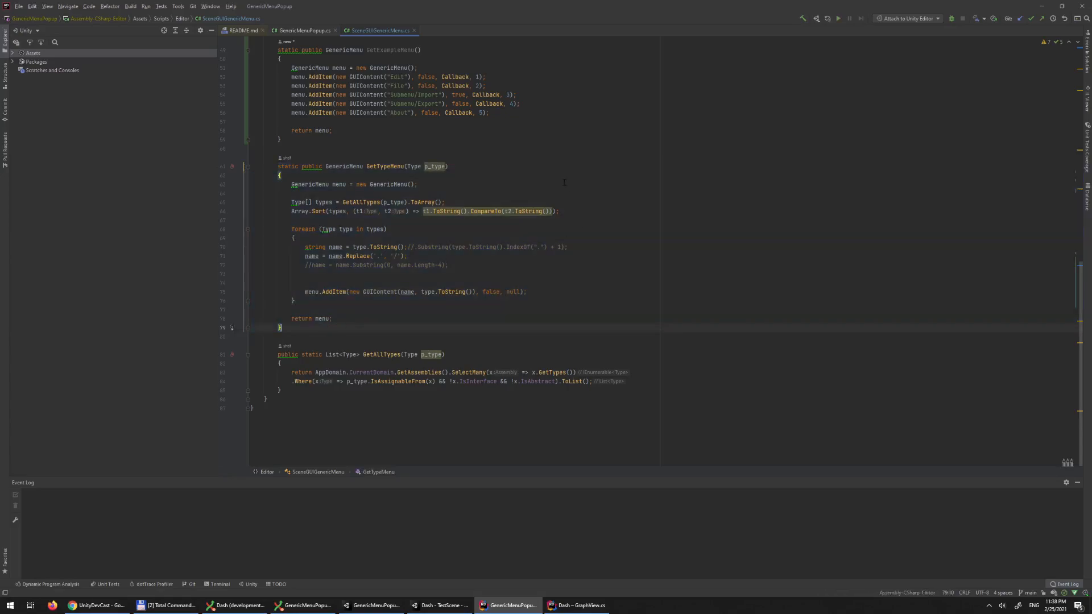
pyautogui.scroll(3)
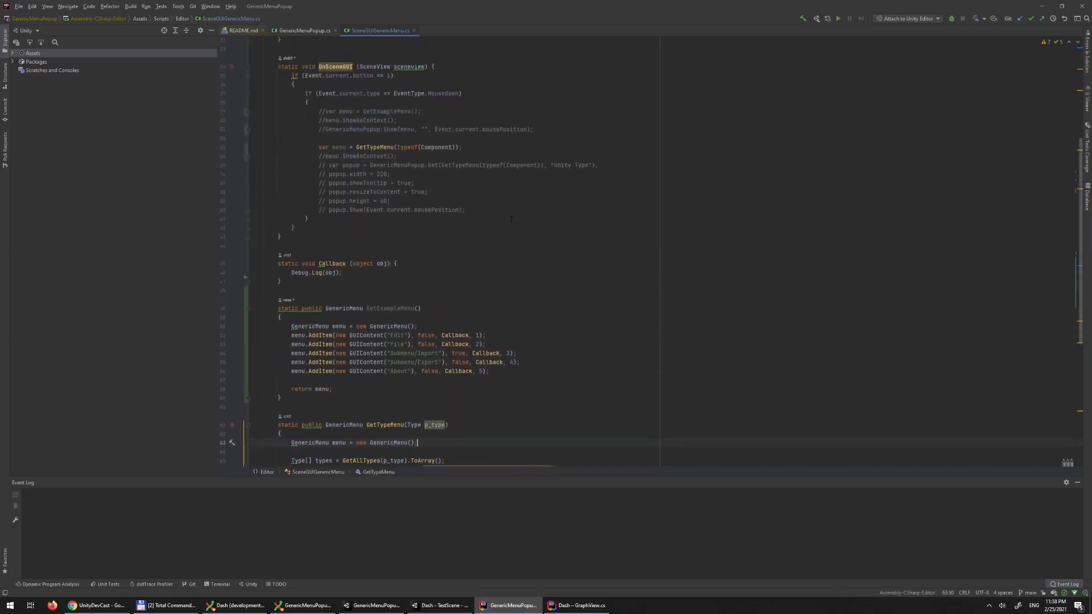
pyautogui.scroll(3)
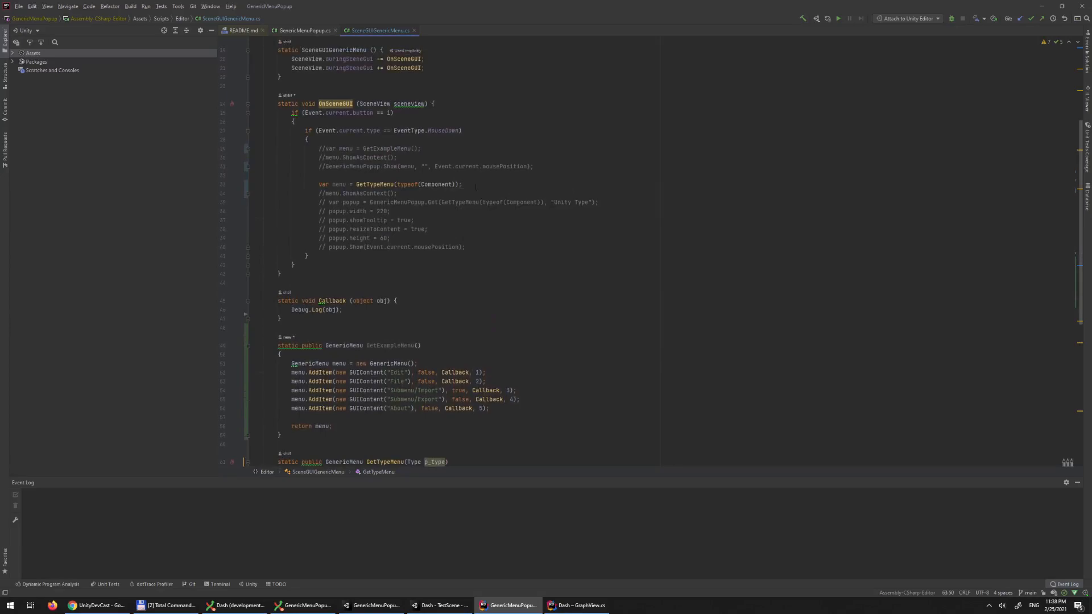
pyautogui.scroll(-3)
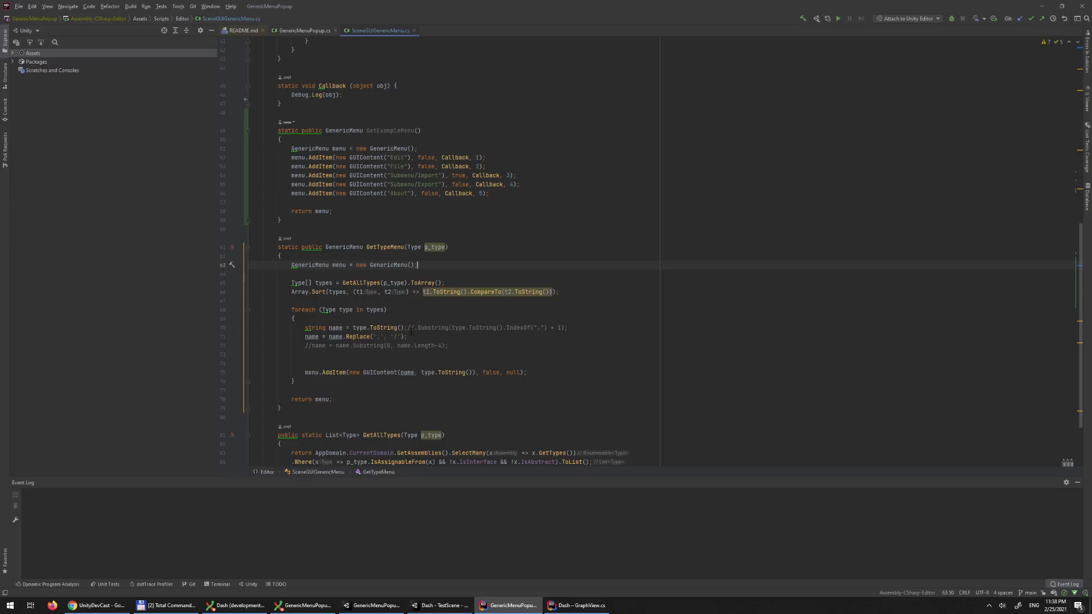
pyautogui.scroll(3)
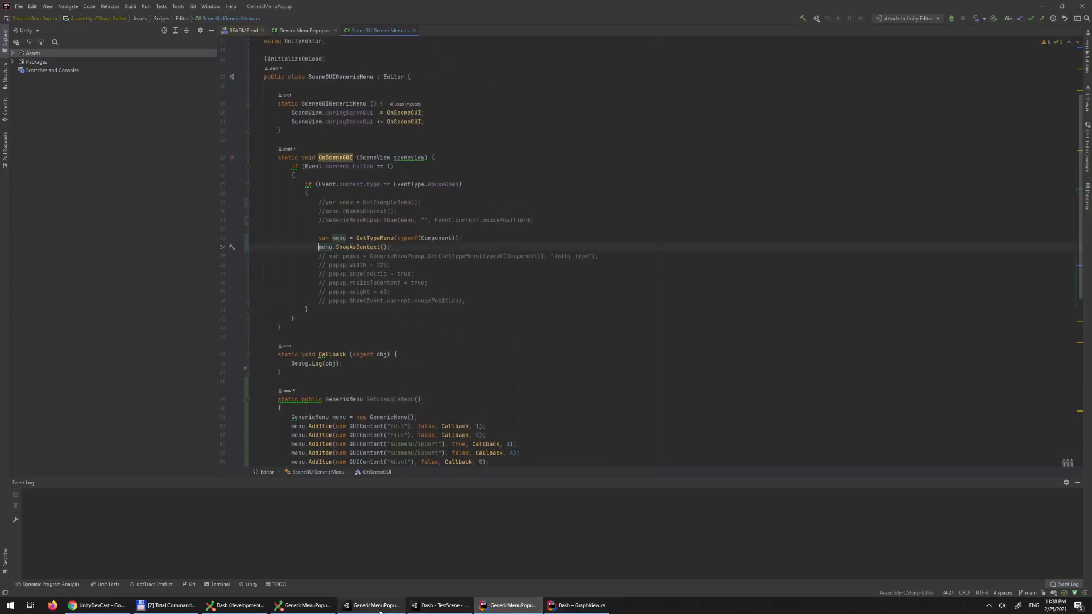
pyautogui.click(374, 605)
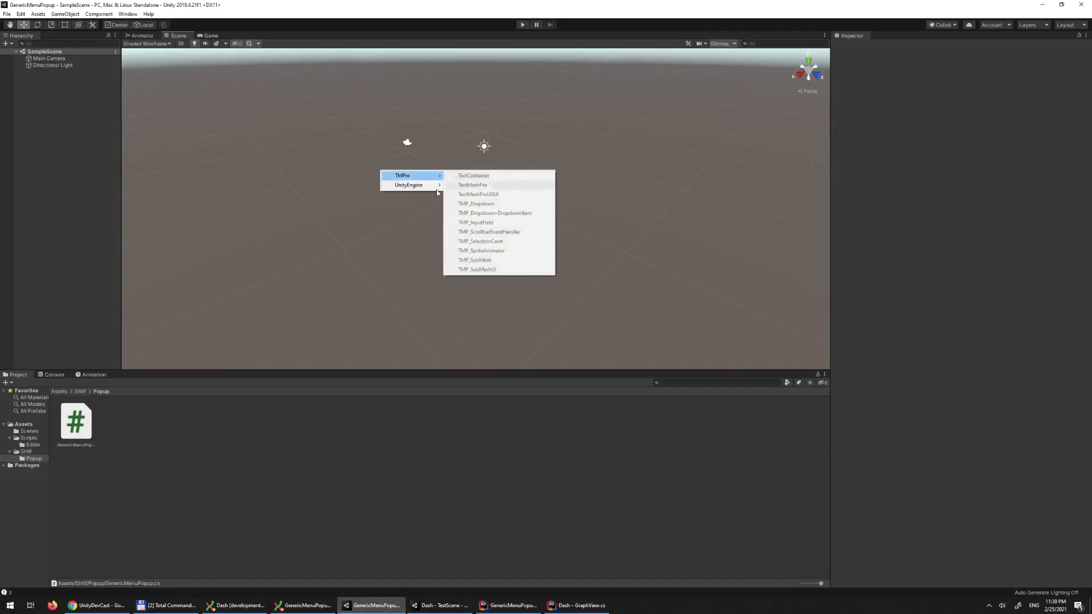
pyautogui.moveTo(275, 155)
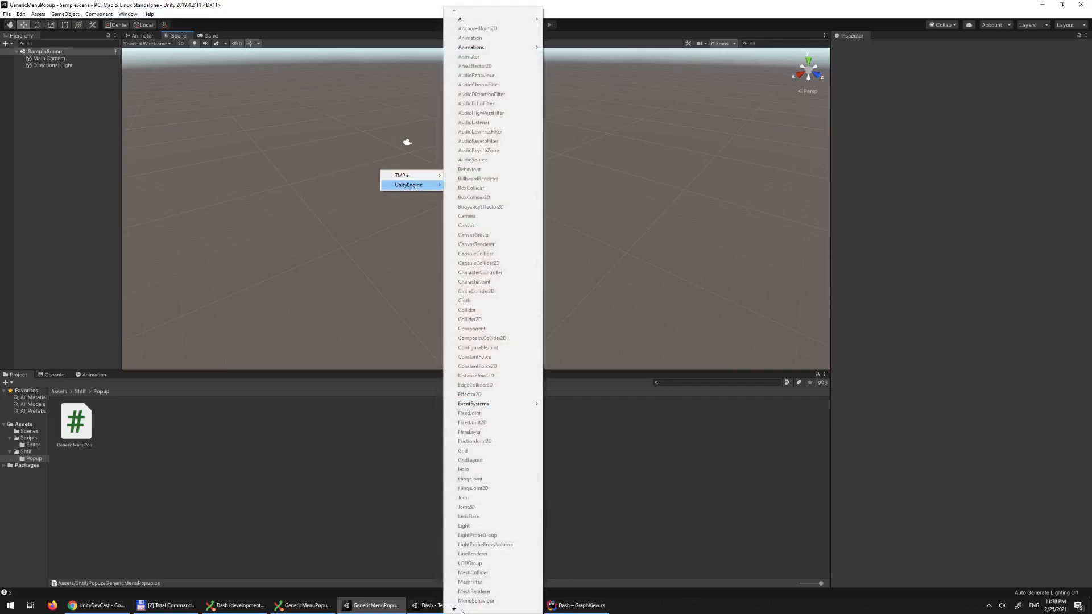
# Scroll through the empty sample scene and bring Rider's scene menu script back to the front
pyautogui.scroll(-3)
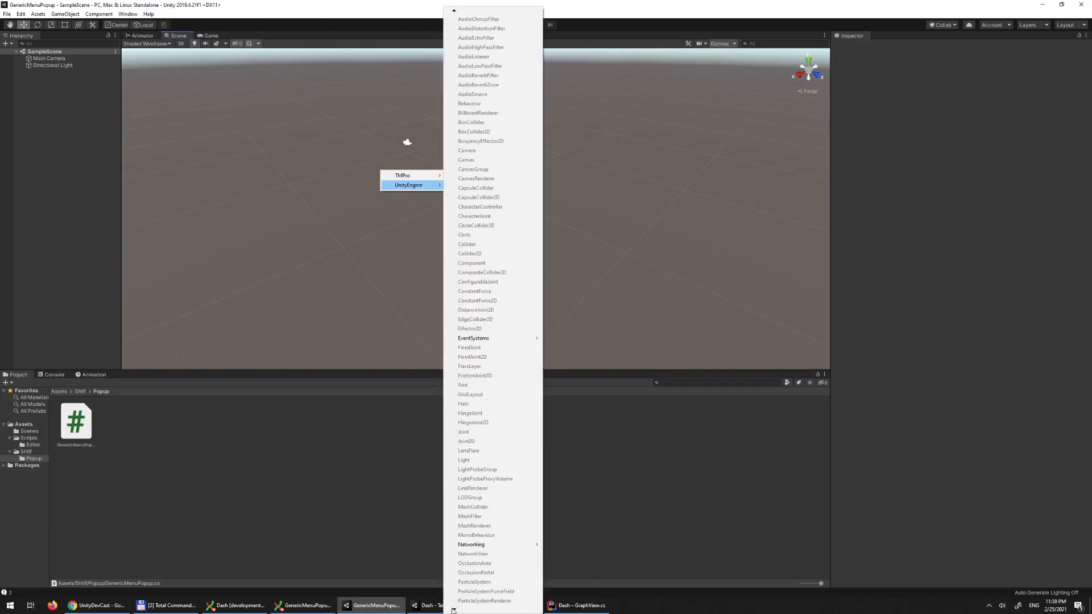
pyautogui.scroll(-3)
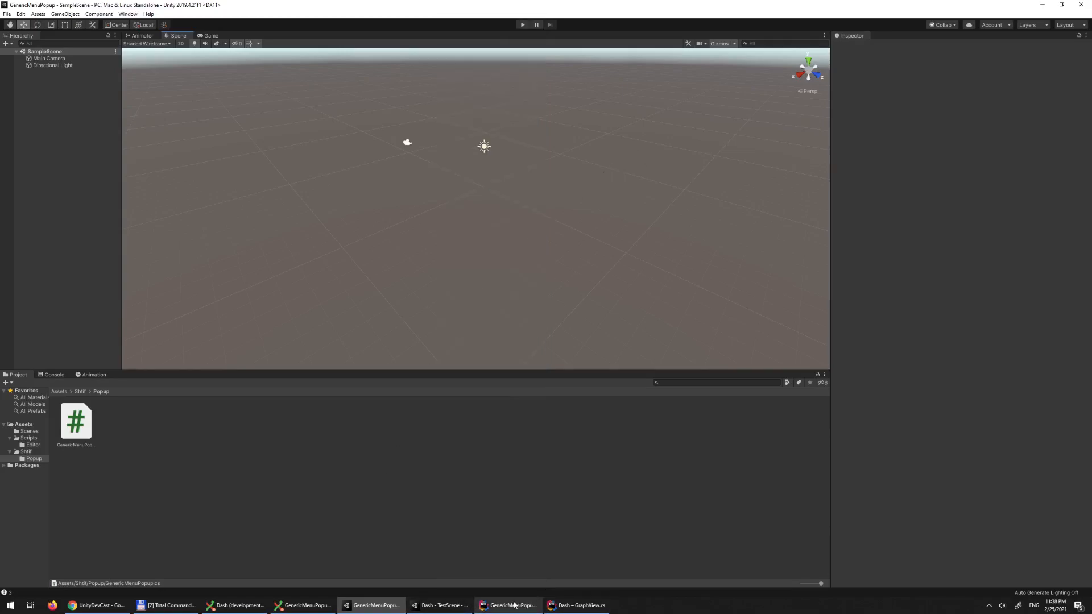
pyautogui.click(508, 605)
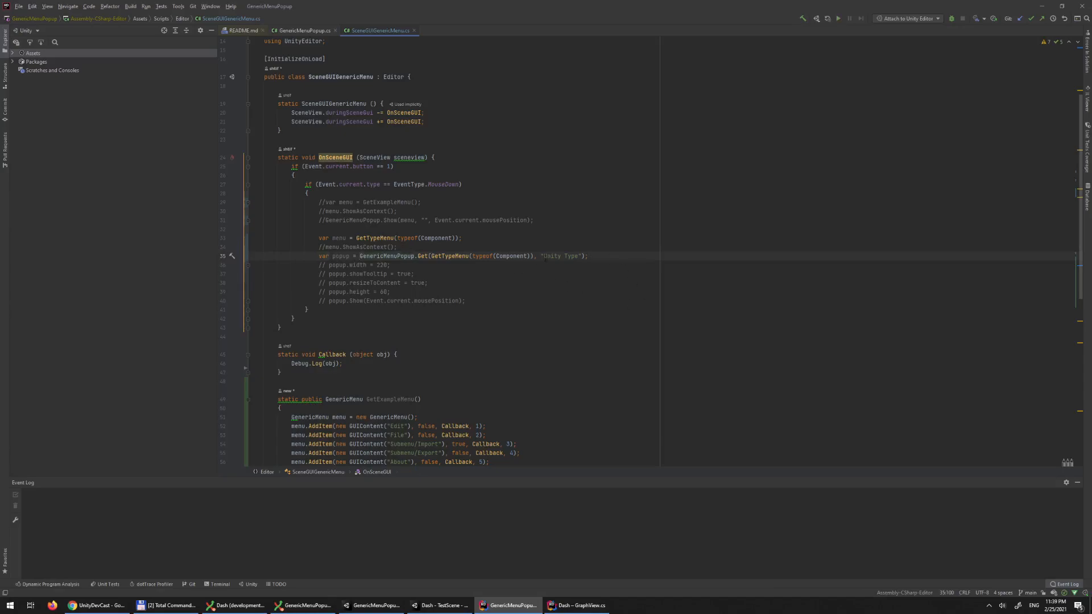
# Create the popup from GetExampleMenu() titled "Example" with resizeToContent enabled, then return to Unity
pyautogui.doubleClick(561, 256)
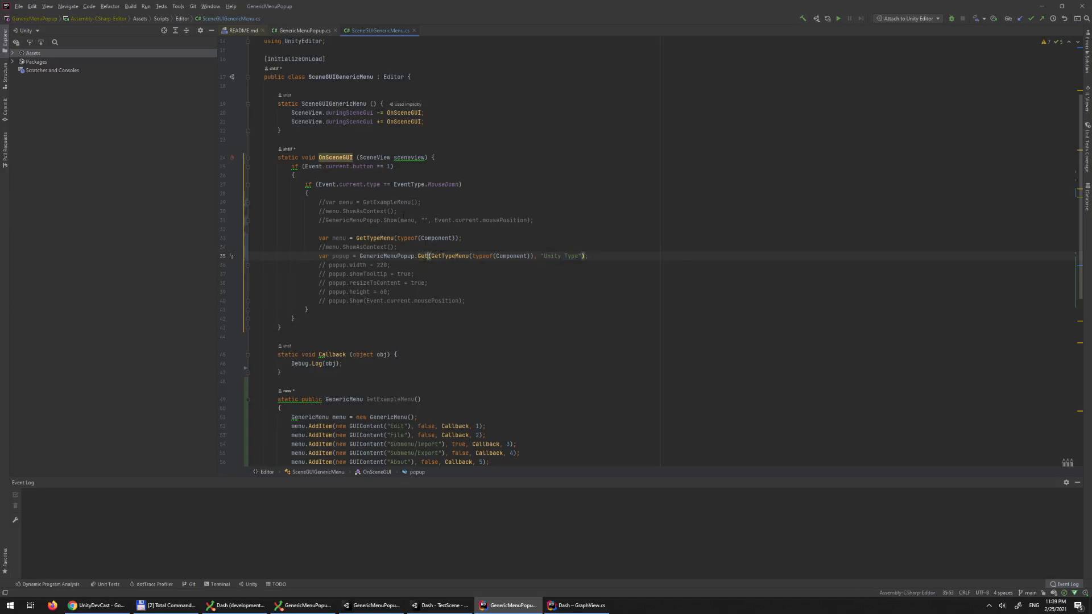
pyautogui.click(390, 265)
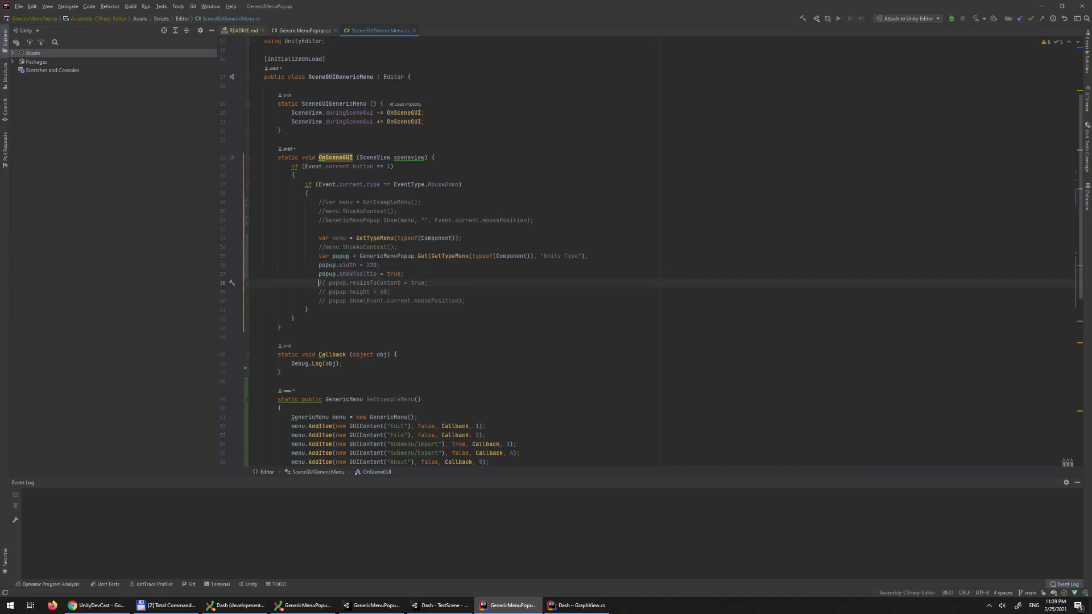
pyautogui.click(321, 283)
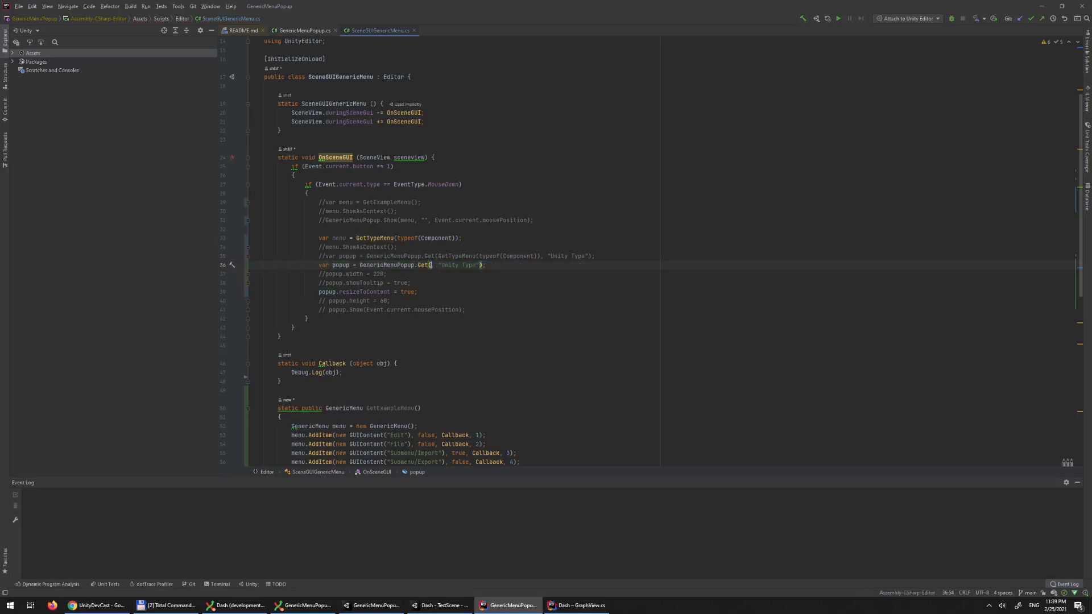
pyautogui.write('GetExampleMenu(),')
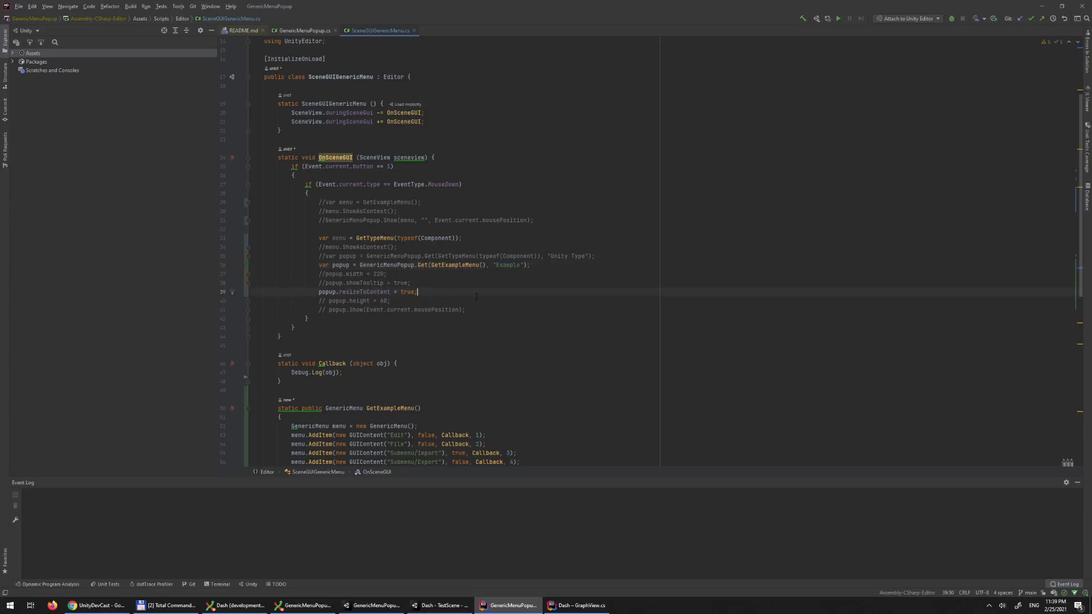
pyautogui.moveTo(446, 605)
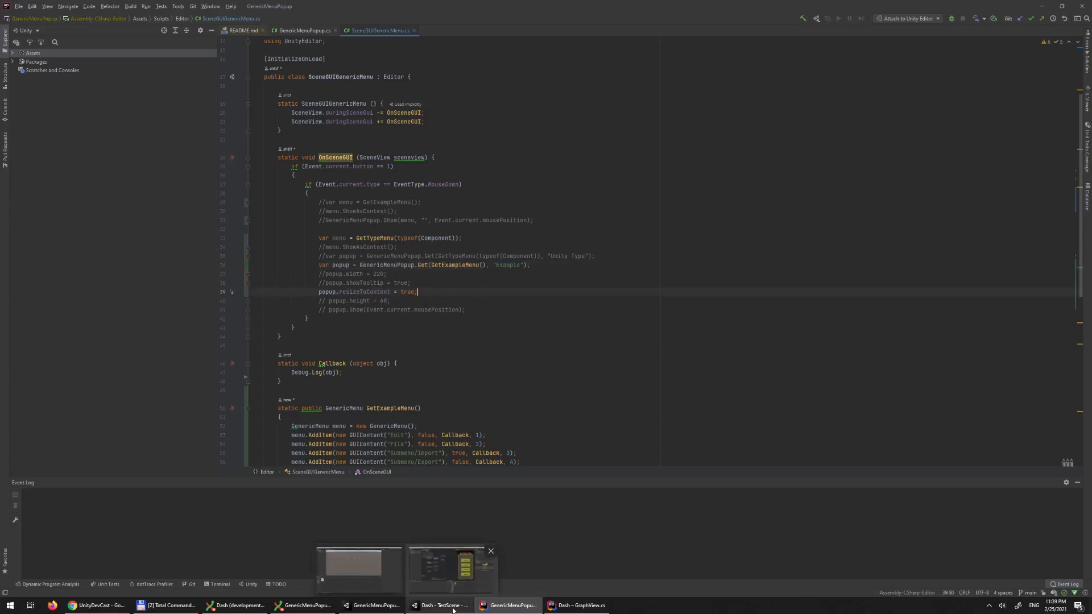
pyautogui.click(374, 605)
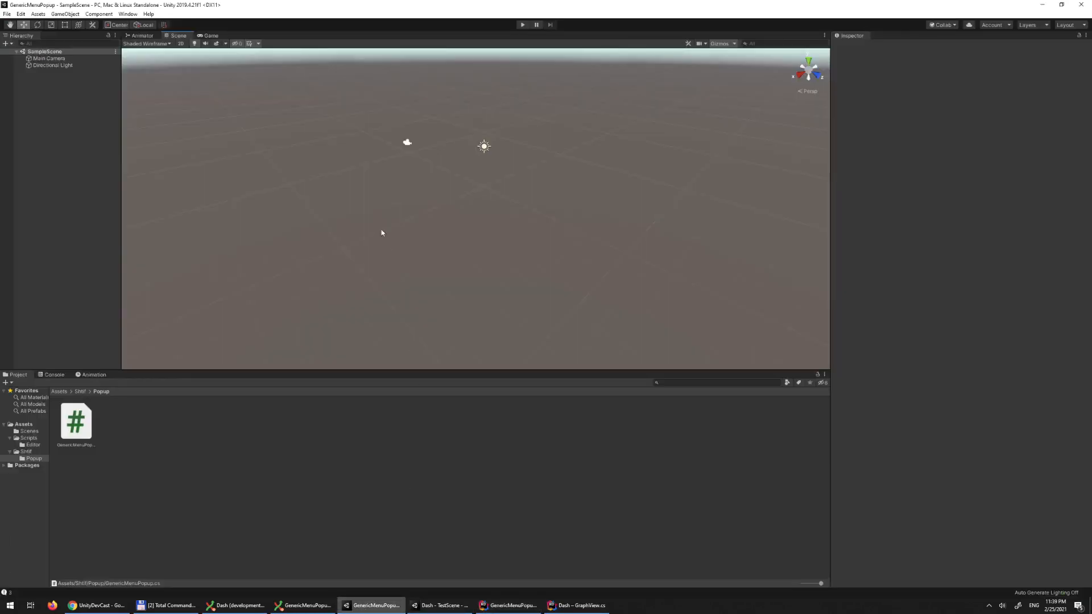
pyautogui.moveTo(311, 160)
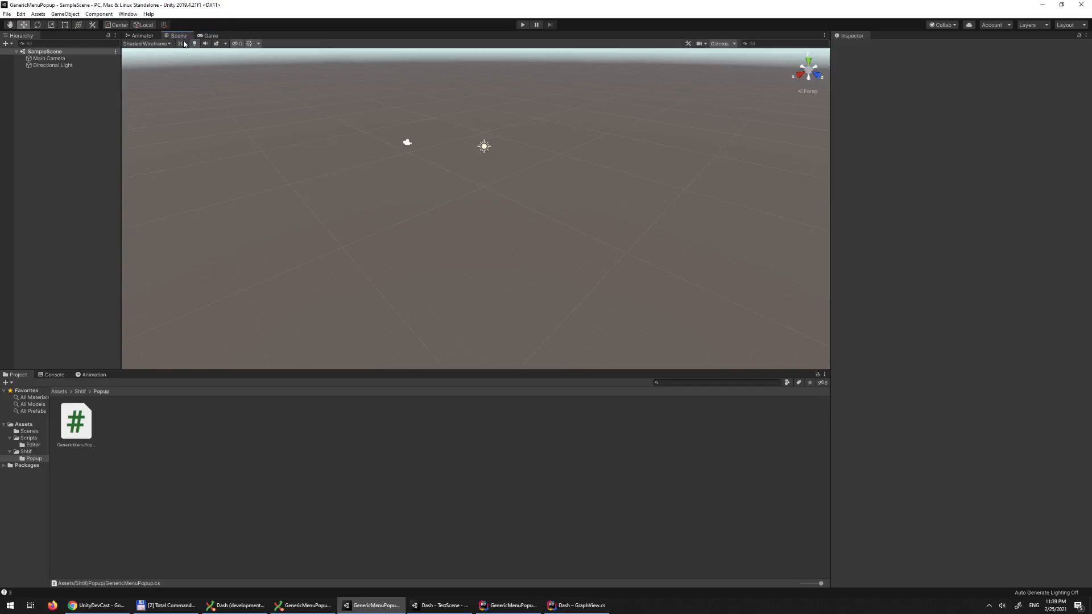
# Enable popup.Show(Event.current.mousePosition) in Rider and switch to Unity to try the Example popup
pyautogui.click(509, 605)
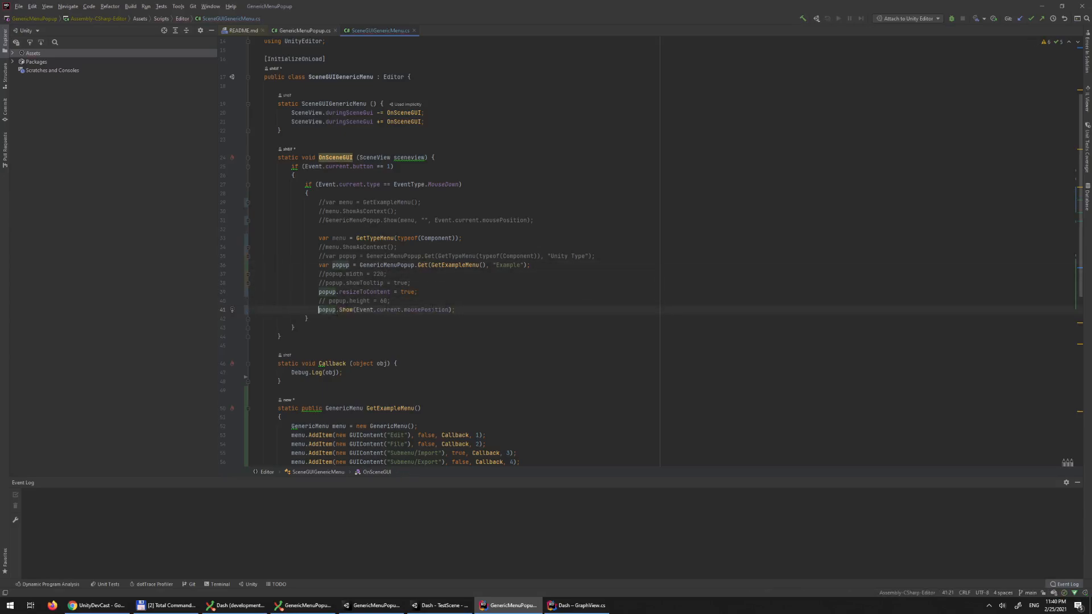
pyautogui.click(374, 606)
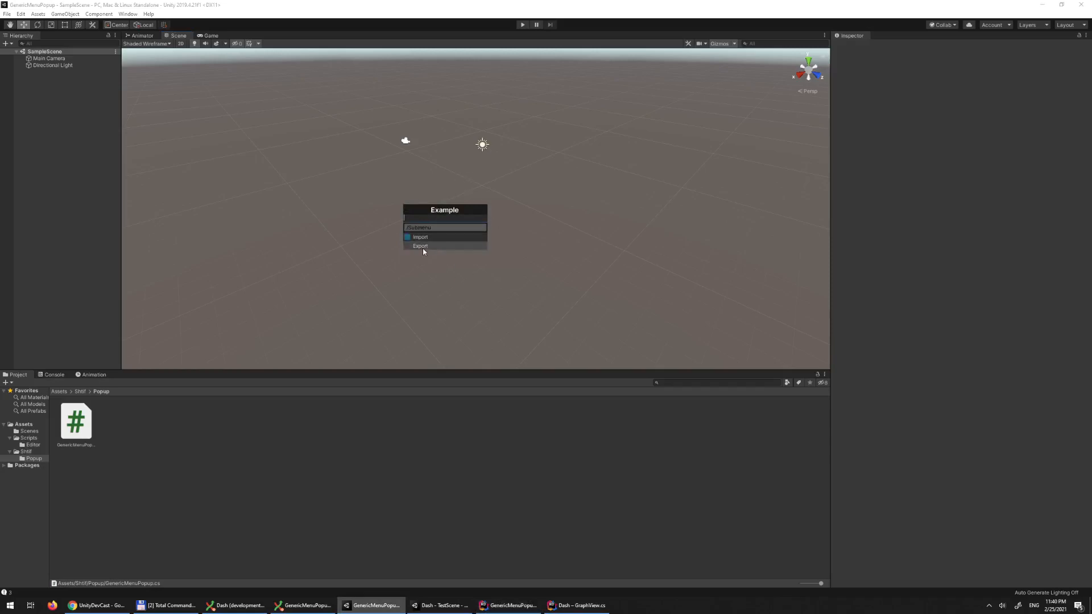
# Choose Export from the Example popup so it closes
pyautogui.click(445, 216)
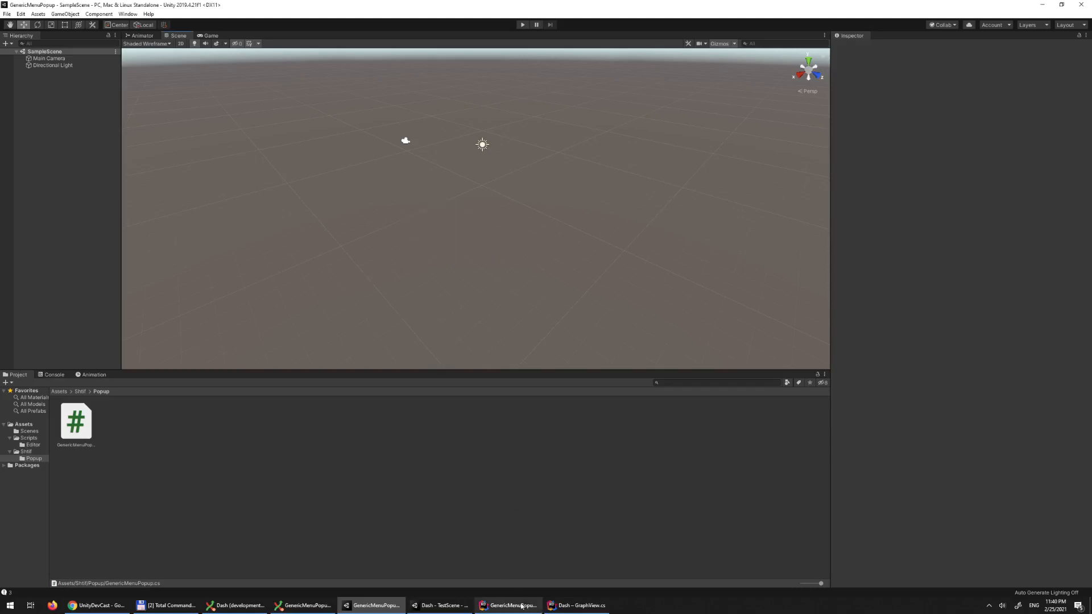
# Restore the Unity Type GetTypeMenu popup with width 320, showTooltip and resizeToContent, deleting the height line
pyautogui.click(510, 605)
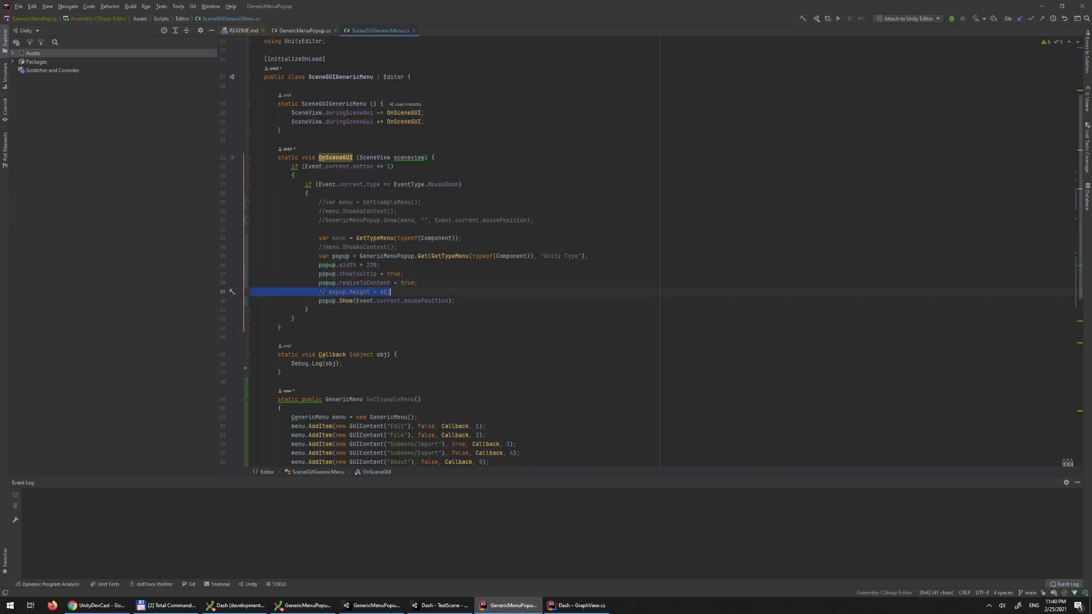
pyautogui.press('Delete')
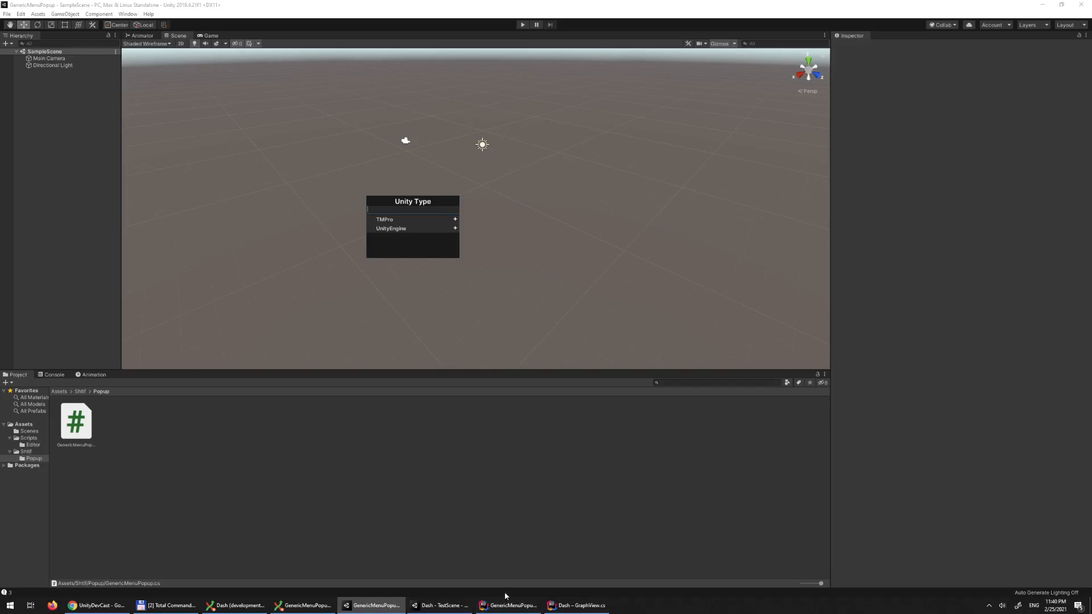
# Check resizeToContent in Rider, then browse the TMPro types in the Unity Type popup with full-name tooltips
pyautogui.click(509, 605)
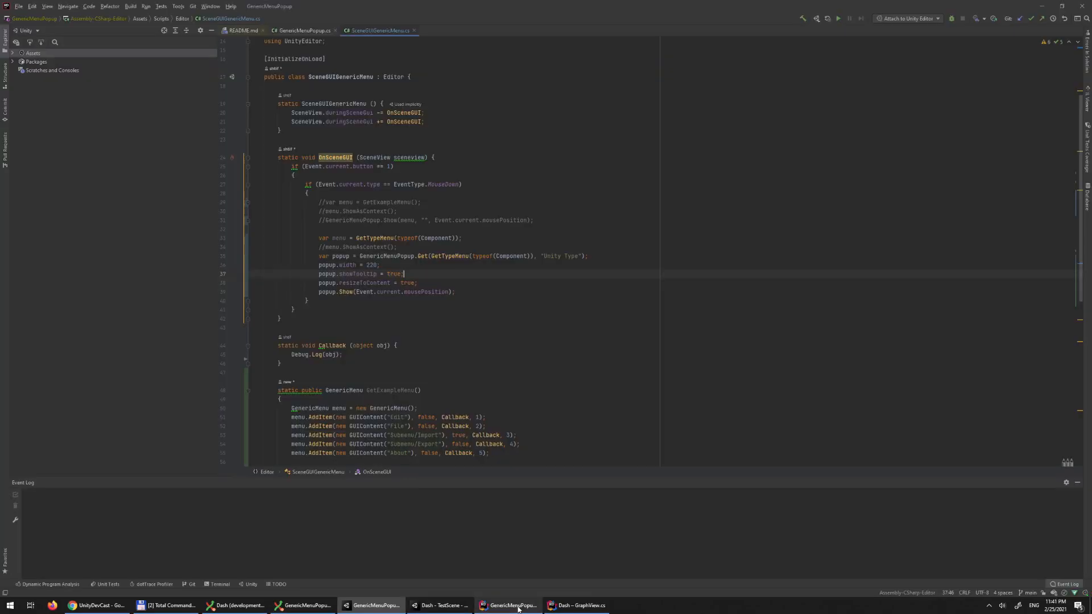
pyautogui.doubleClick(410, 283)
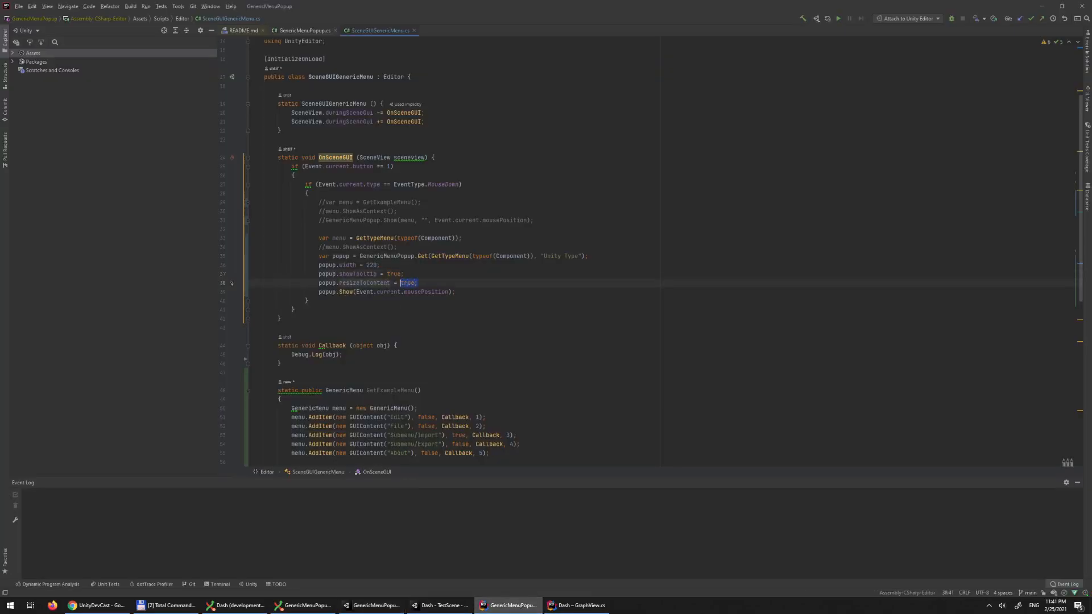
pyautogui.click(374, 606)
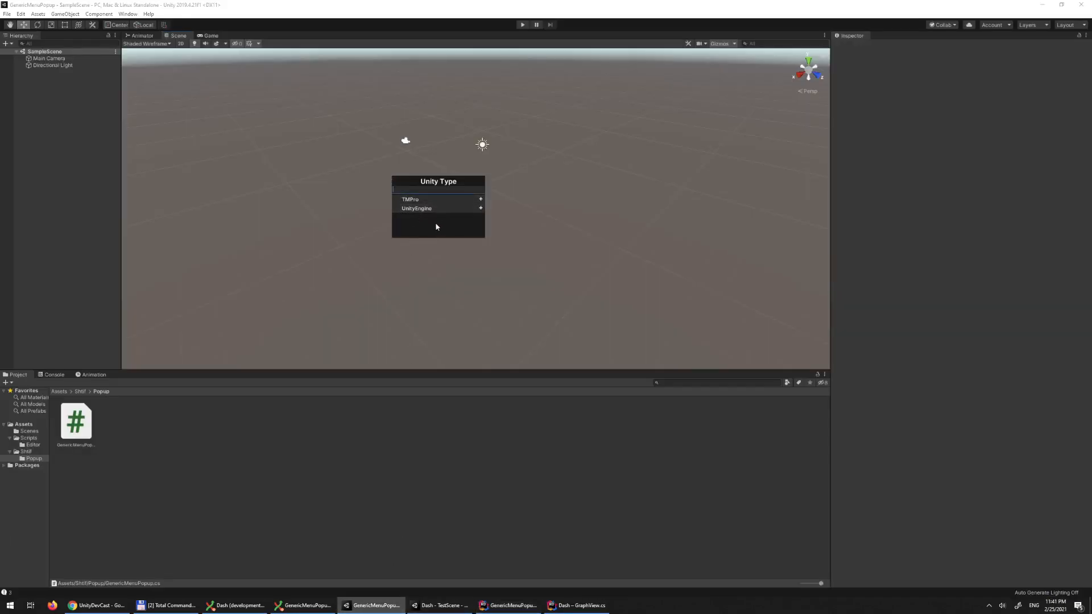
pyautogui.click(411, 199)
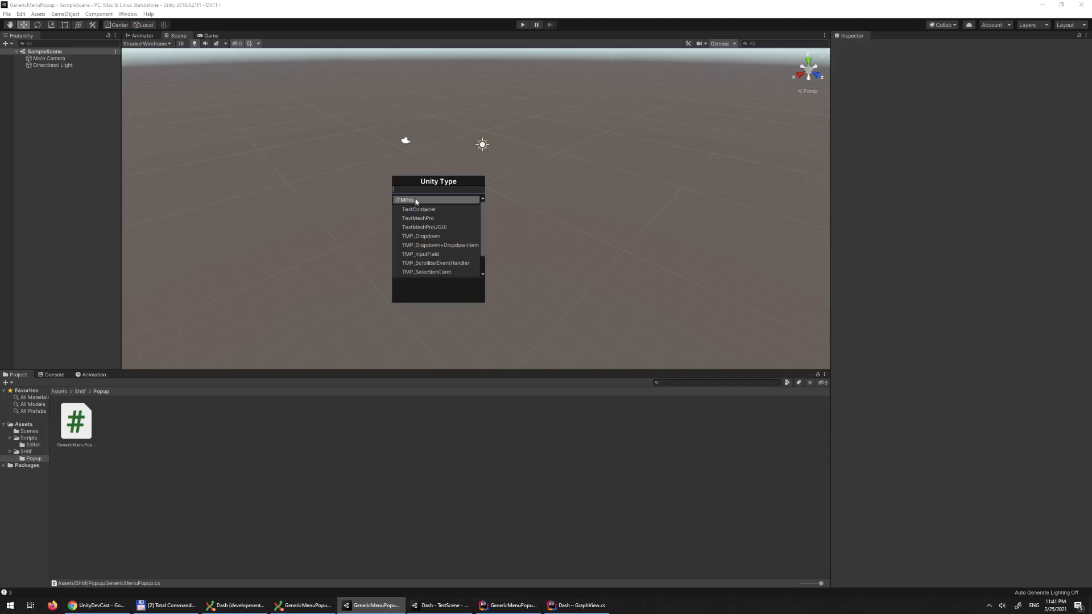
pyautogui.moveTo(440, 245)
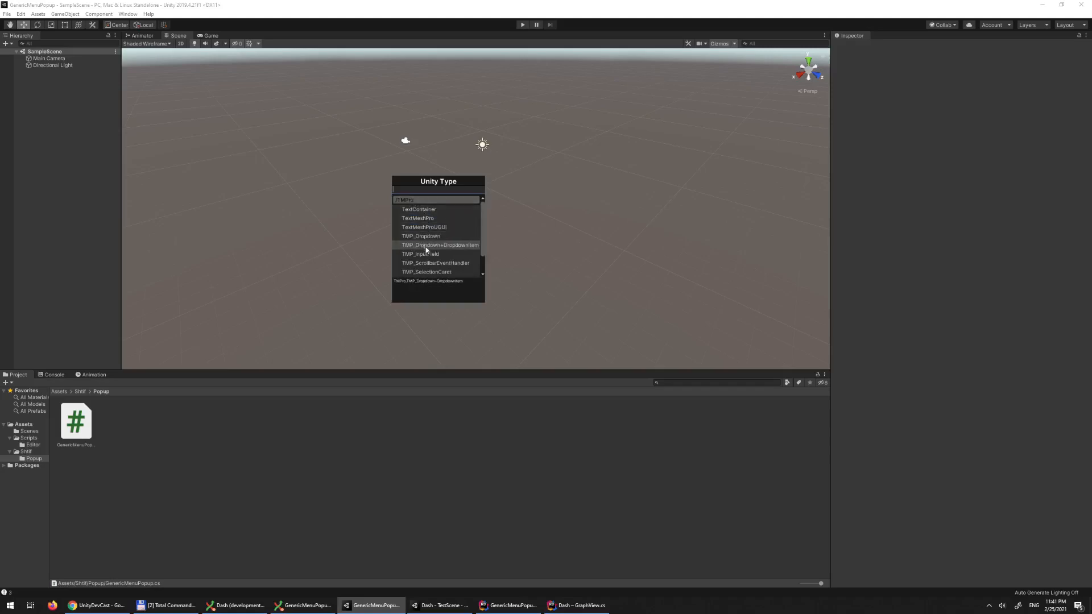
pyautogui.moveTo(435, 262)
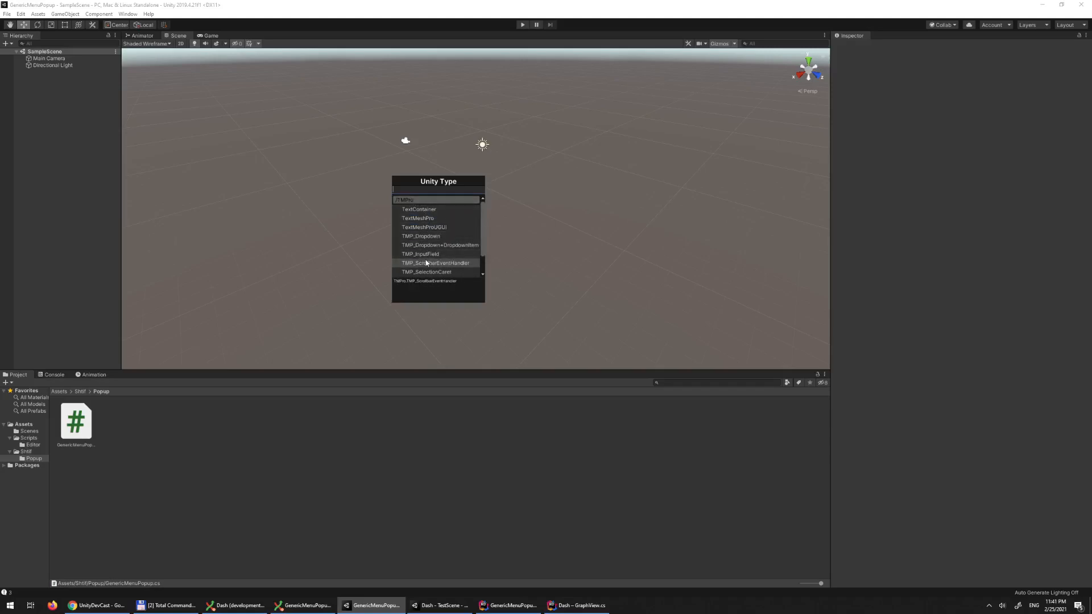
pyautogui.moveTo(421, 219)
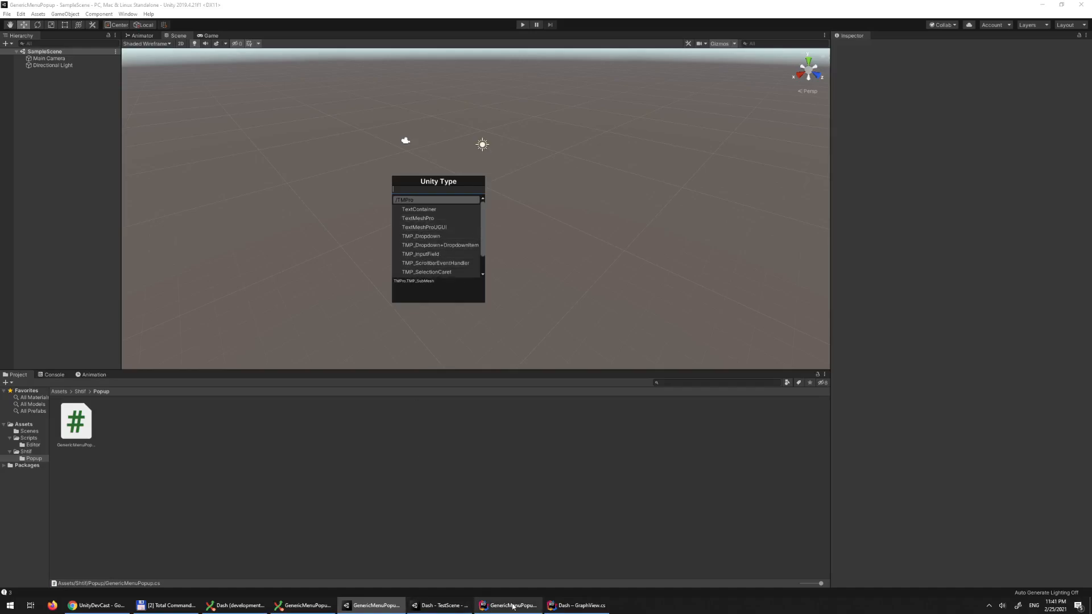
# Return to Rider and bring the GetTypeMenu AddItem code into view
pyautogui.click(508, 605)
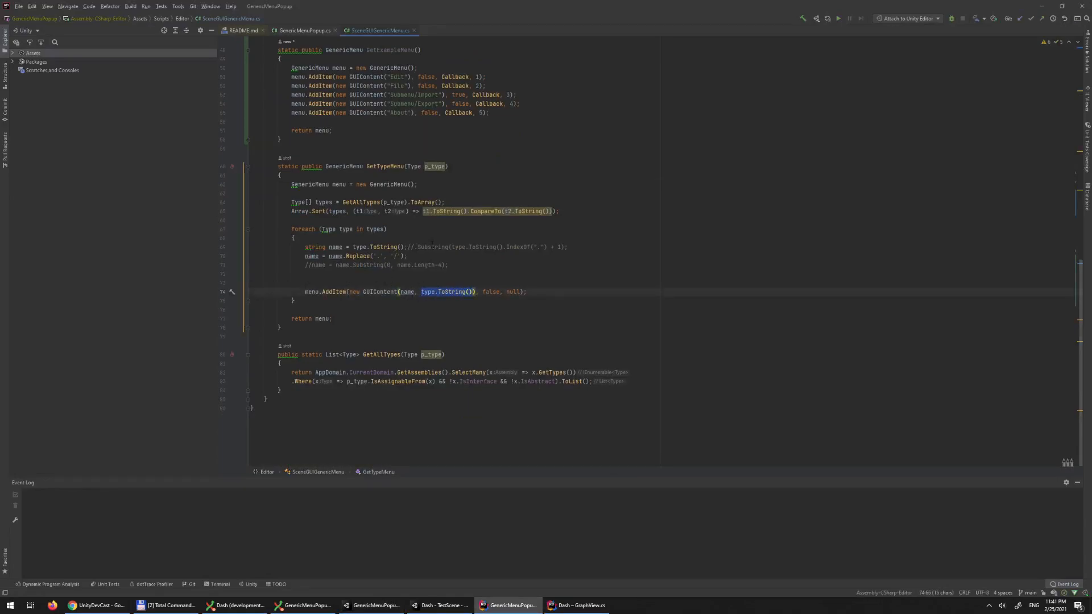
pyautogui.scroll(3)
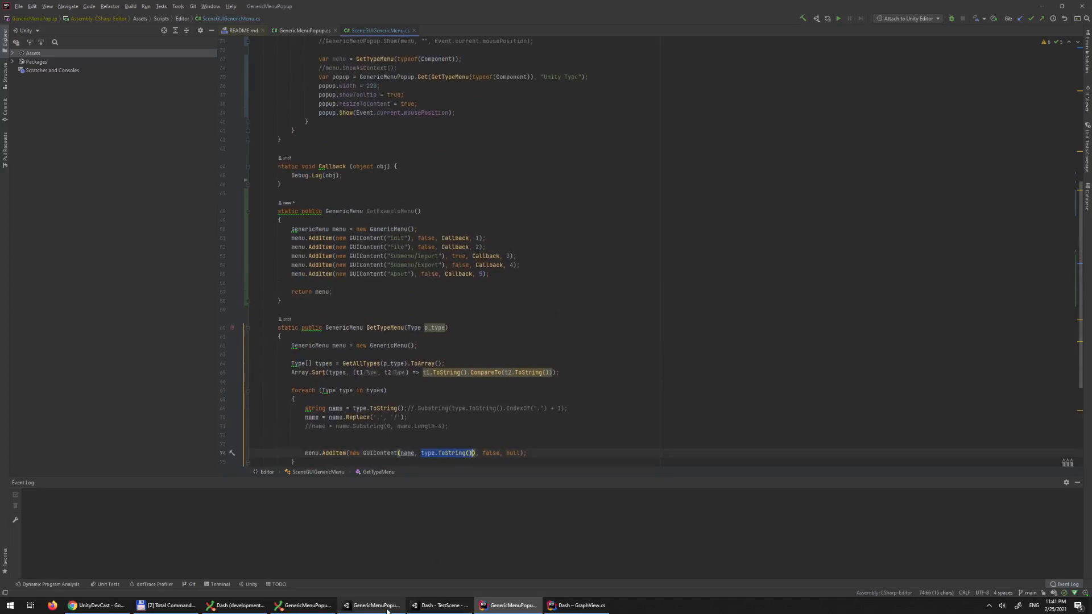
# Browse the UnityEngine group and its Animations constraints, then clear the search to restore the full type list
pyautogui.click(374, 606)
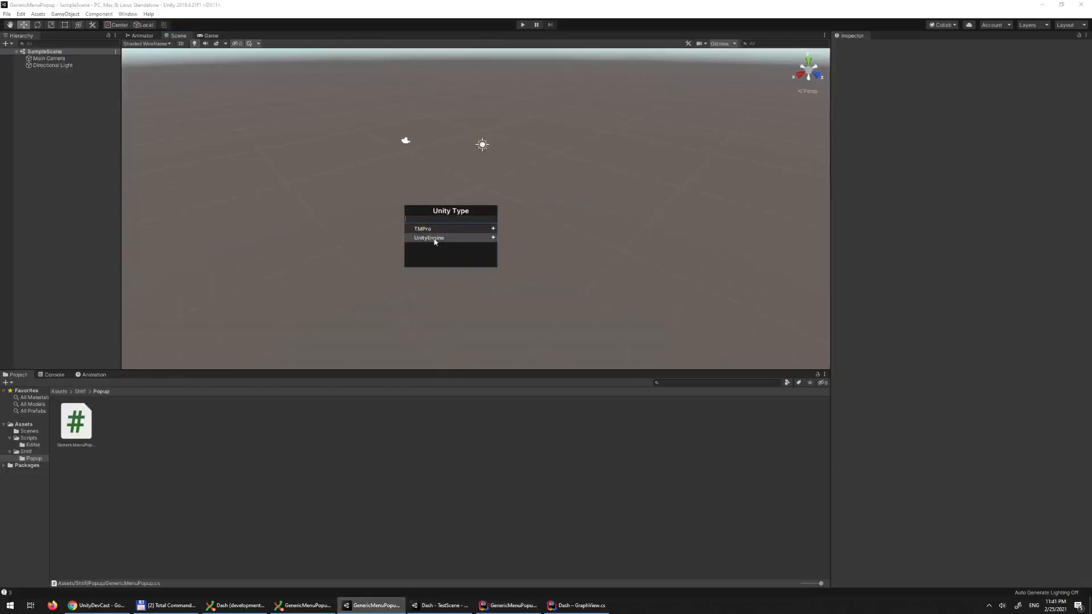
pyautogui.click(429, 238)
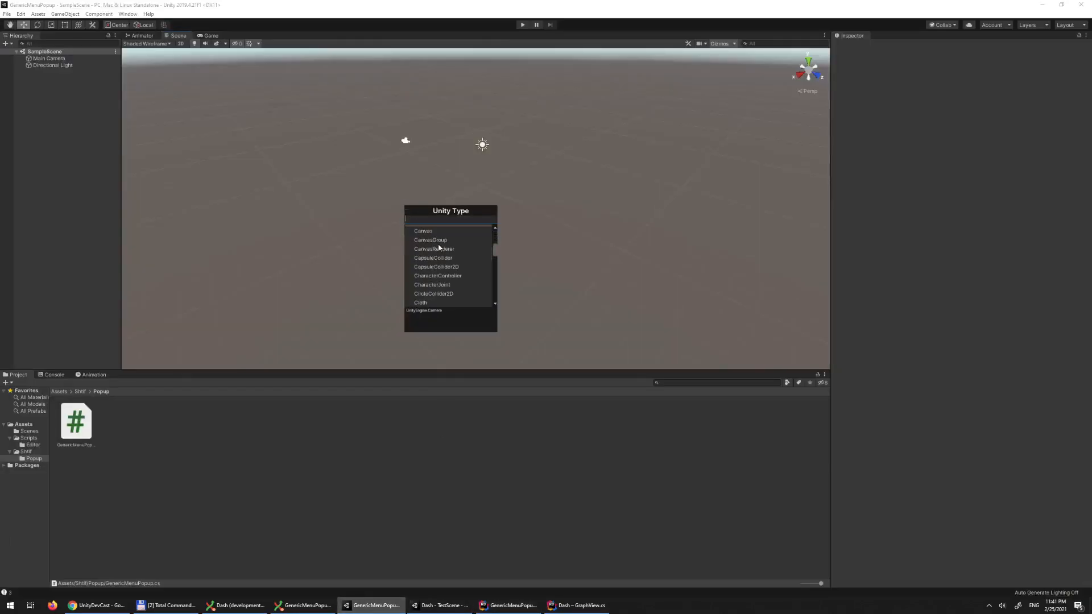
pyautogui.moveTo(430, 240)
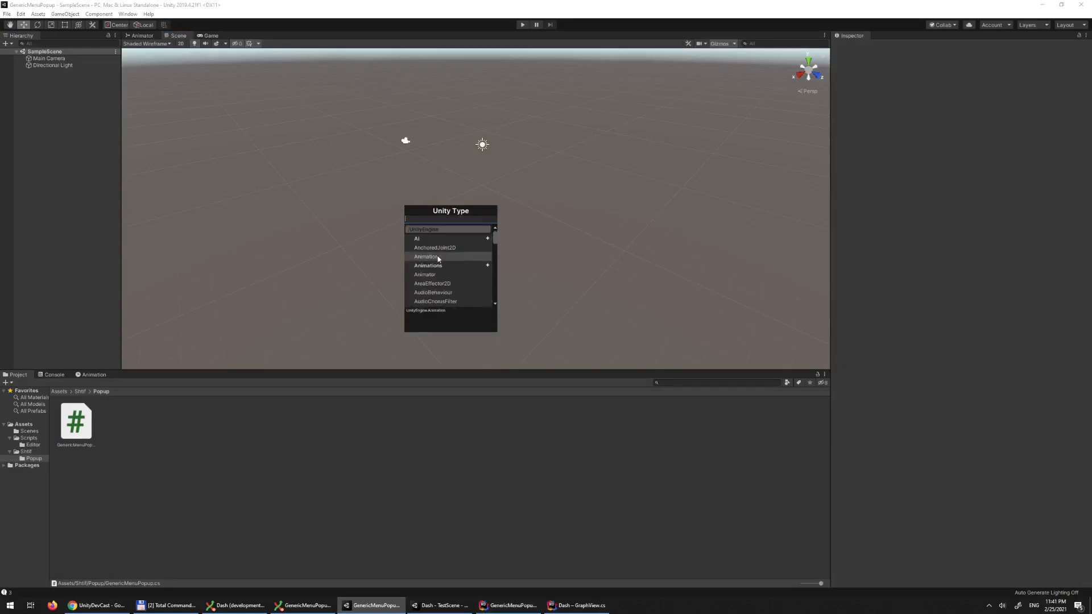
pyautogui.scroll(-3)
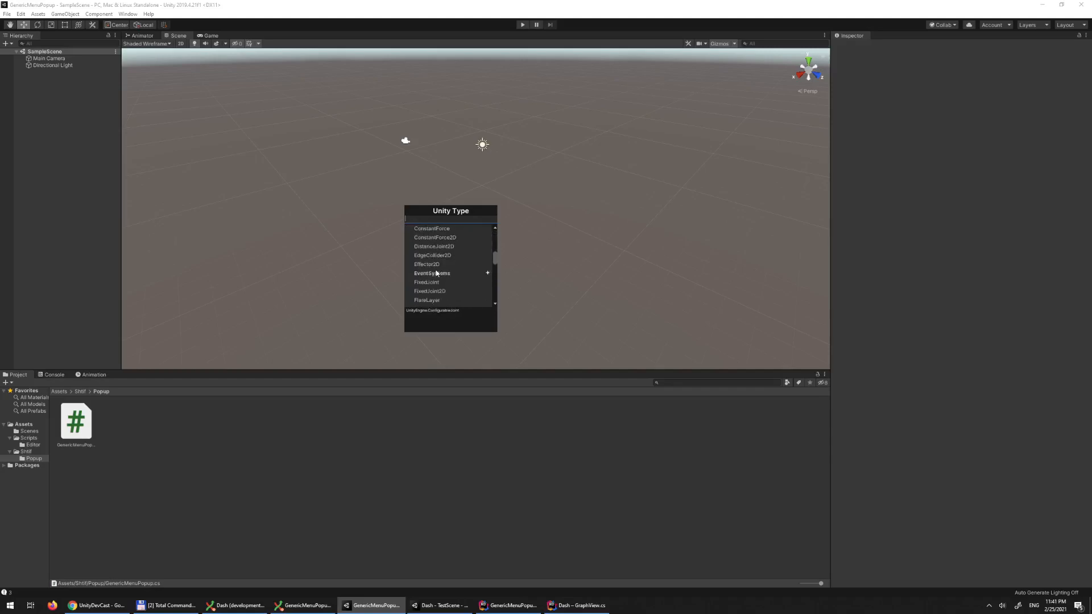
pyautogui.scroll(-3)
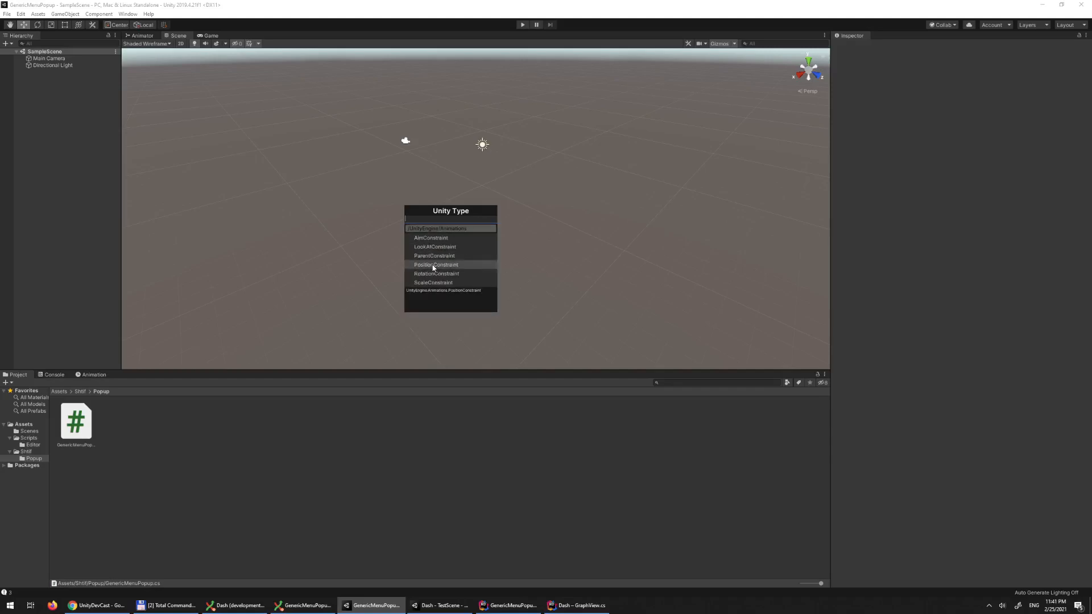
pyautogui.click(439, 229)
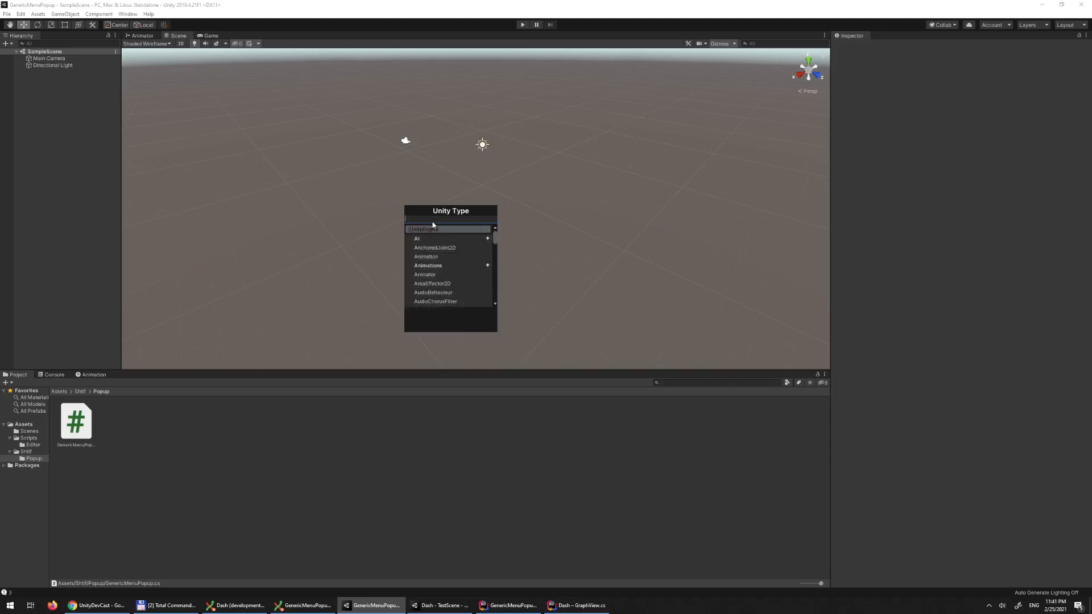
# Filter the popup with 'ren' then 'rent' to renderers like MeshRenderer and SpriteRenderer, reading their tooltips
pyautogui.write('ren')
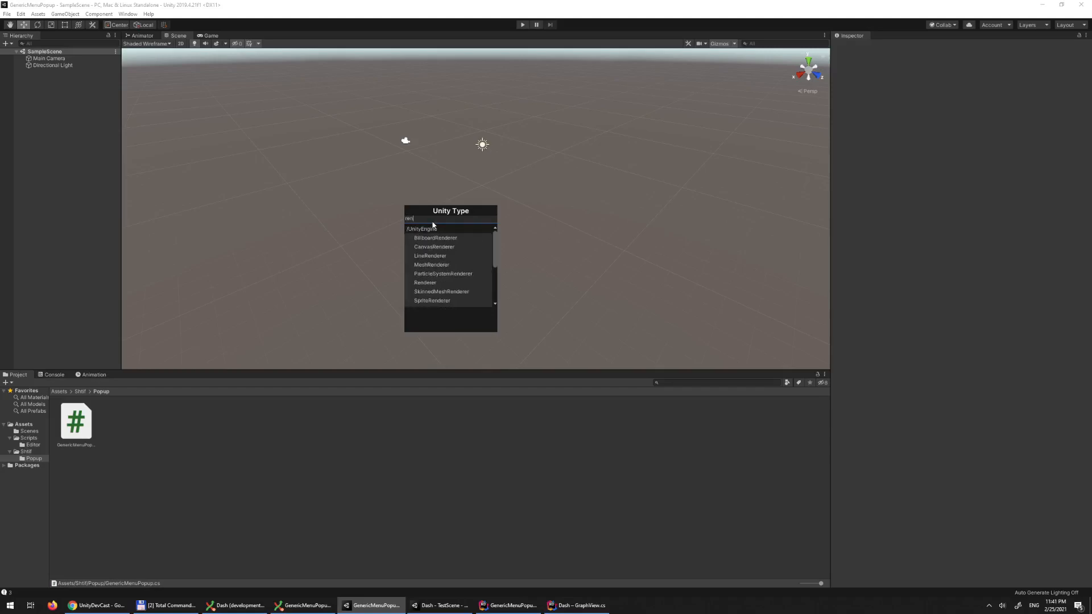
pyautogui.moveTo(454, 247)
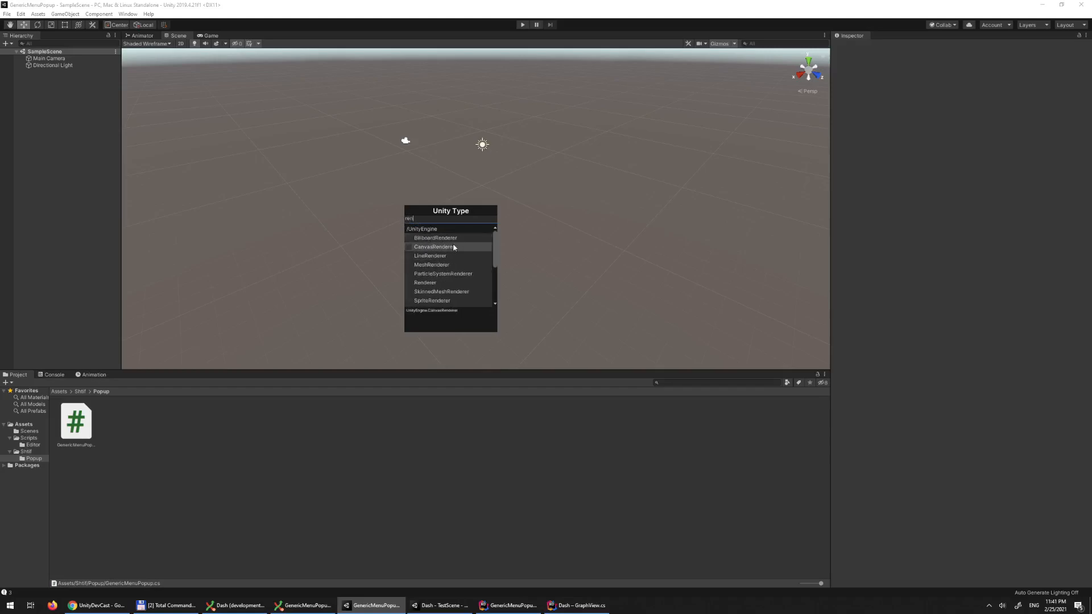
pyautogui.scroll(-3)
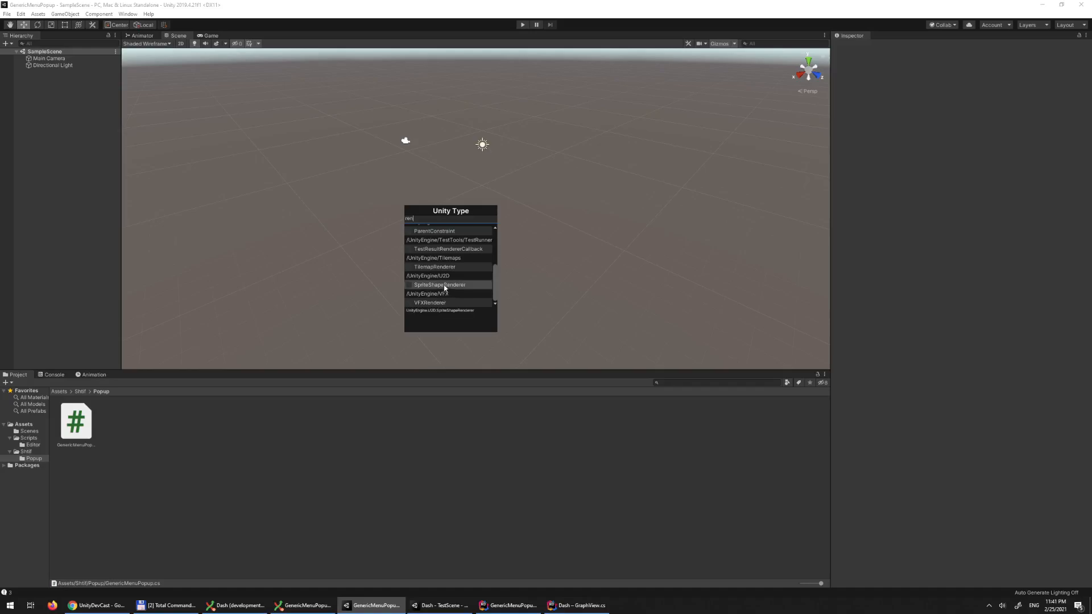
pyautogui.scroll(3)
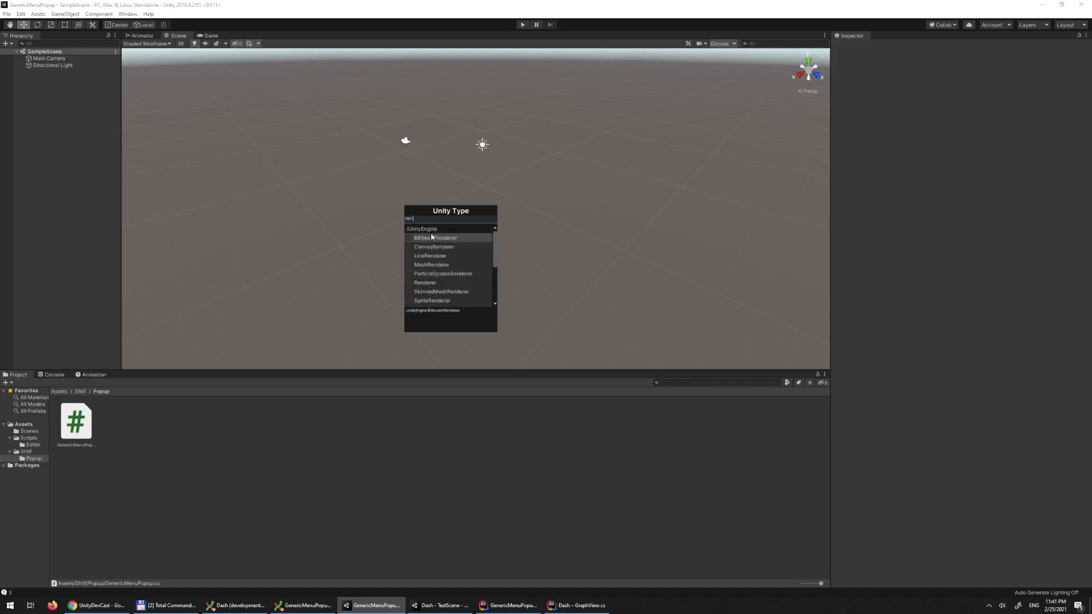
pyautogui.moveTo(439, 215)
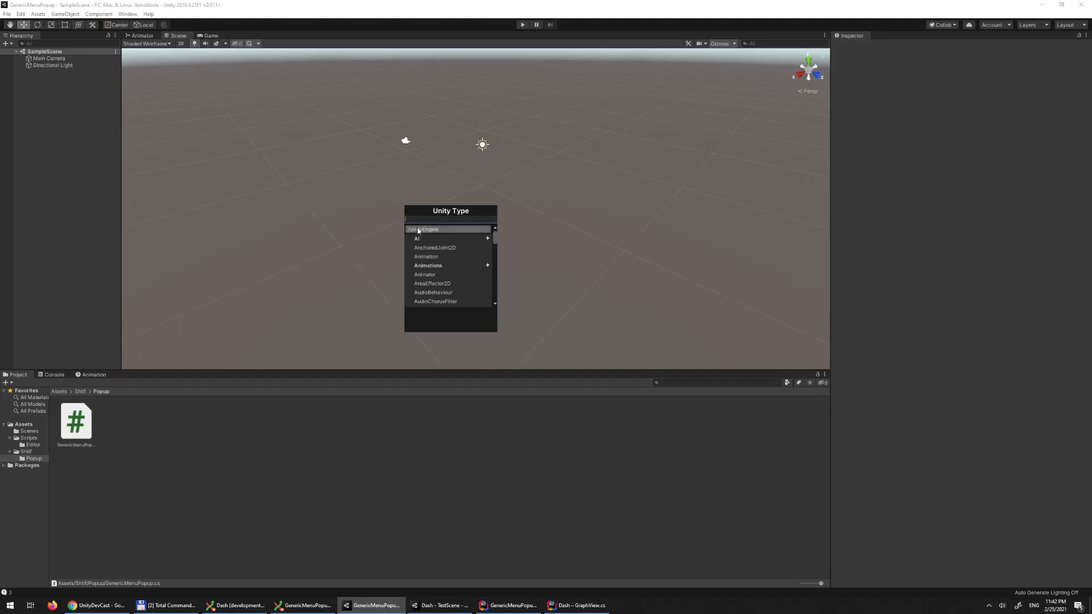
pyautogui.write('t')
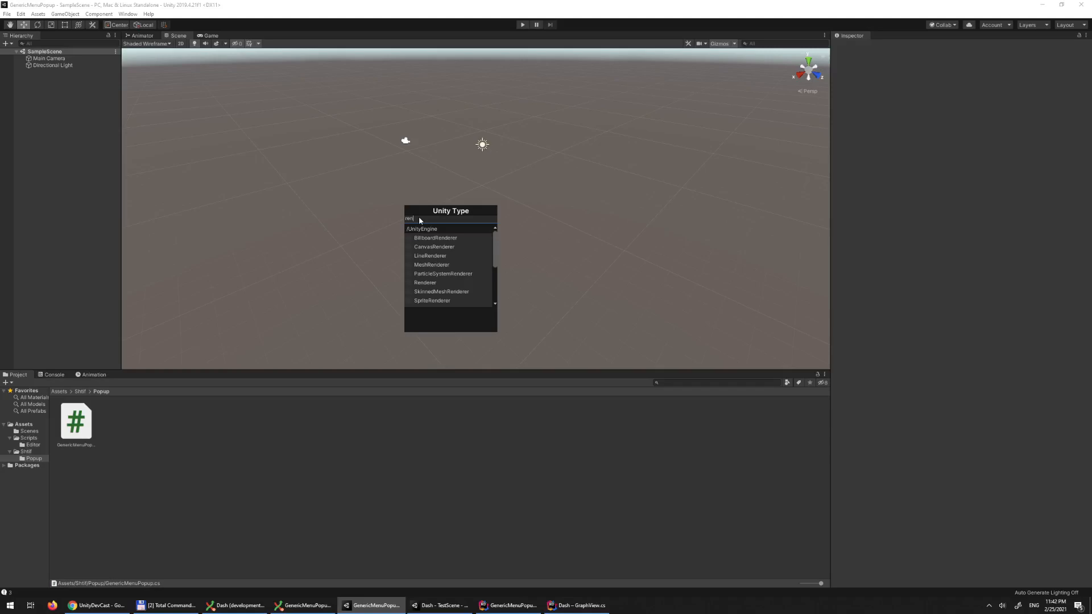
pyautogui.scroll(-3)
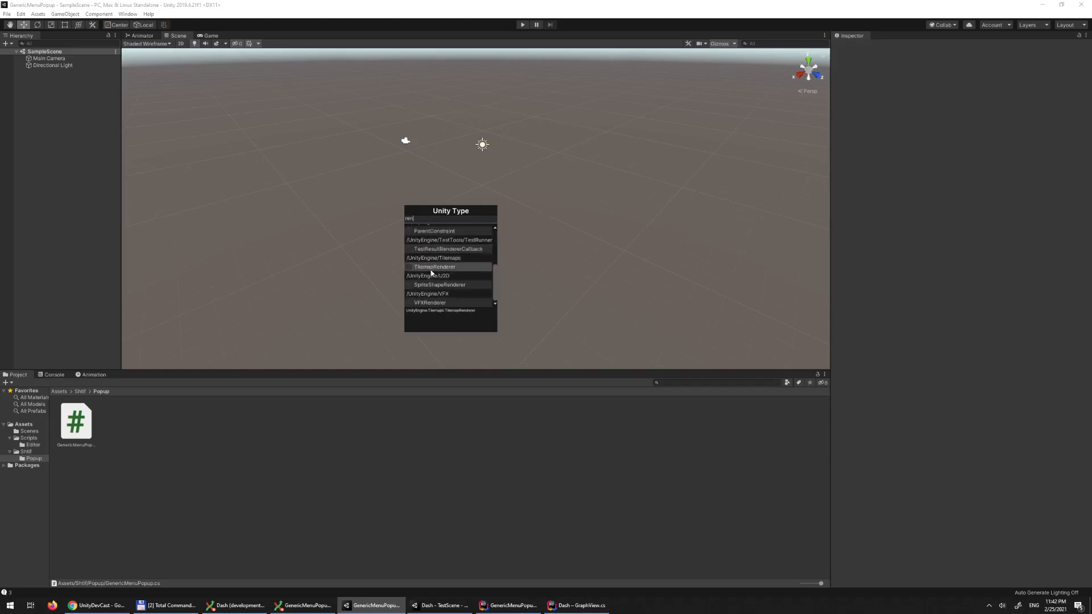
pyautogui.scroll(3)
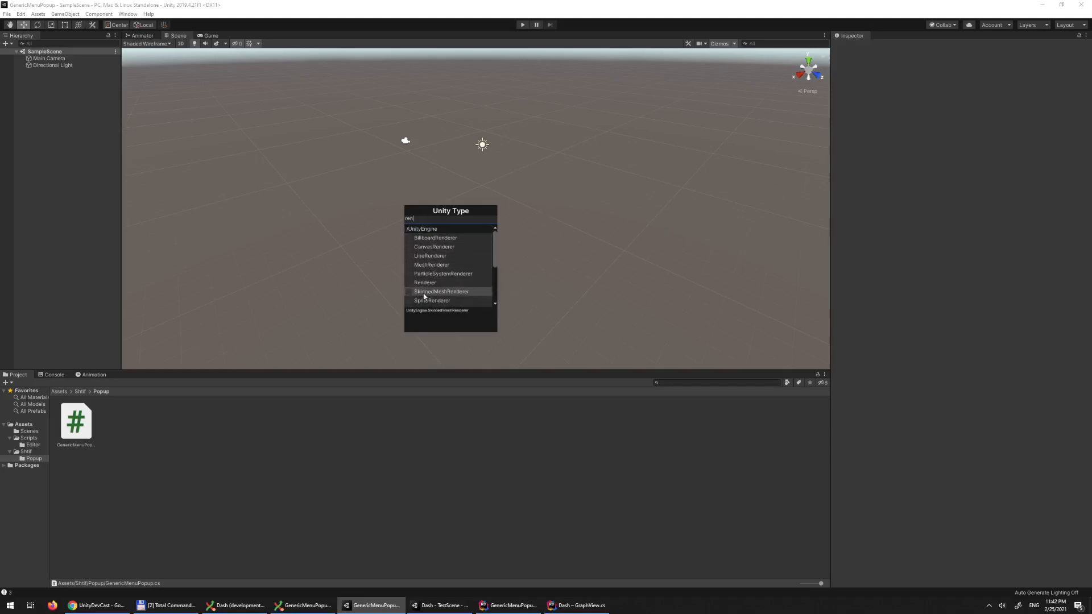
# In OnSceneGUI set popup.showSearch = false and popup.showTooltip = false, then reopen the popup in Unity
pyautogui.click(509, 605)
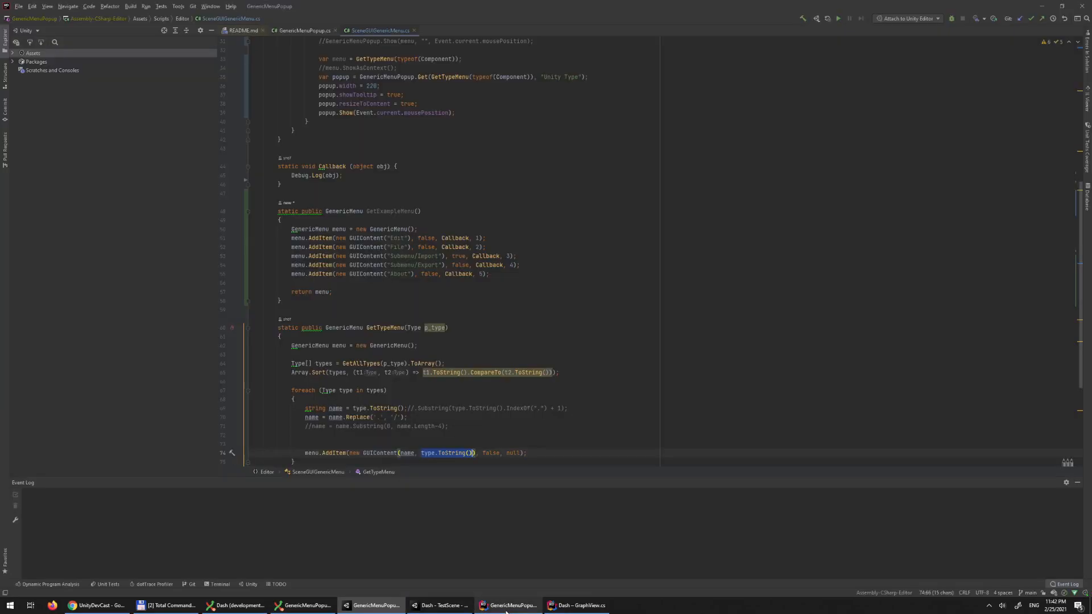
pyautogui.scroll(3)
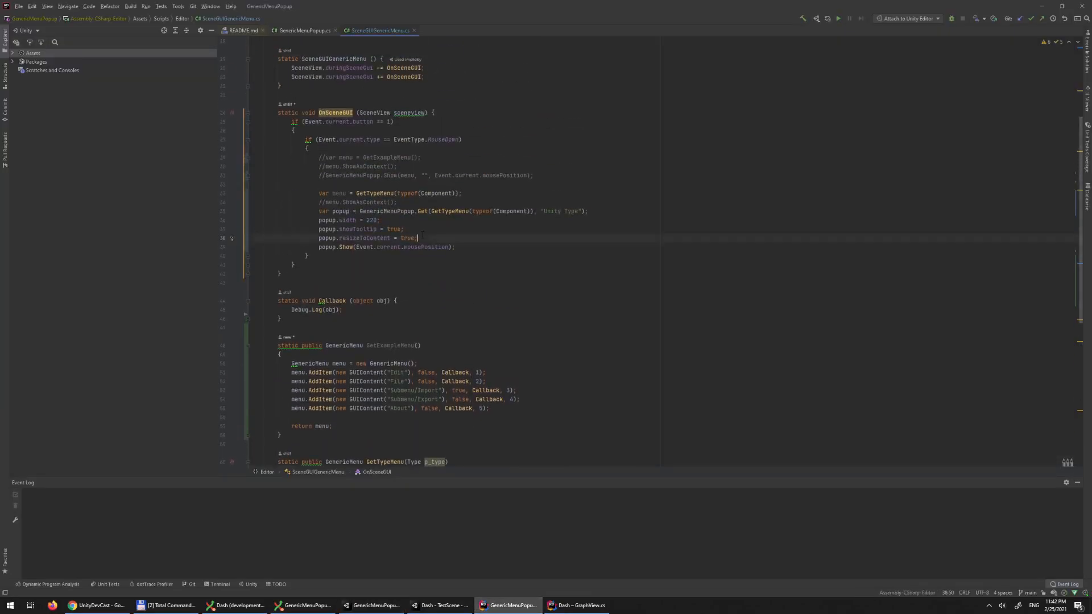
pyautogui.write('p')
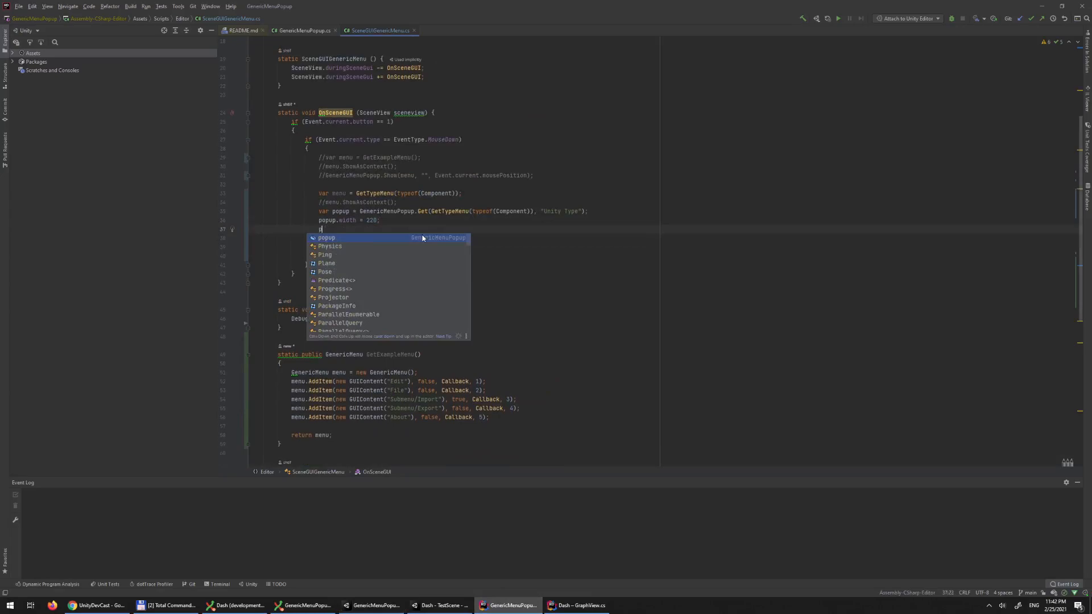
pyautogui.write('showSearch')
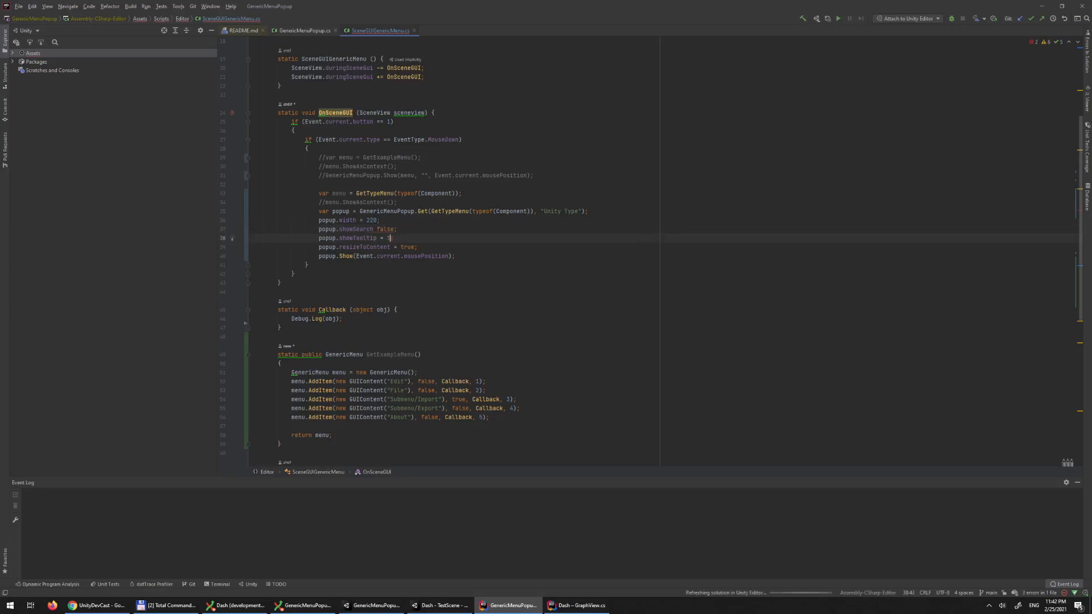
pyautogui.write('false;')
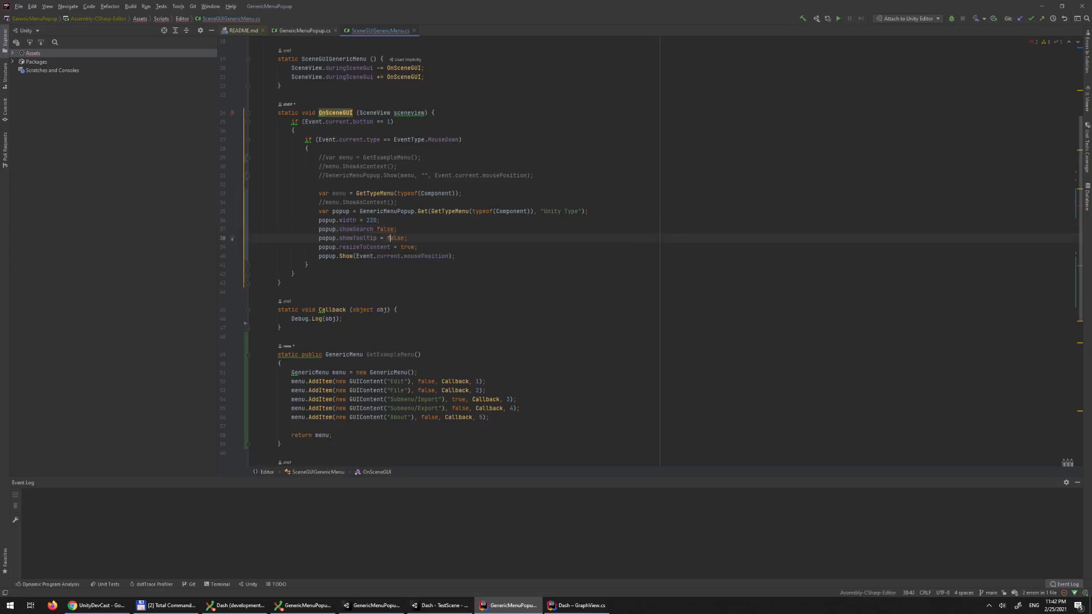
pyautogui.click(380, 229)
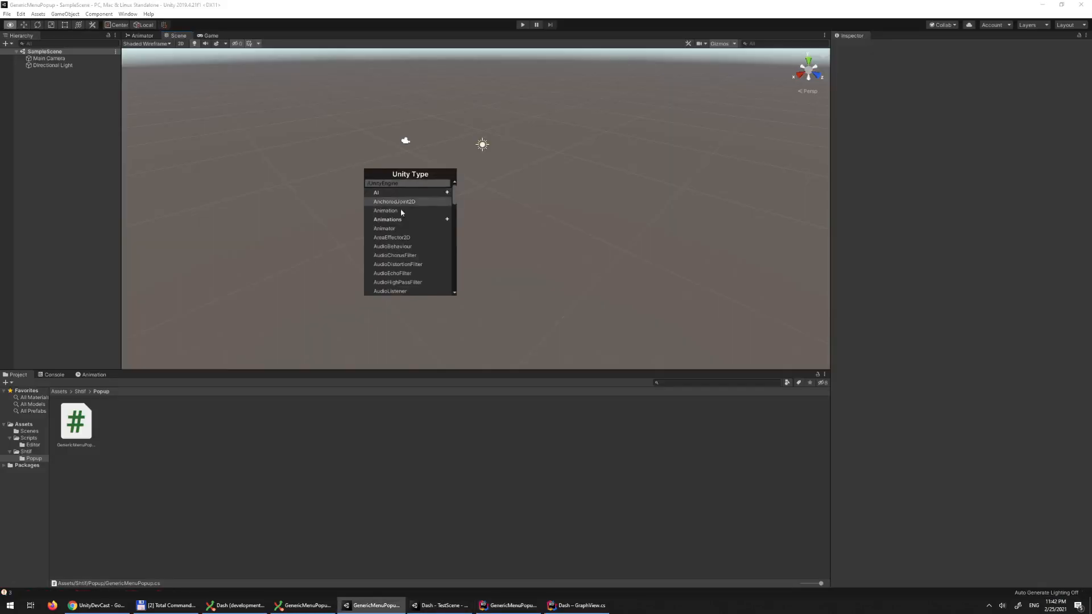
# Scroll the search-free popup's list down to Rigidbody and Rendering entries and back
pyautogui.scroll(-3)
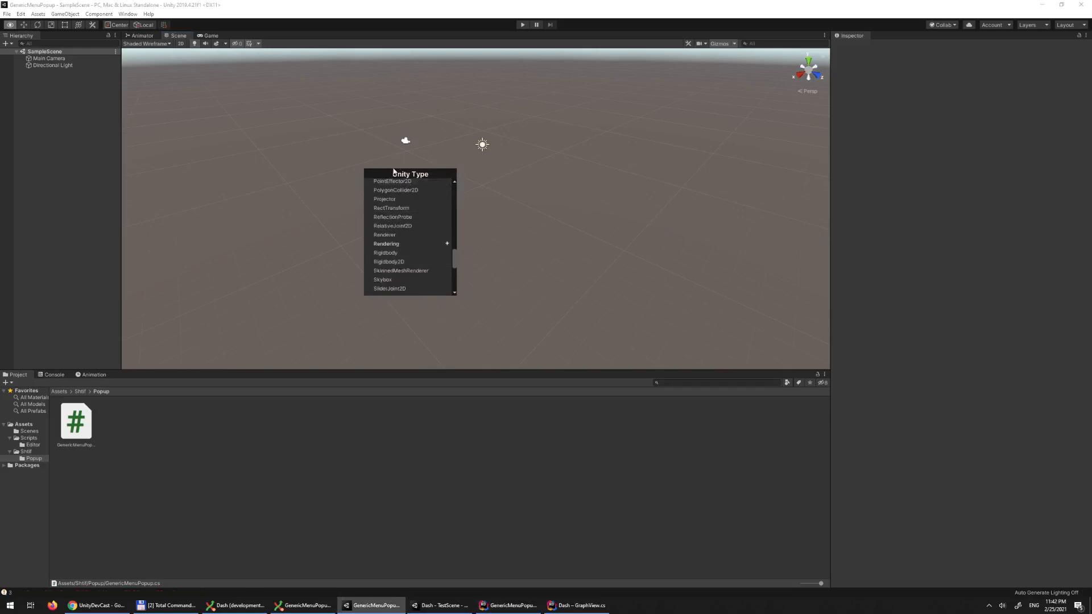
pyautogui.scroll(3)
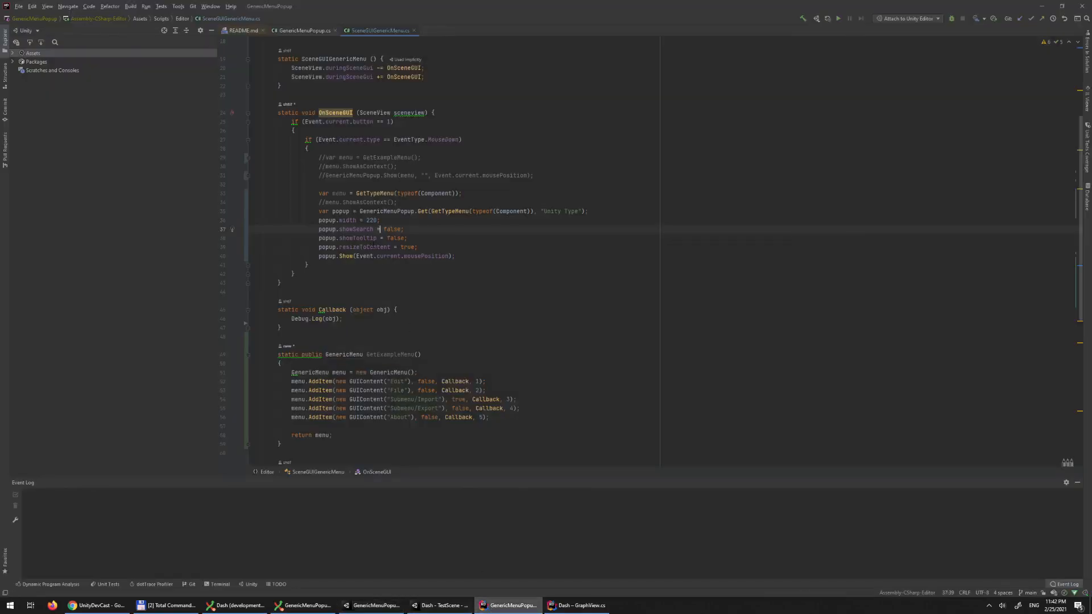
# Empty the 'Unity Type' title string in GenericMenuPopup.Get and view the title-less popup in Unity
pyautogui.doubleClick(560, 212)
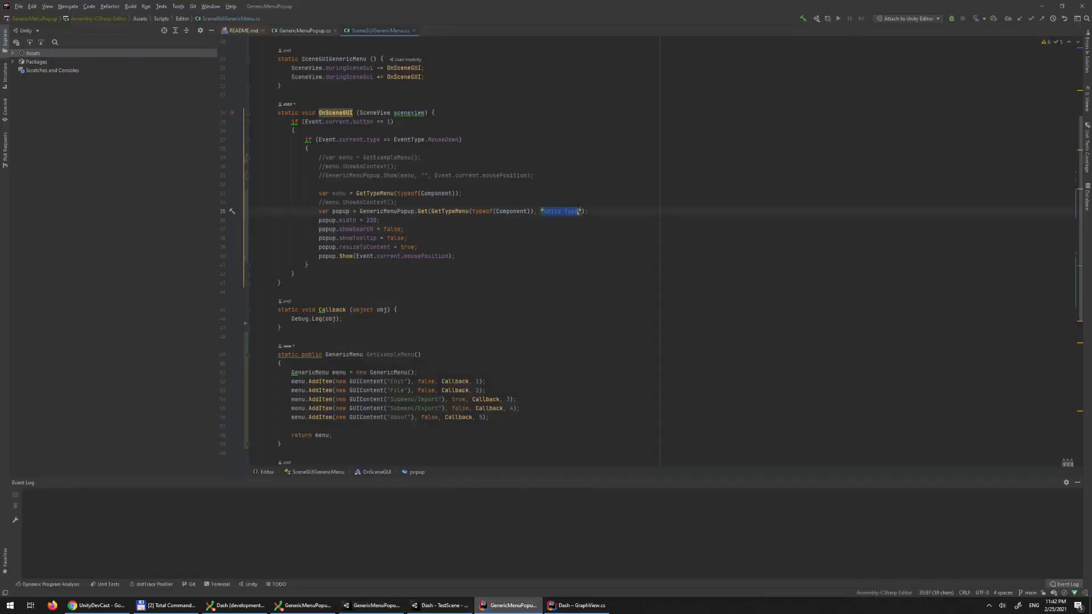
pyautogui.press('Delete')
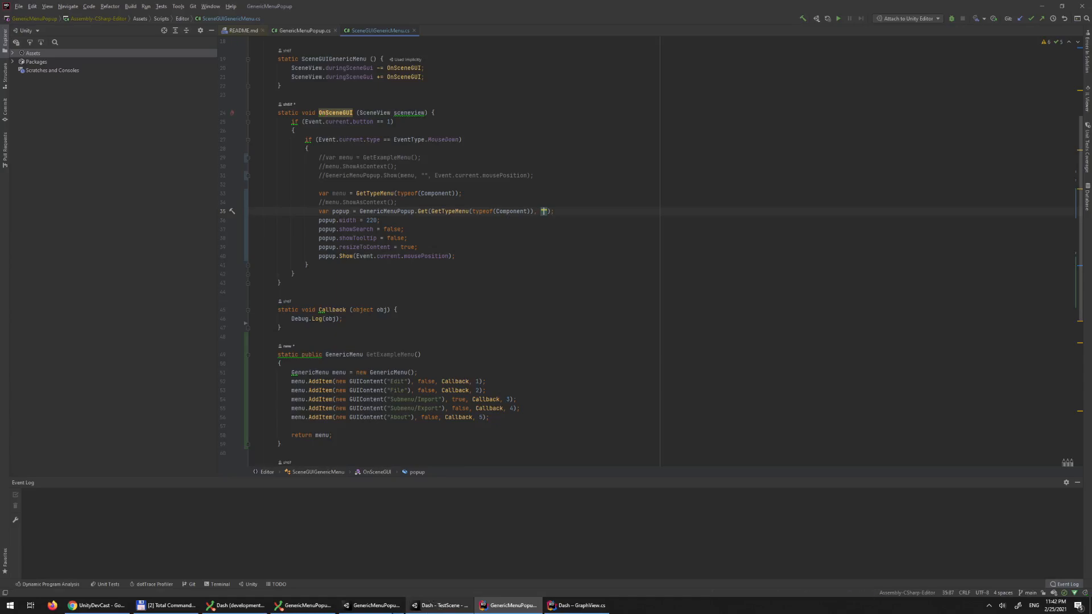
pyautogui.click(374, 605)
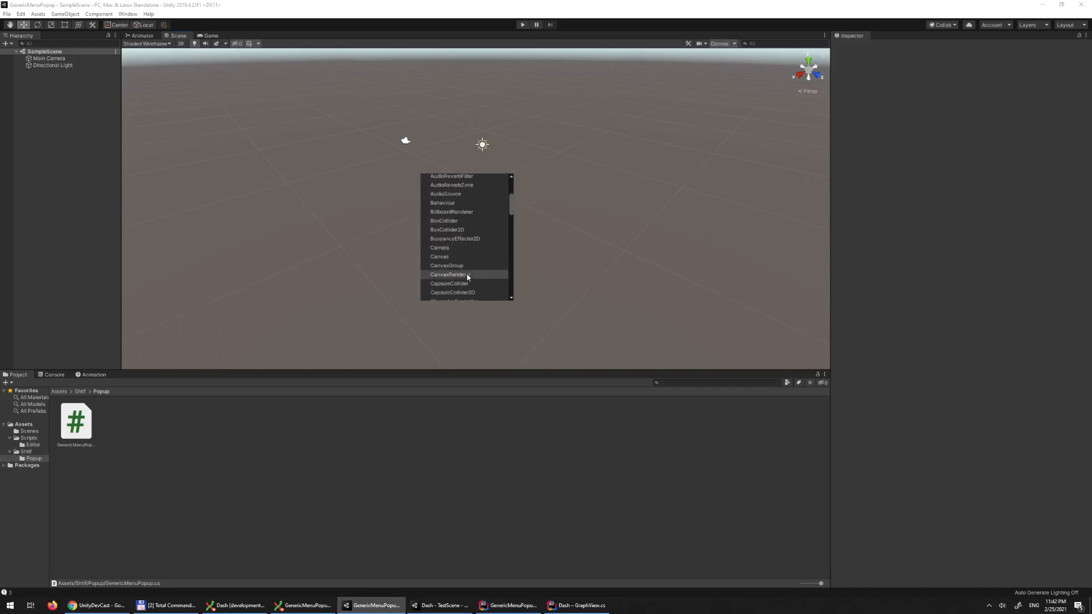
pyautogui.scroll(3)
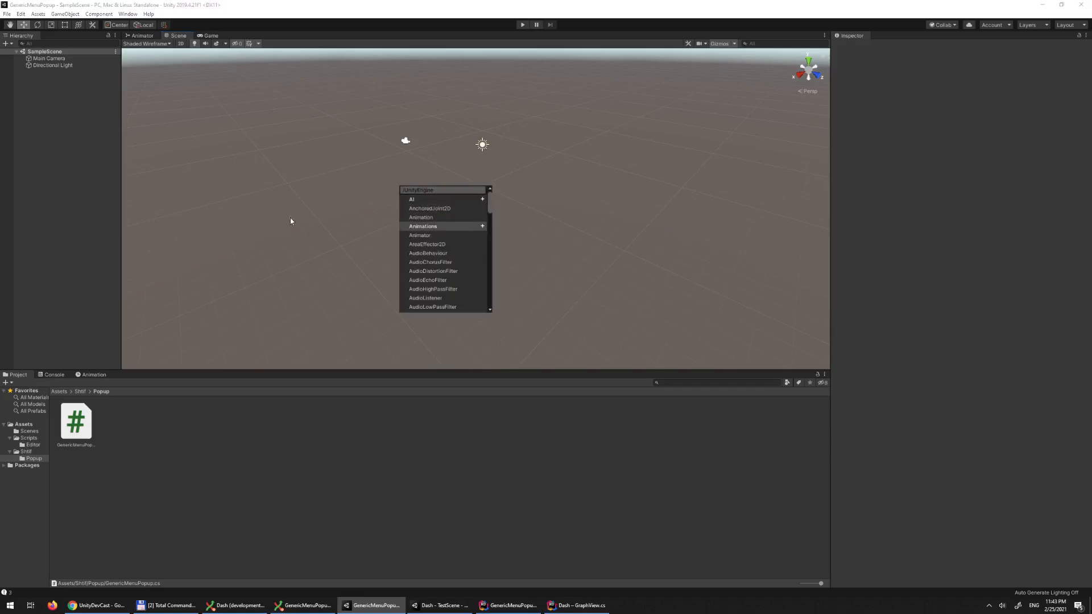
pyautogui.click(303, 210)
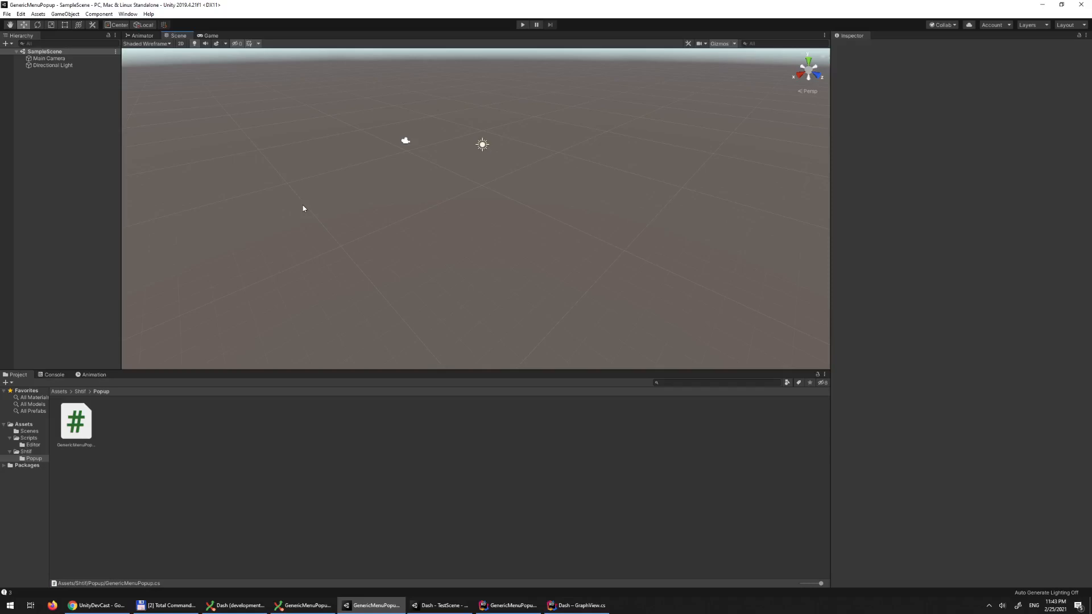
pyautogui.moveTo(294, 208)
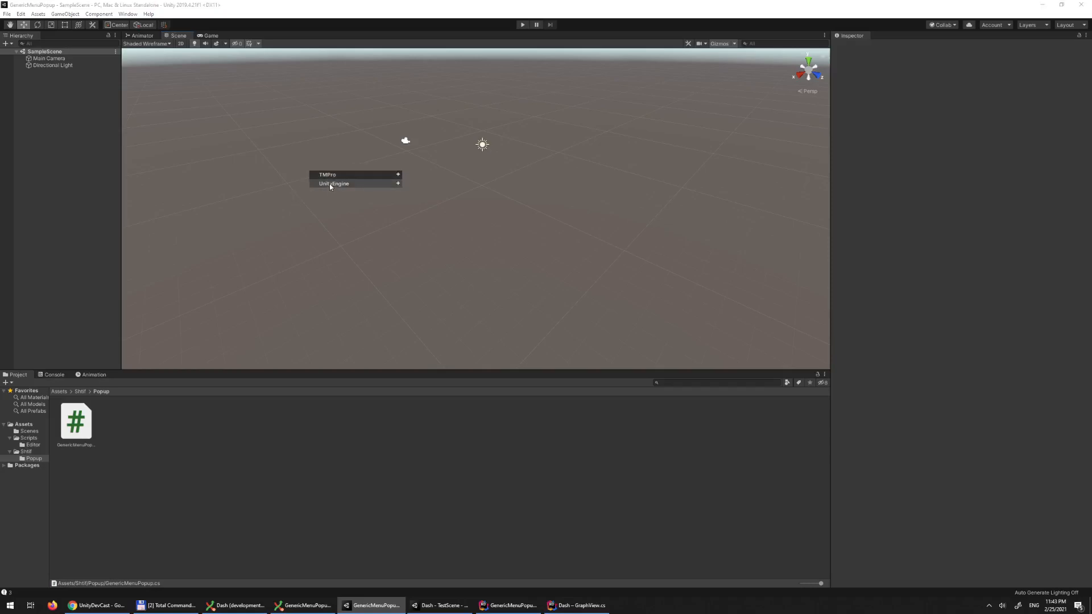
pyautogui.click(334, 183)
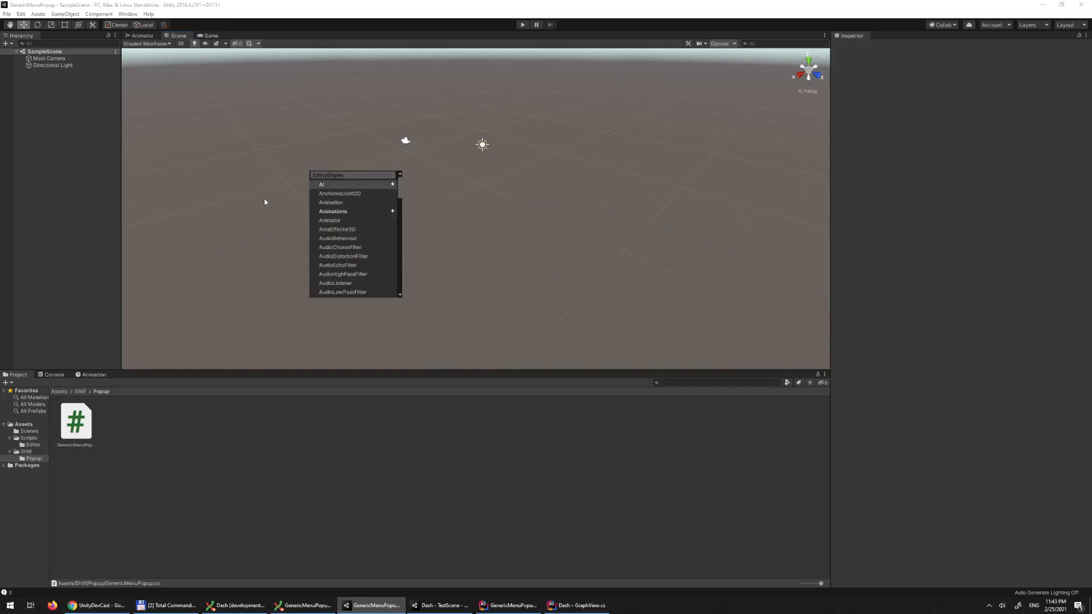
pyautogui.click(266, 210)
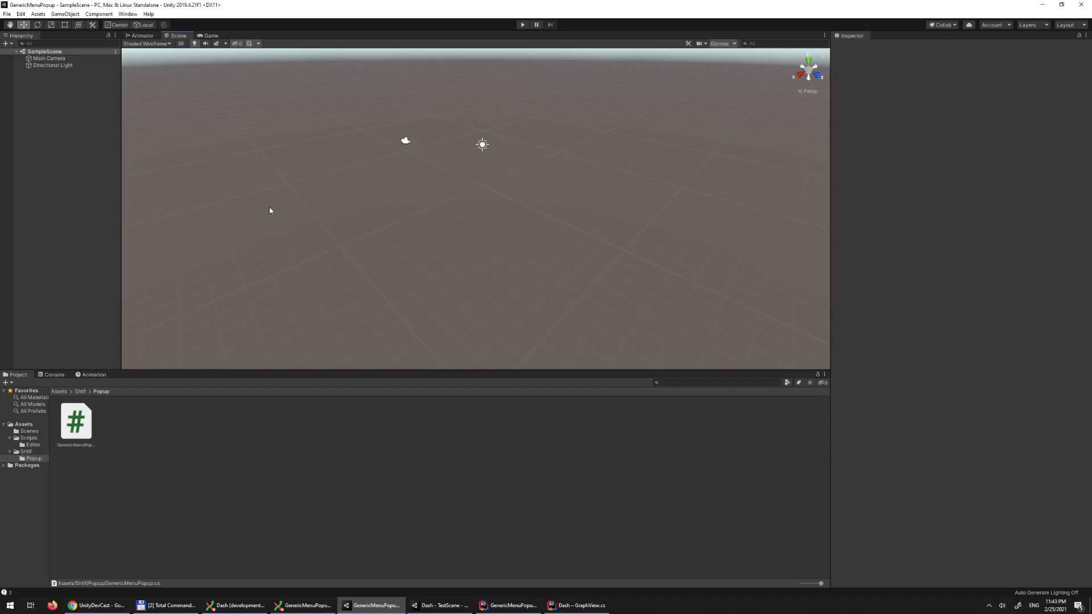
pyautogui.moveTo(414, 20)
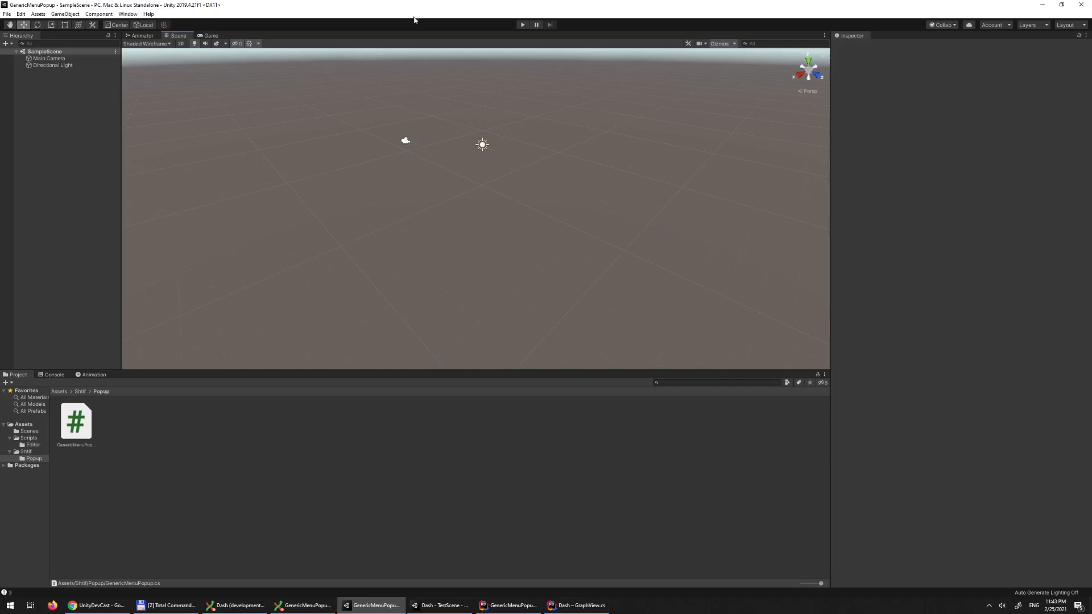